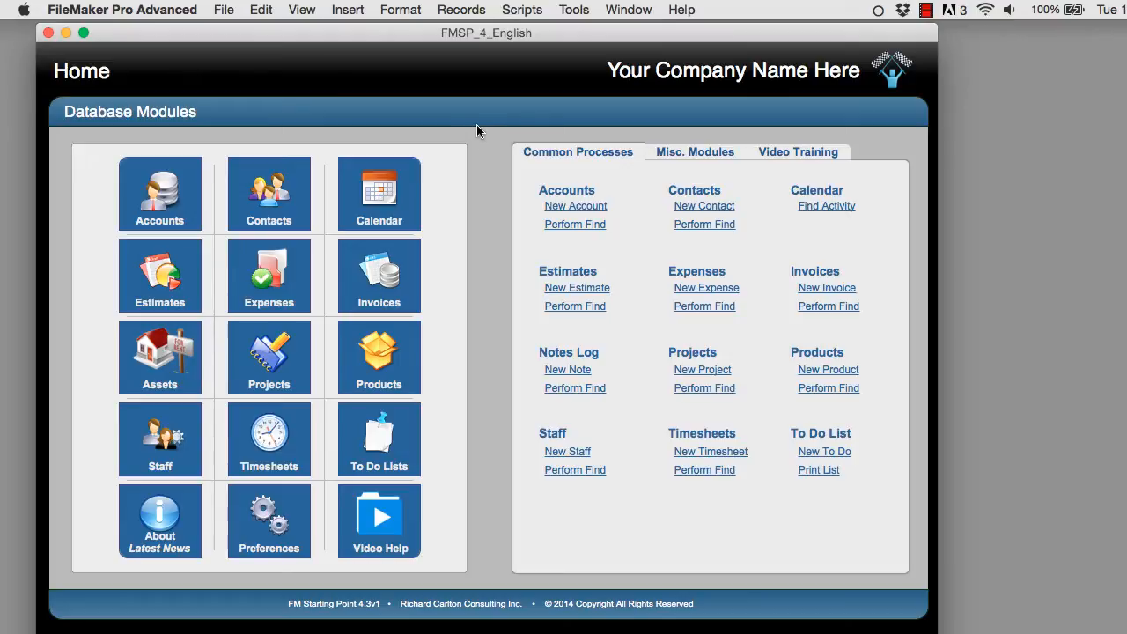
Open the Contacts module from the Home screen's Database Modules.
left_click(268, 191)
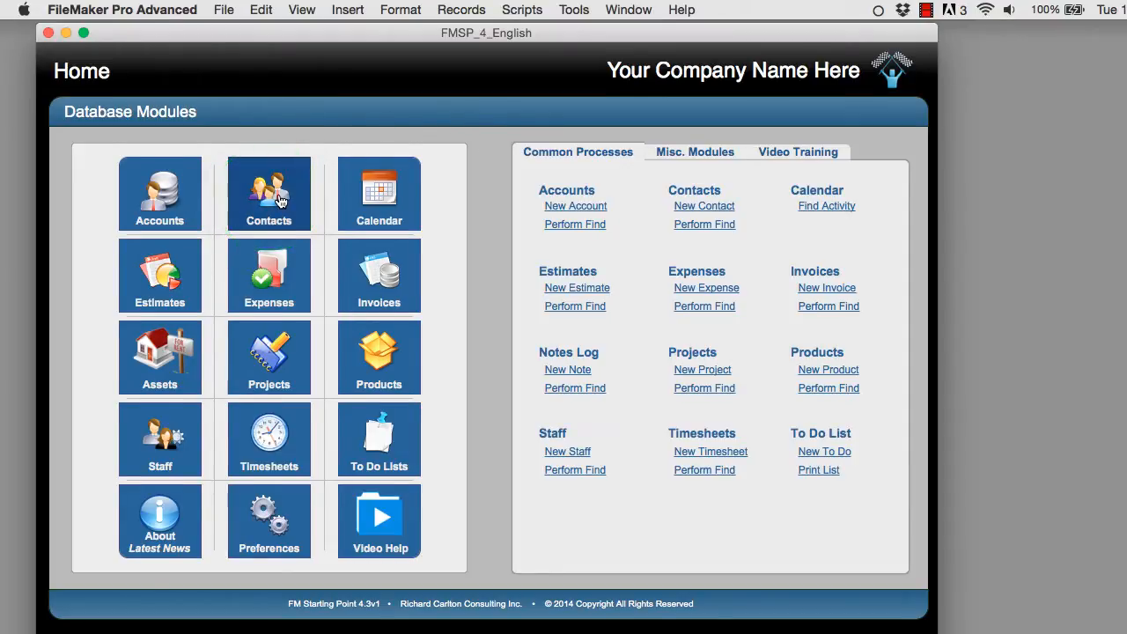
left_click(267, 192)
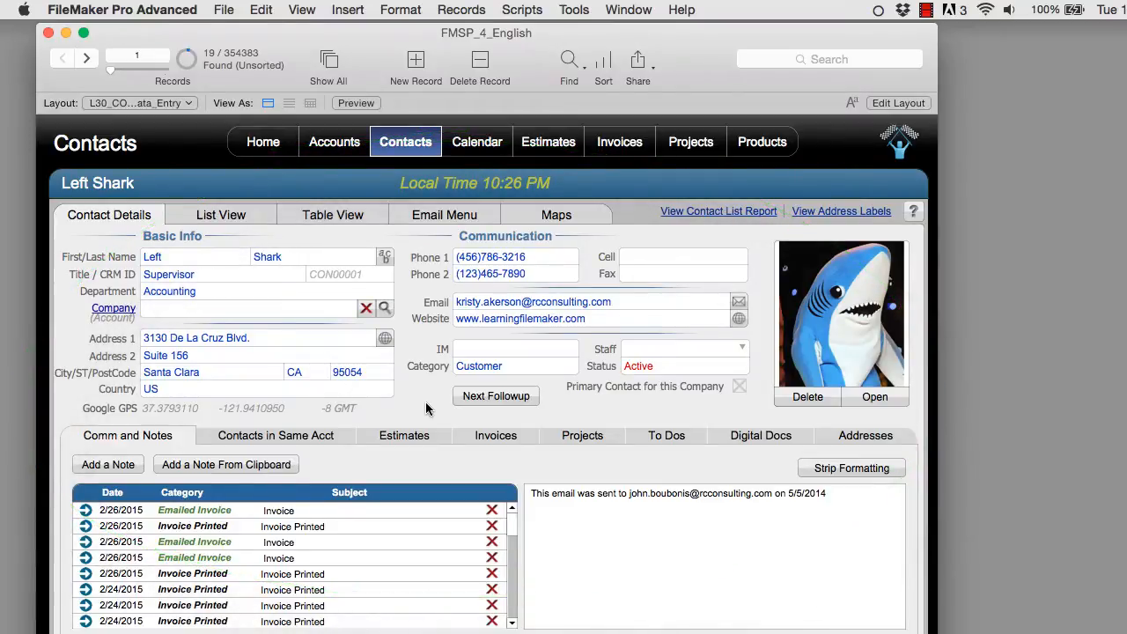
mouse_move(439, 412)
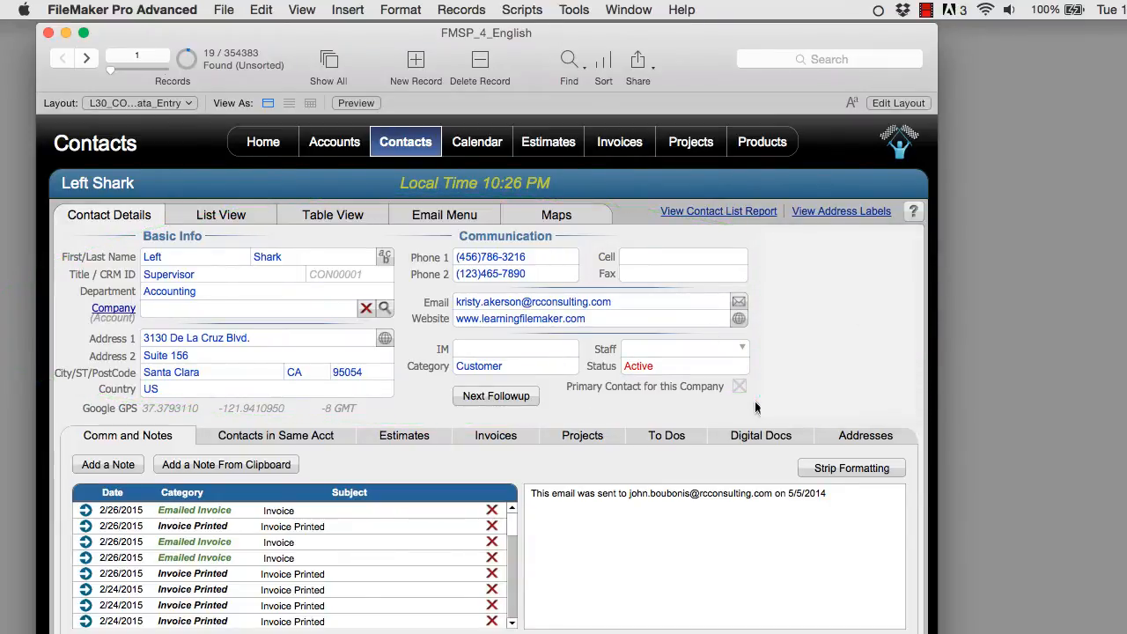
mouse_move(965, 465)
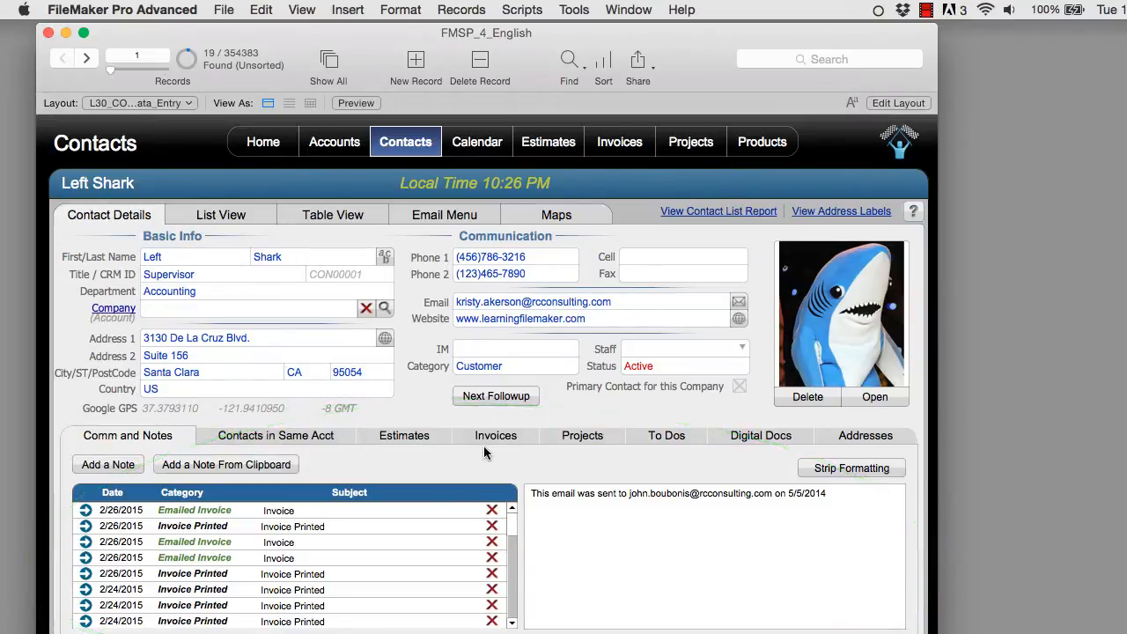
mouse_move(408, 468)
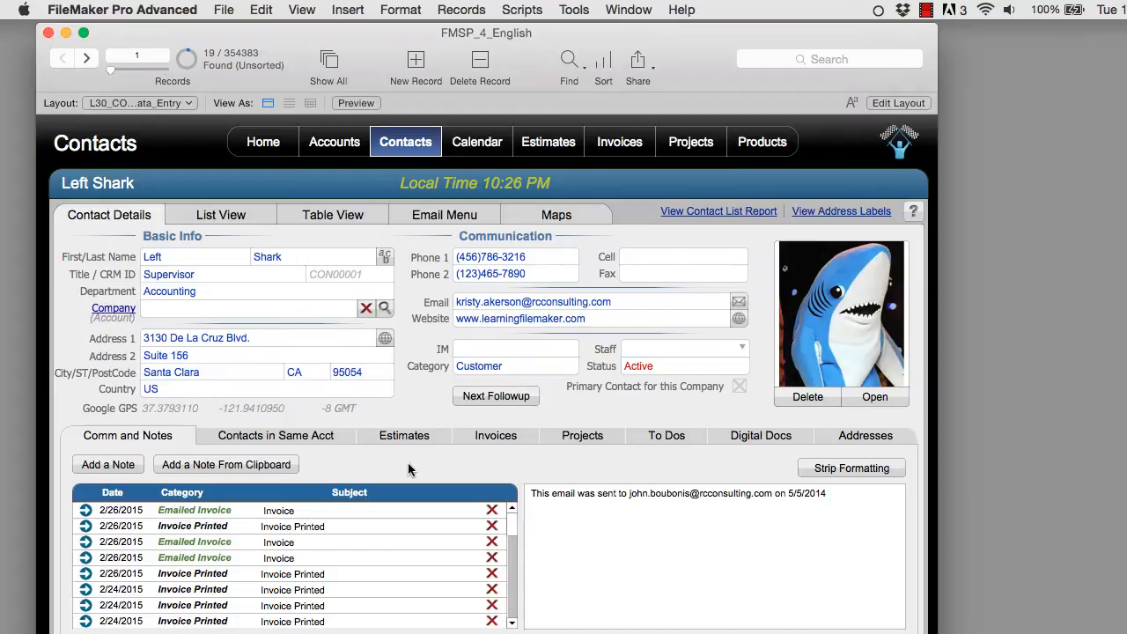
mouse_move(777, 427)
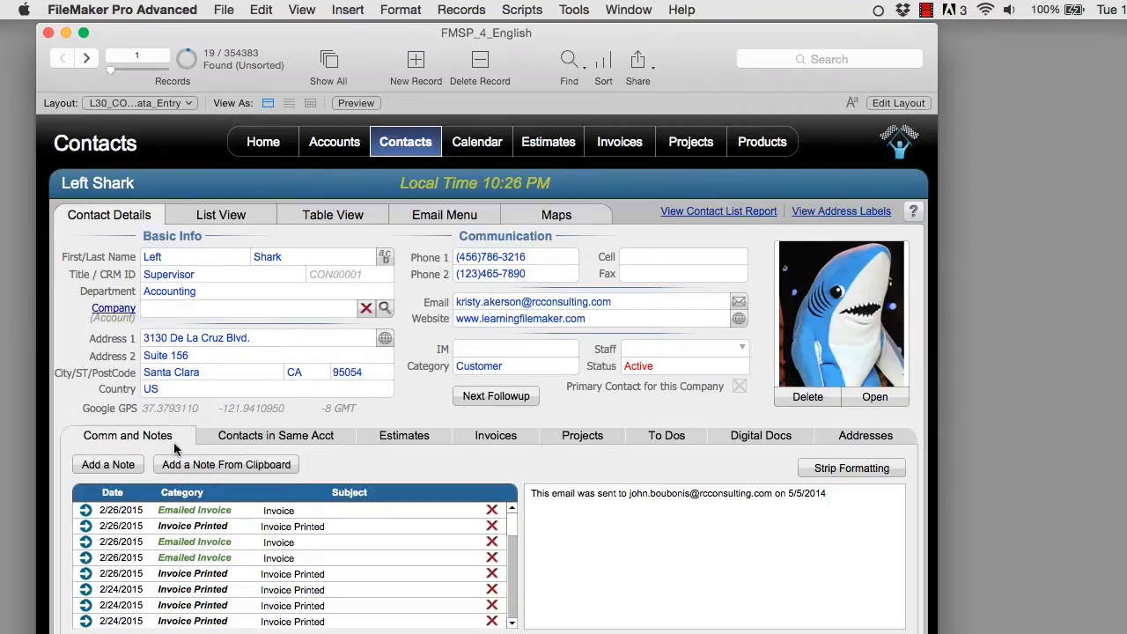
mouse_move(321, 567)
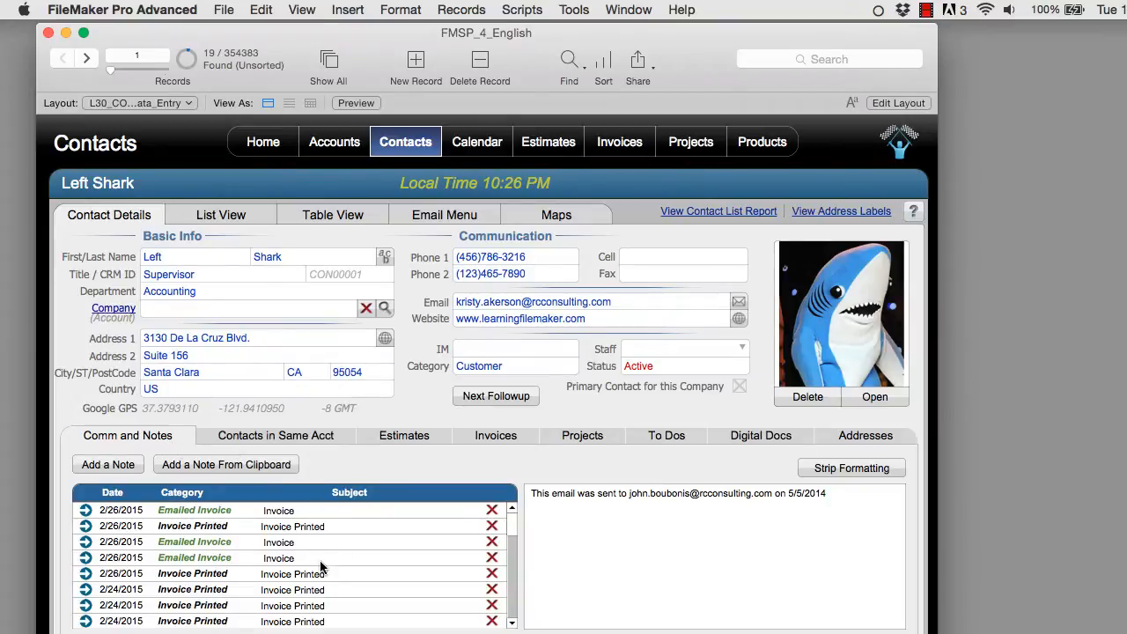
Switch the lower tab control to Contacts in Same Acct, then to the Estimates tab.
left_click(275, 435)
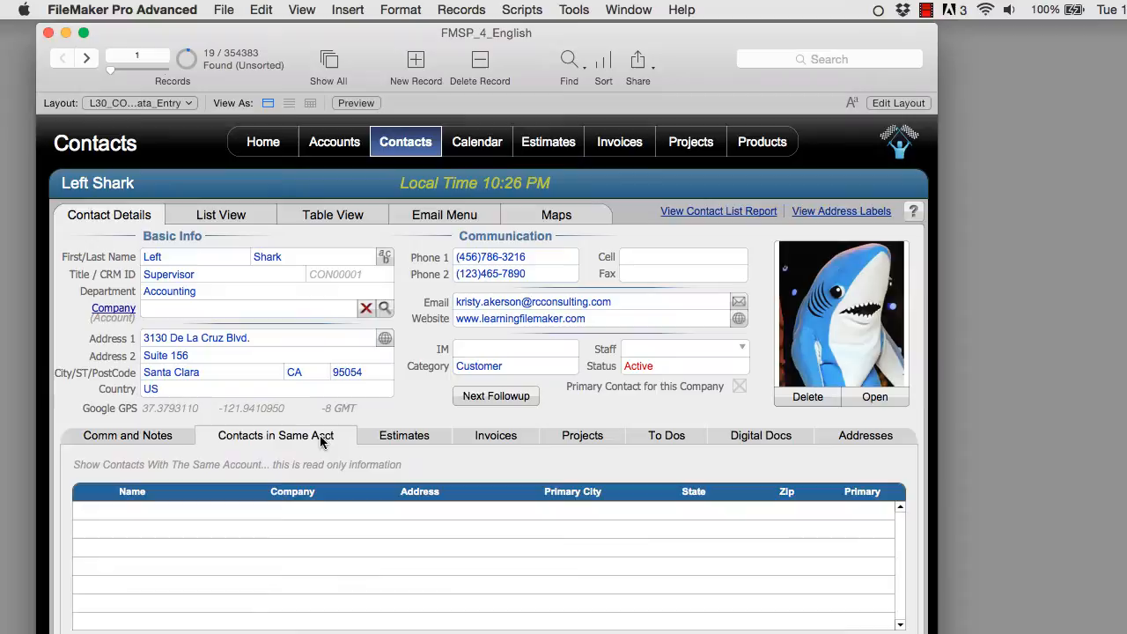
mouse_move(271, 539)
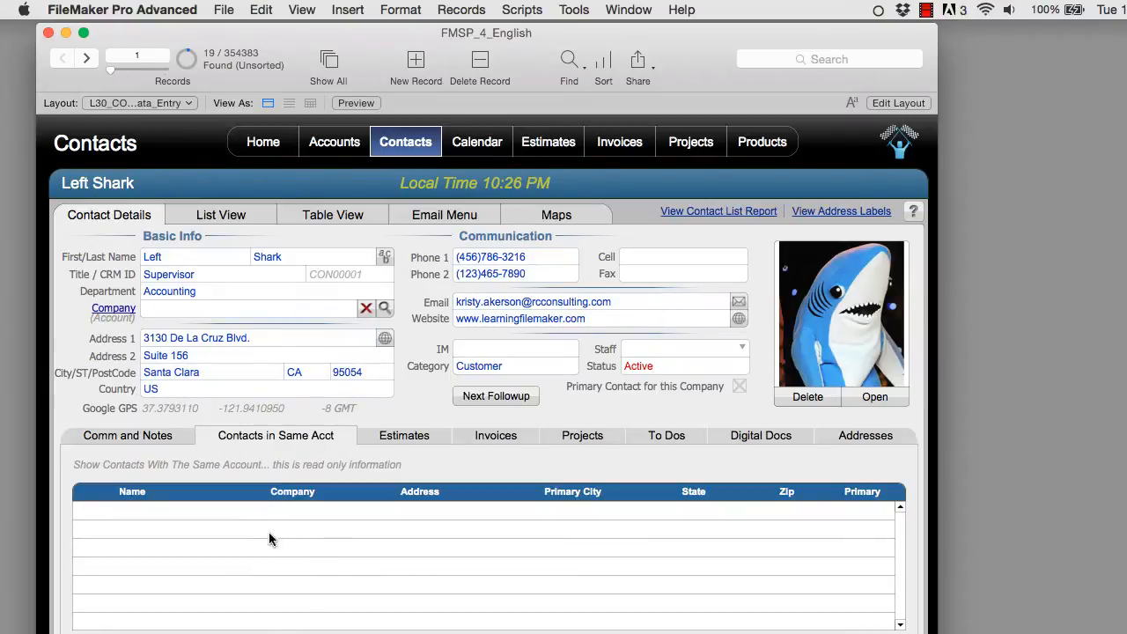
mouse_move(317, 528)
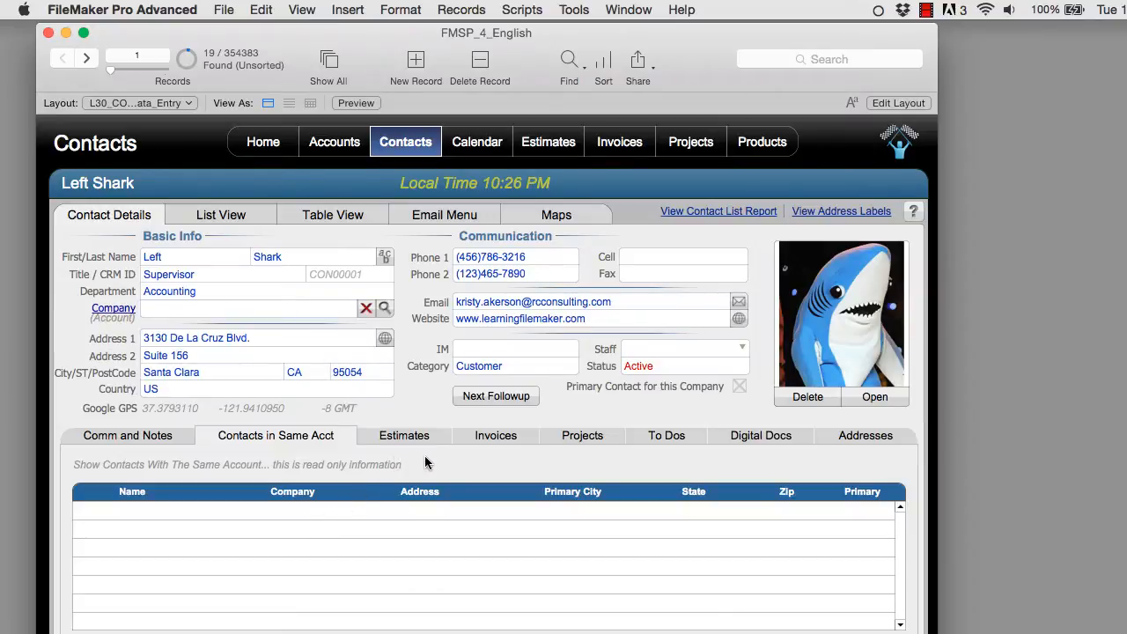
left_click(403, 435)
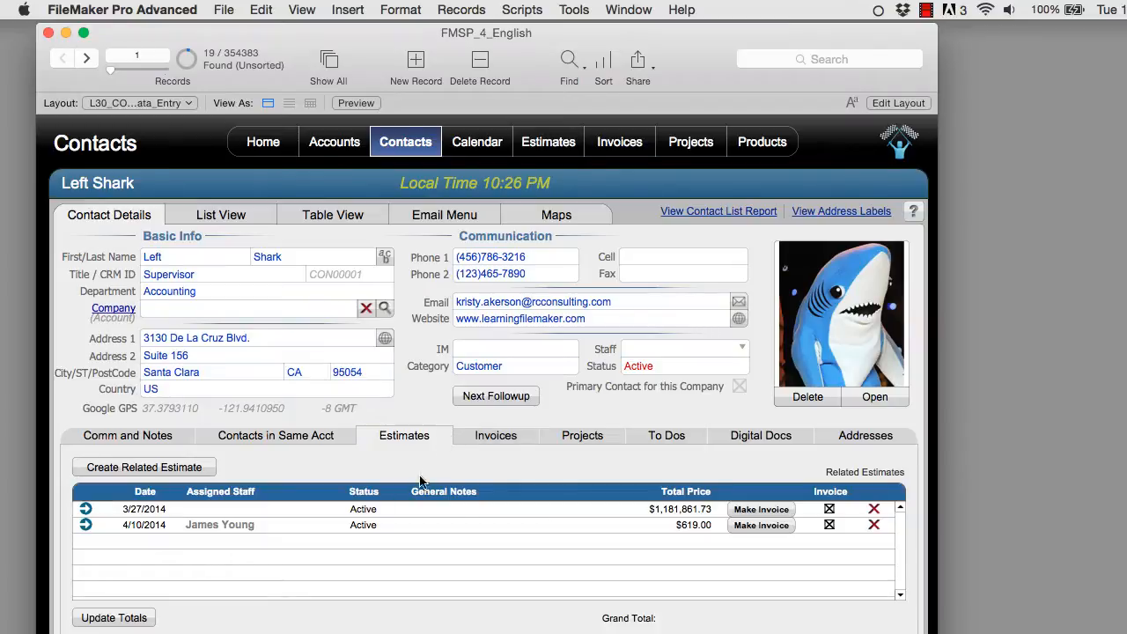
mouse_move(422, 502)
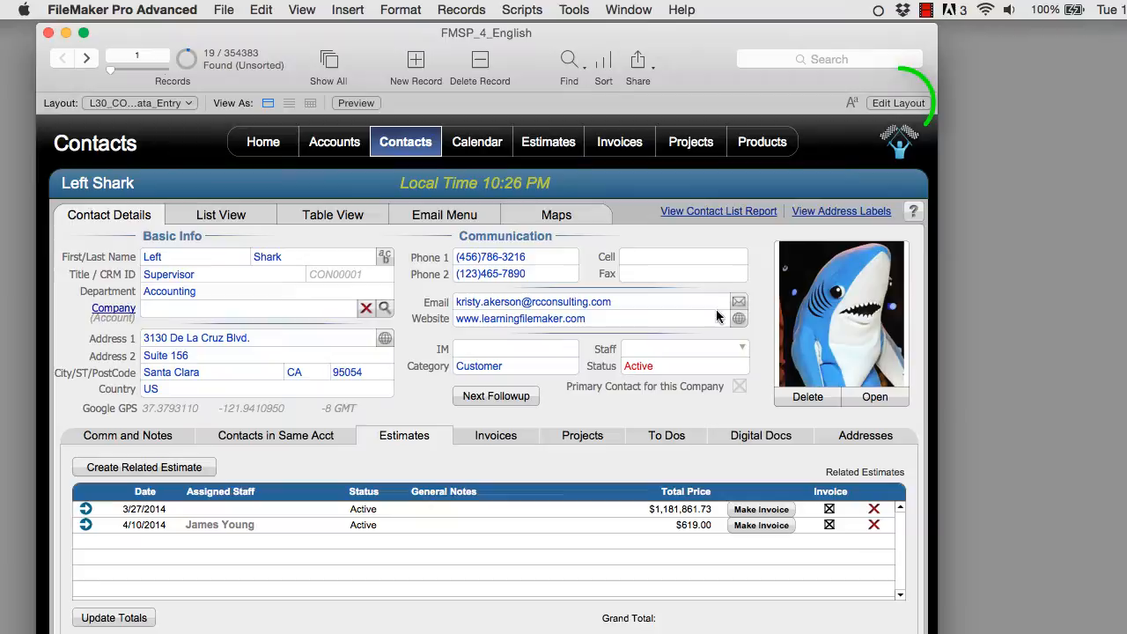
Enter Layout mode on the Contacts layout via Edit Layout.
left_click(898, 103)
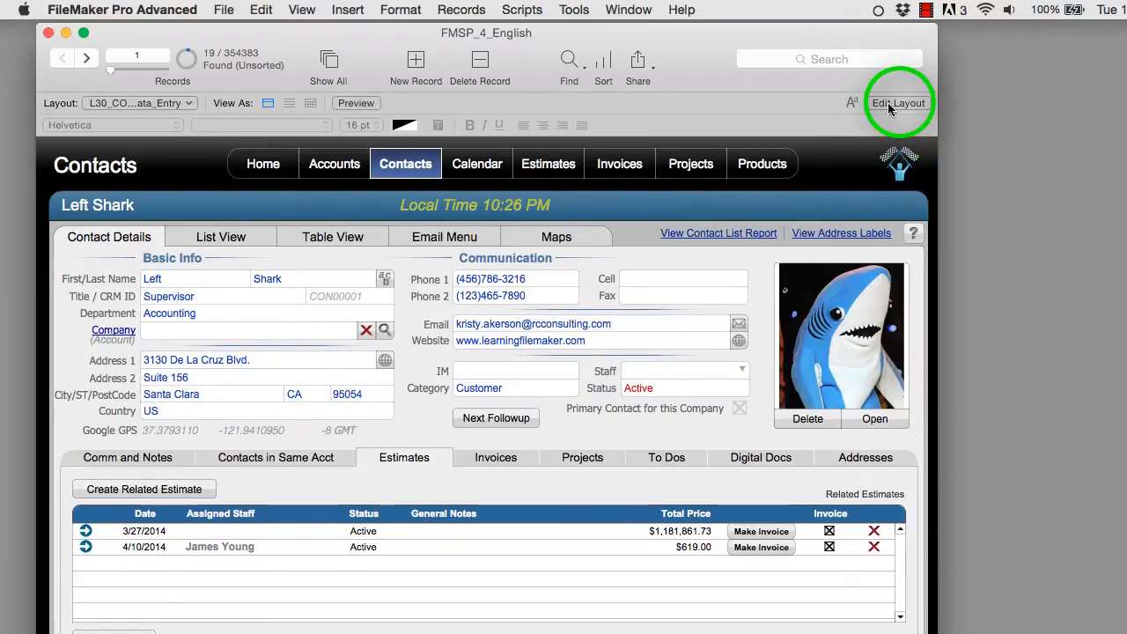
left_click(898, 103)
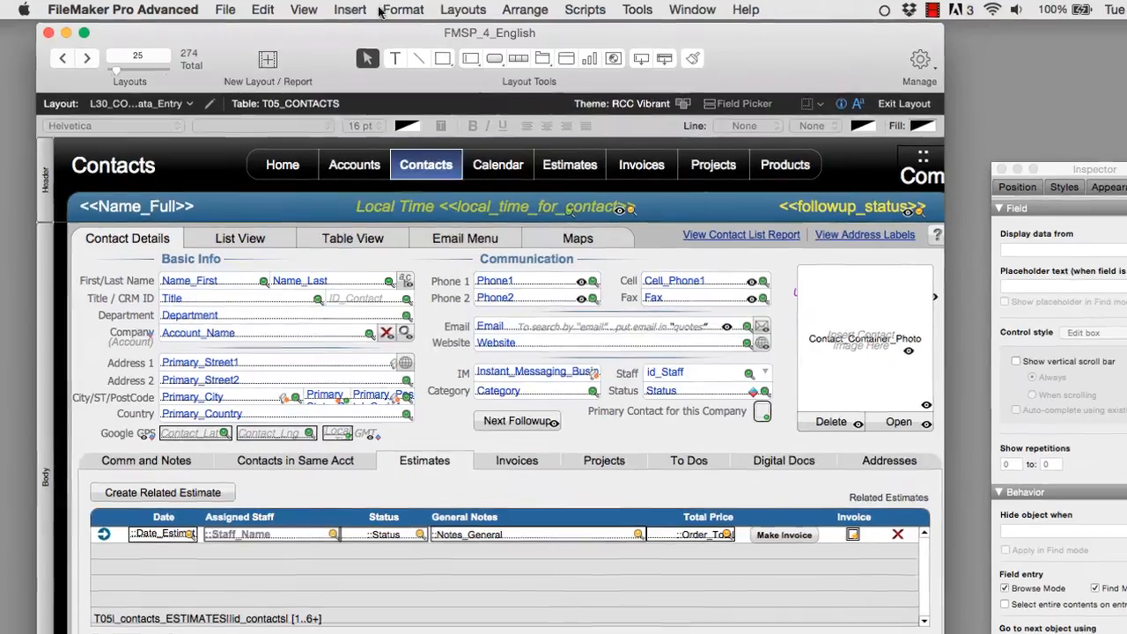
left_click(303, 10)
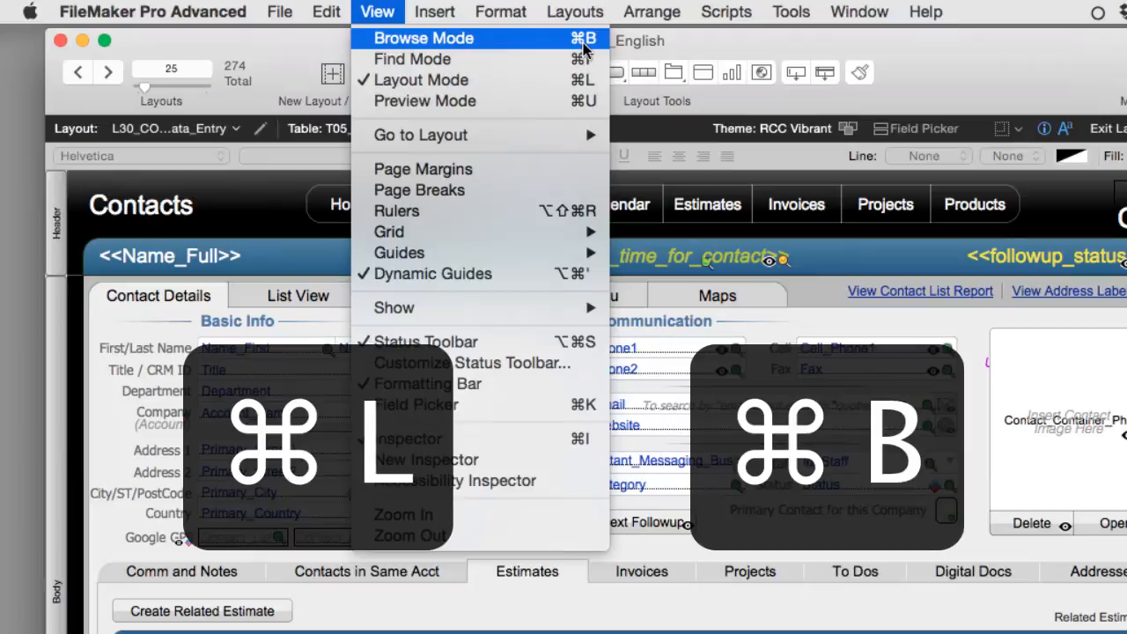
left_click(433, 11)
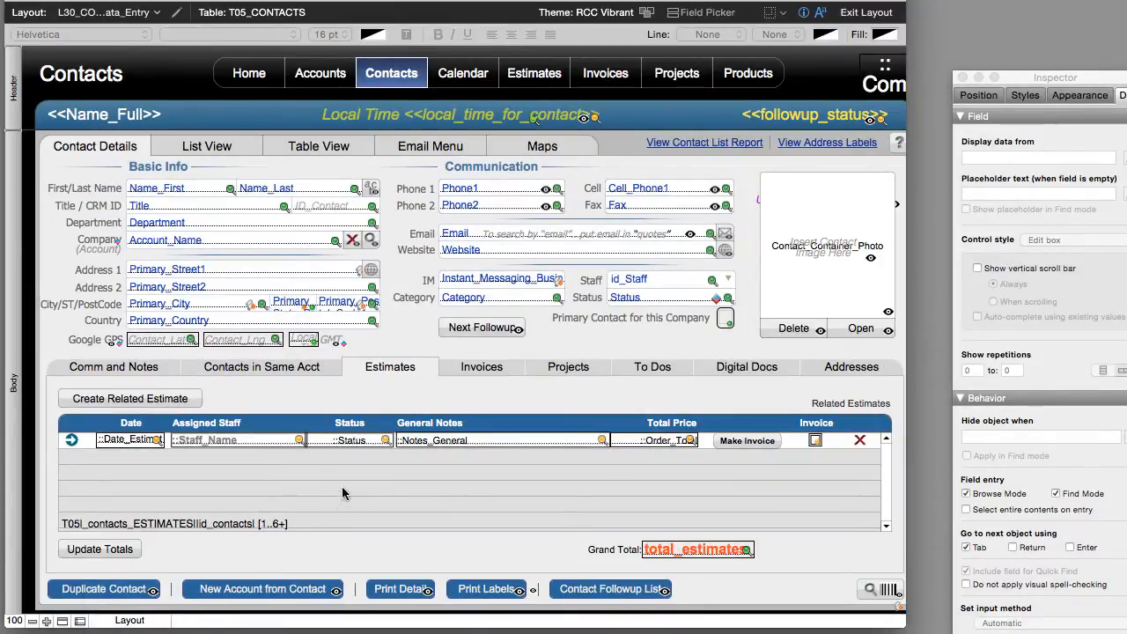
Rename the Estimates tab to Survey in the tab control setup.
left_click(389, 366)
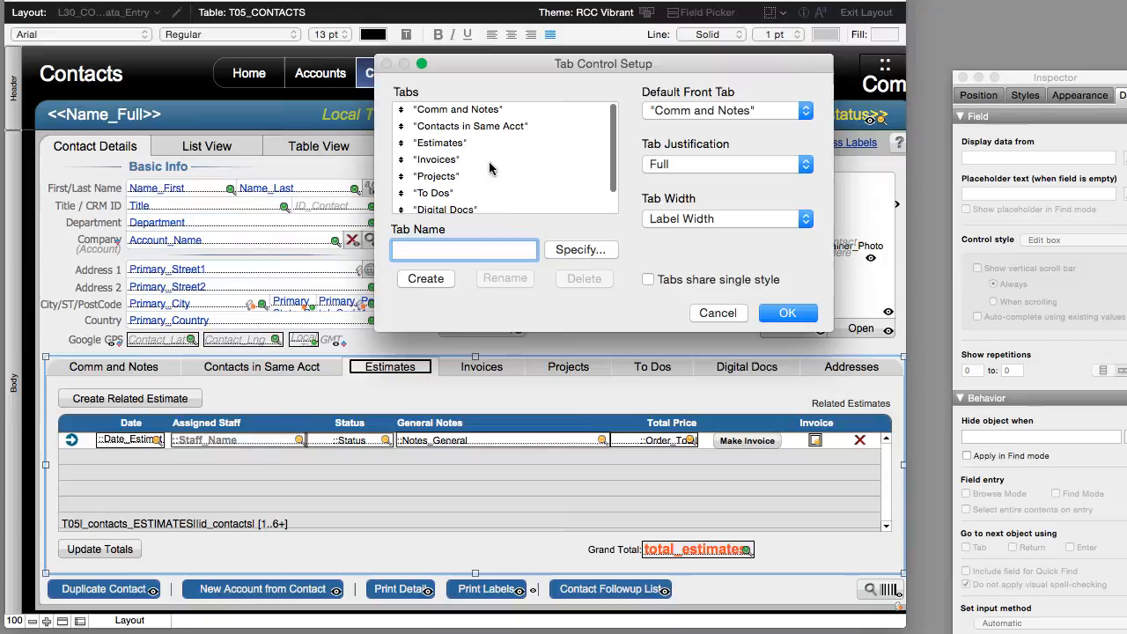
left_click(440, 142)
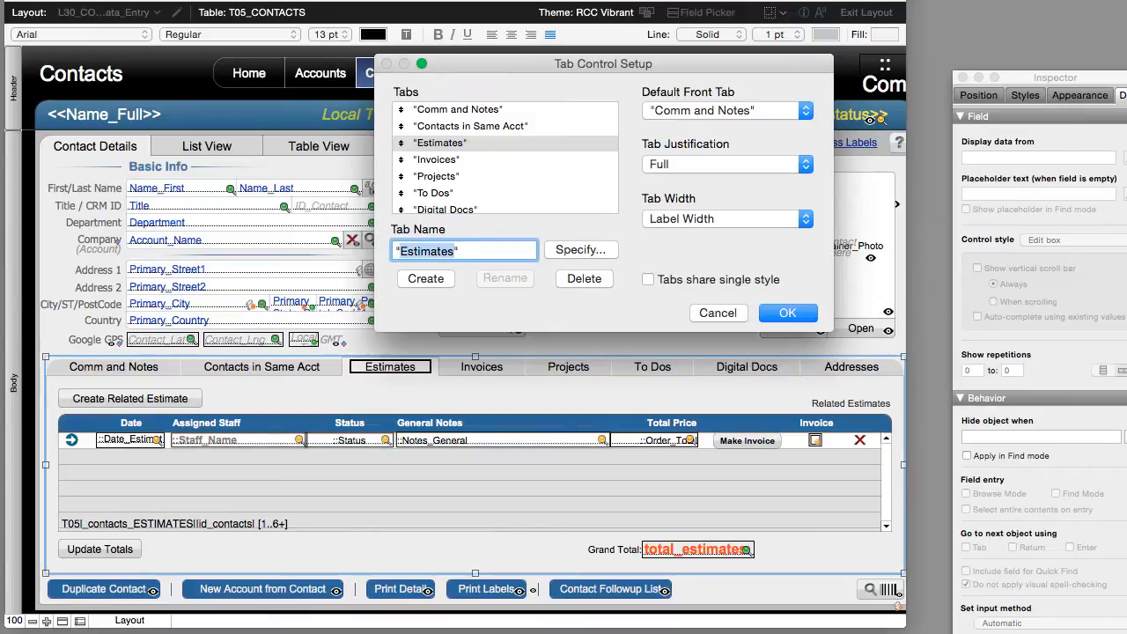
type("Survey")
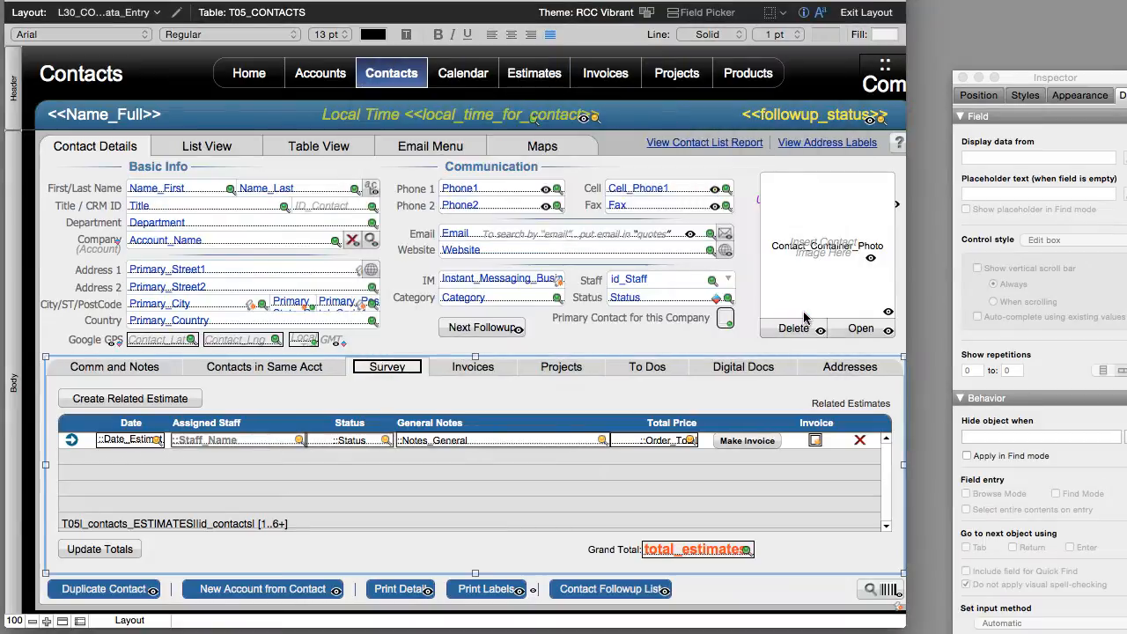
mouse_move(402, 394)
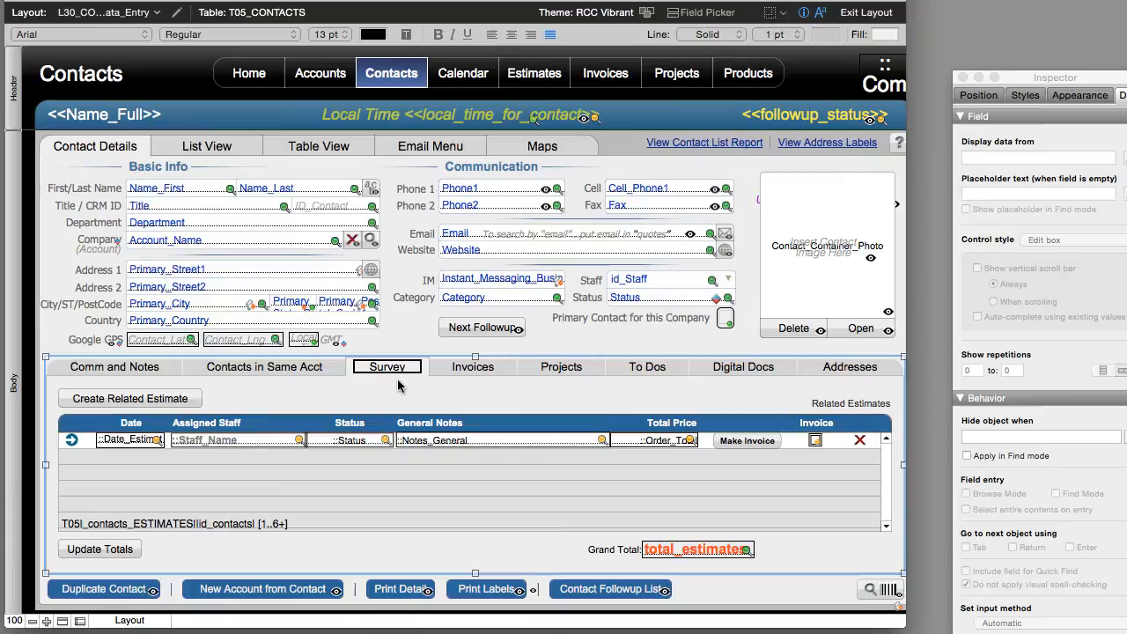
Move the Survey tab to first position and make it the default front tab.
double_click(387, 366)
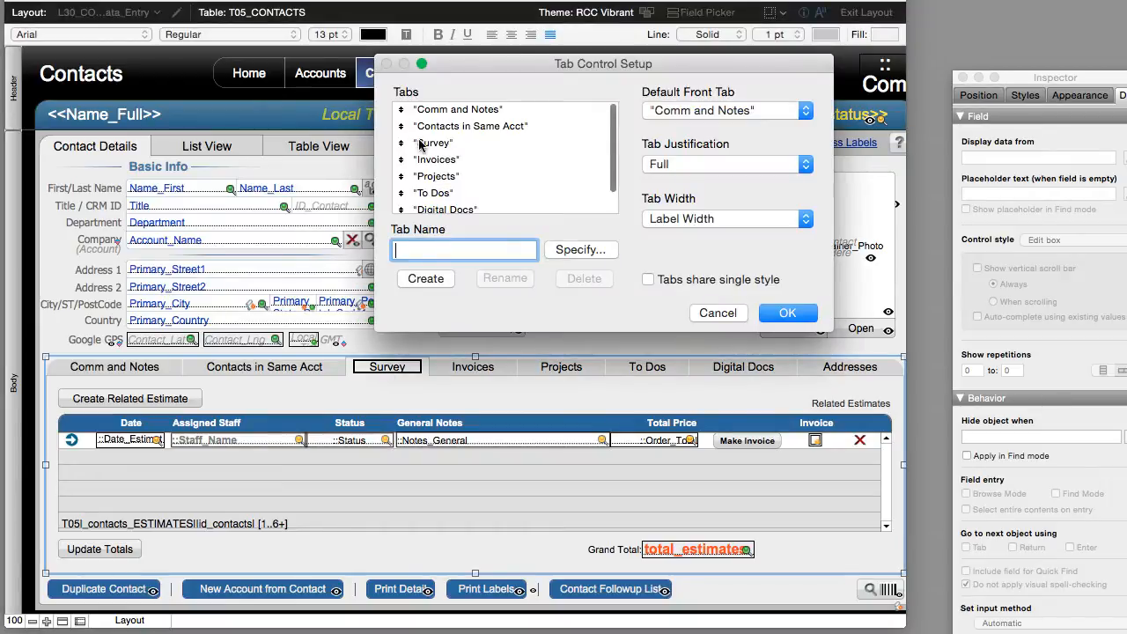
left_click(434, 142)
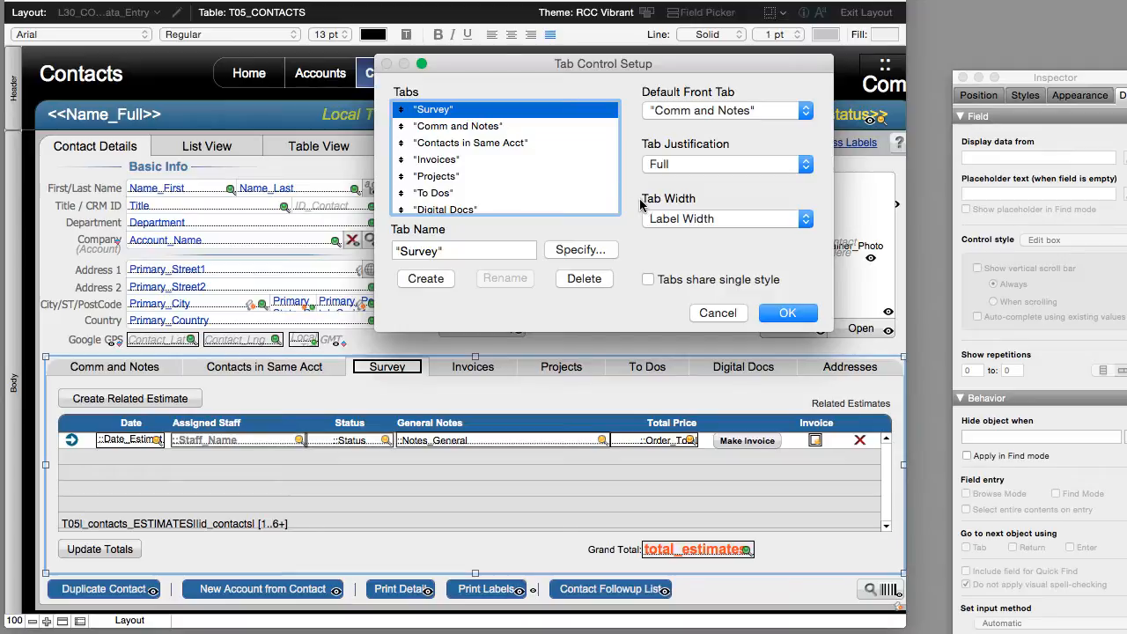
left_click(728, 110)
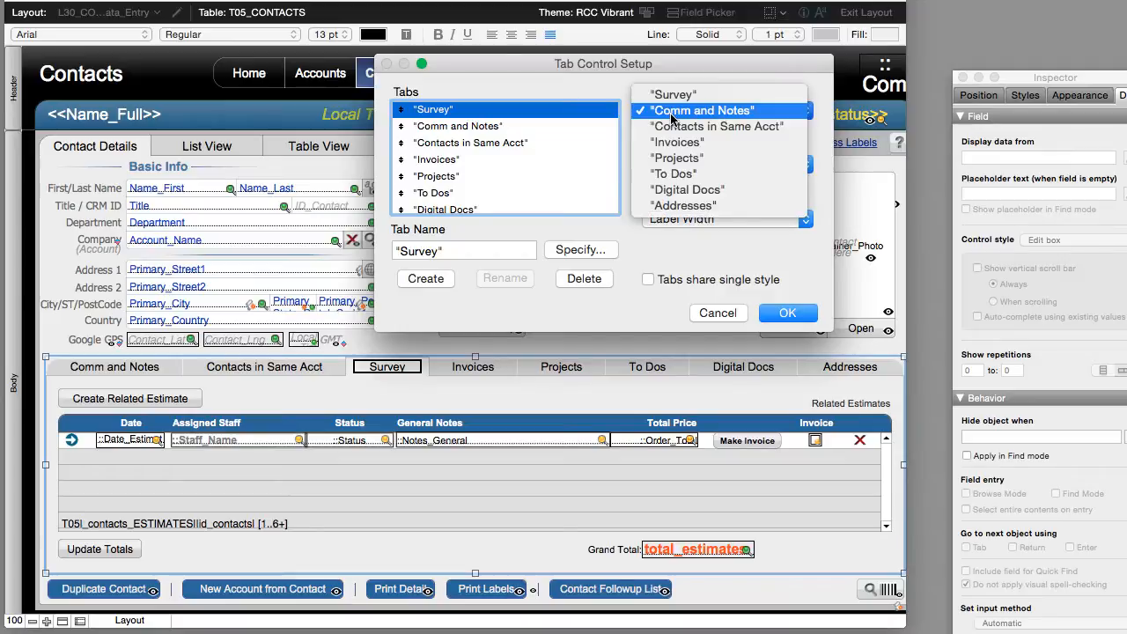
left_click(672, 95)
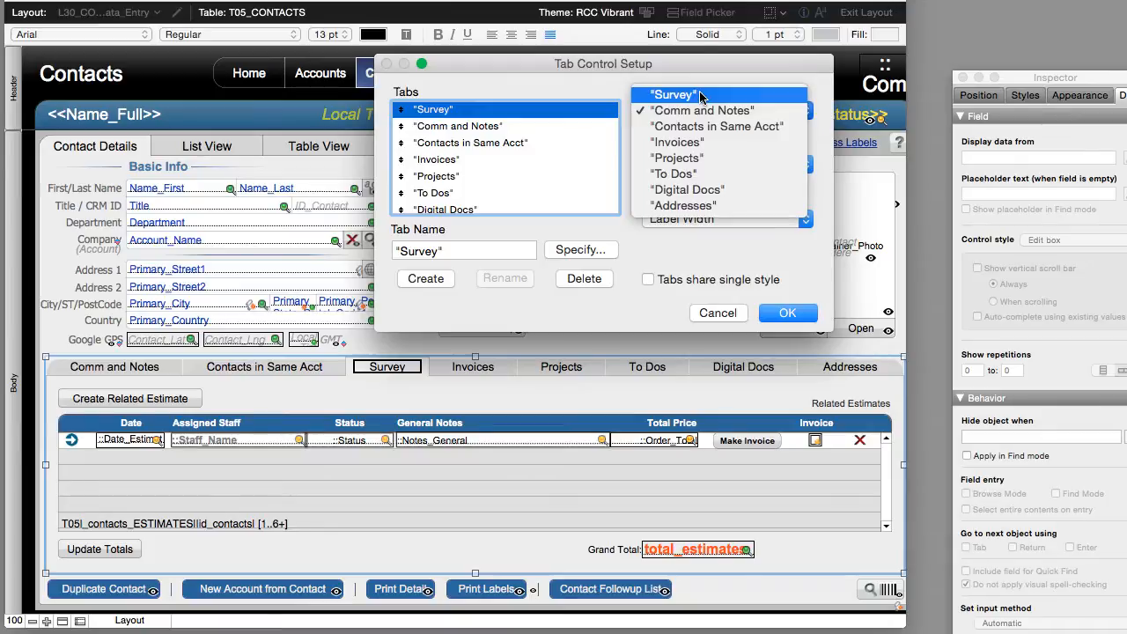
left_click(671, 95)
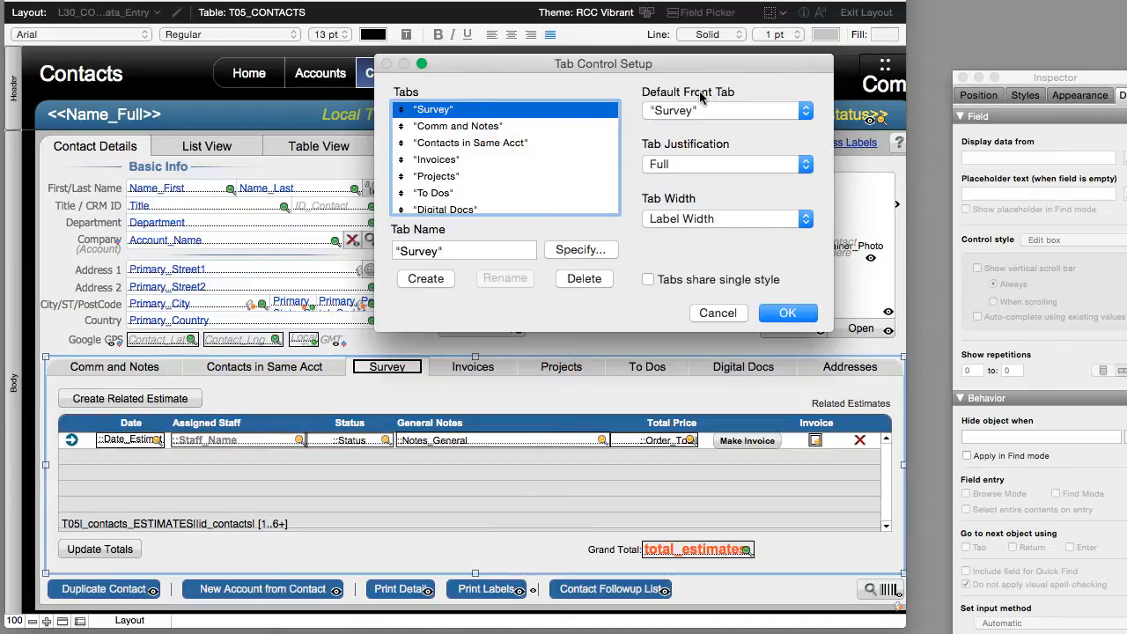
mouse_move(789, 313)
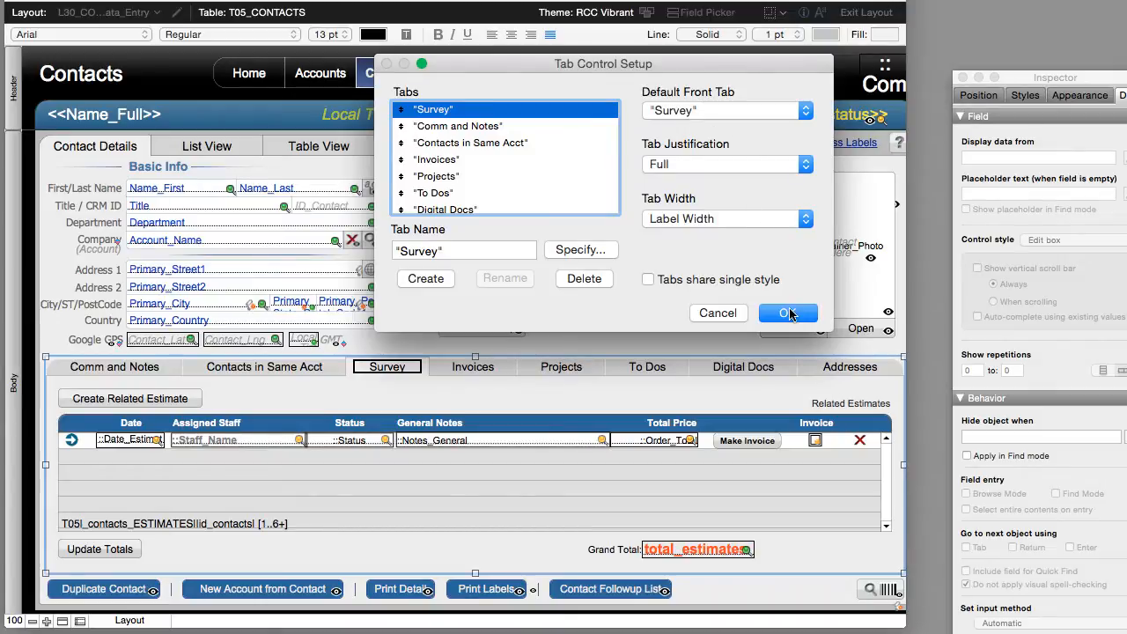
left_click(786, 313)
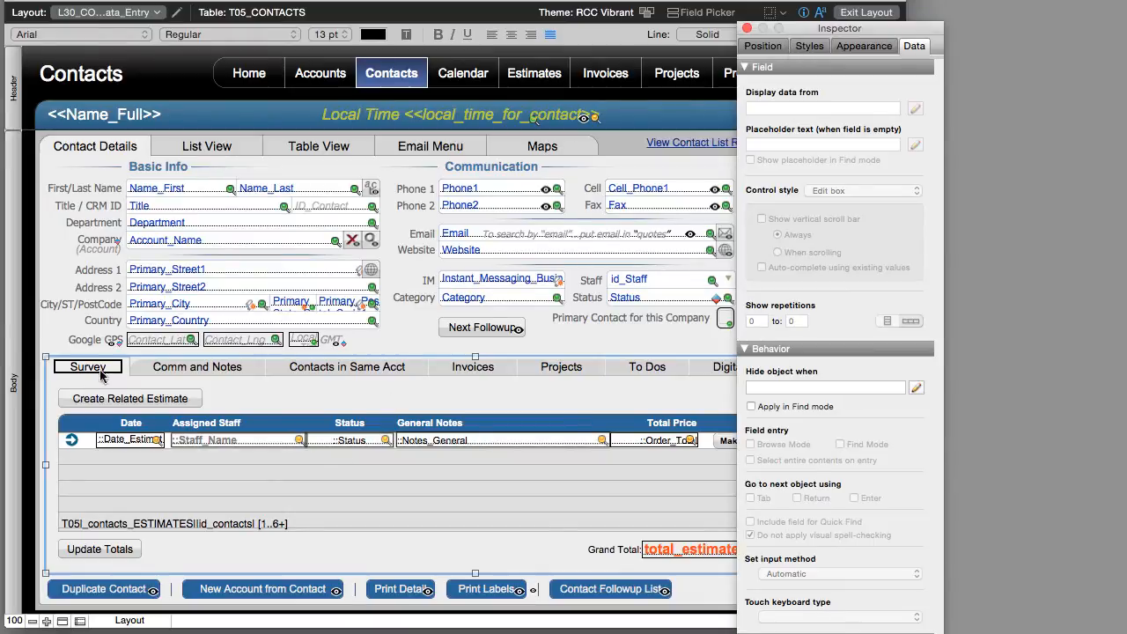
mouse_move(141, 370)
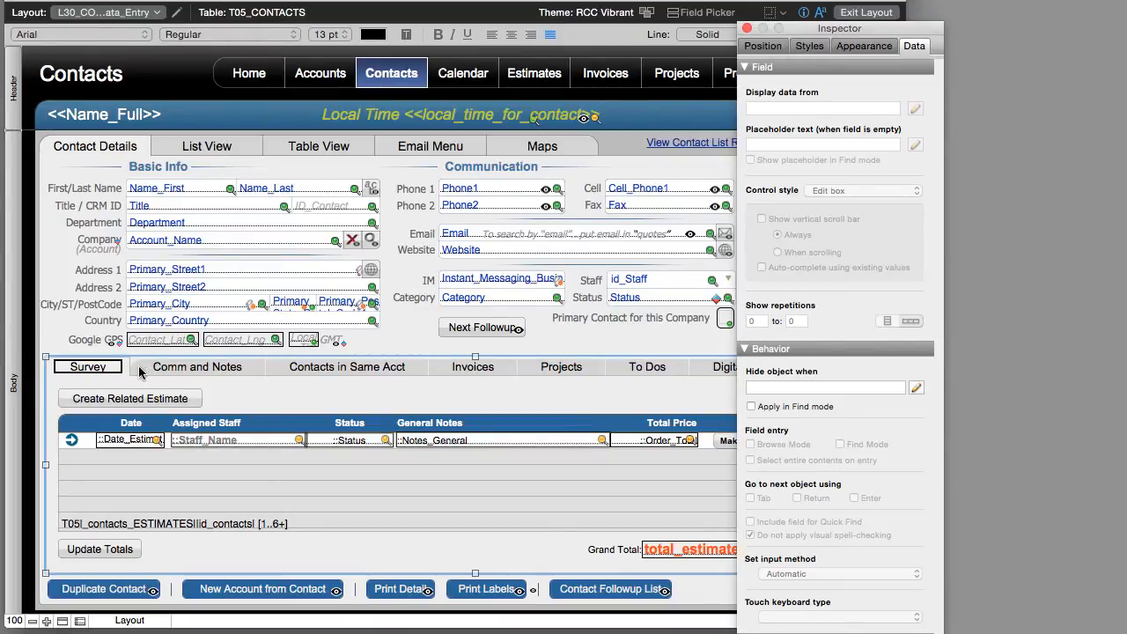
left_click(863, 46)
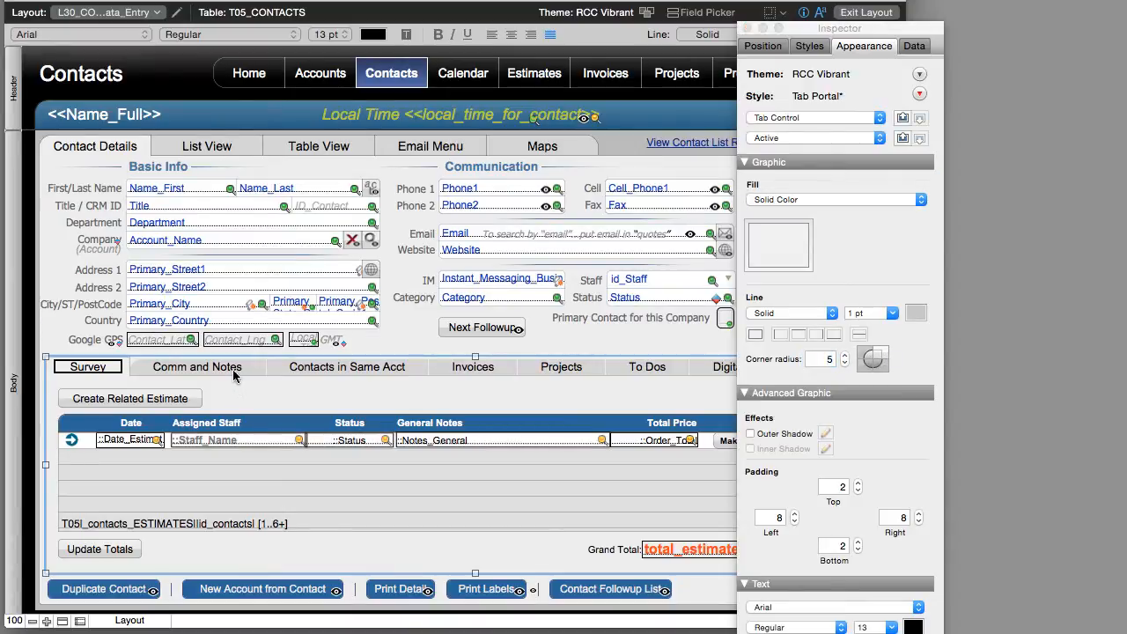
mouse_move(235, 373)
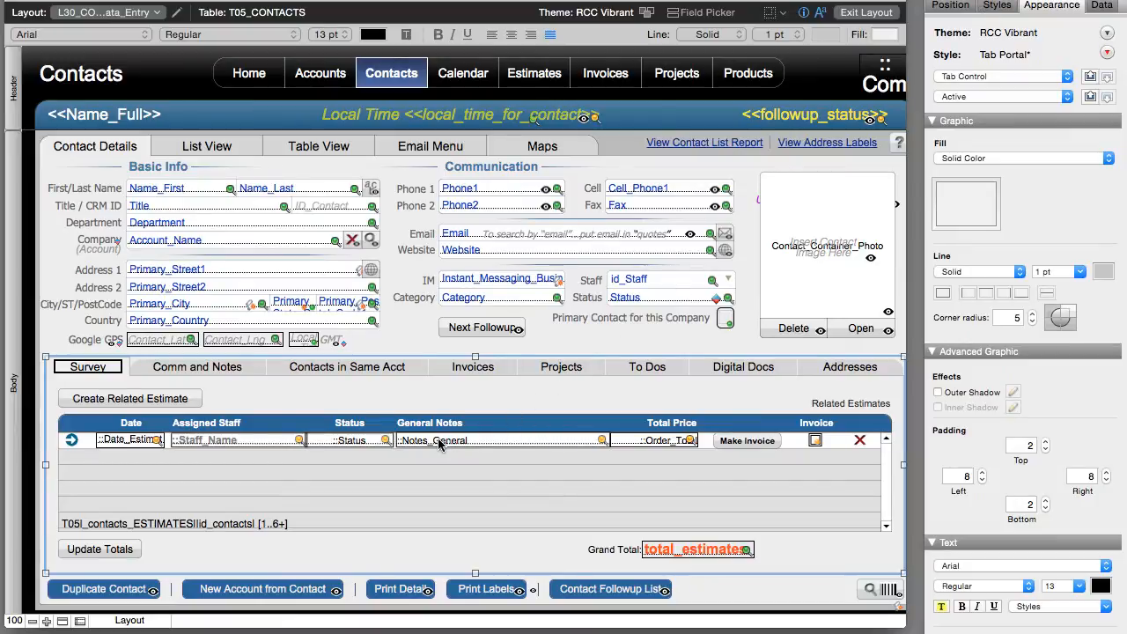
Delete the estimates portal and its buttons from the Survey tab.
left_click(348, 440)
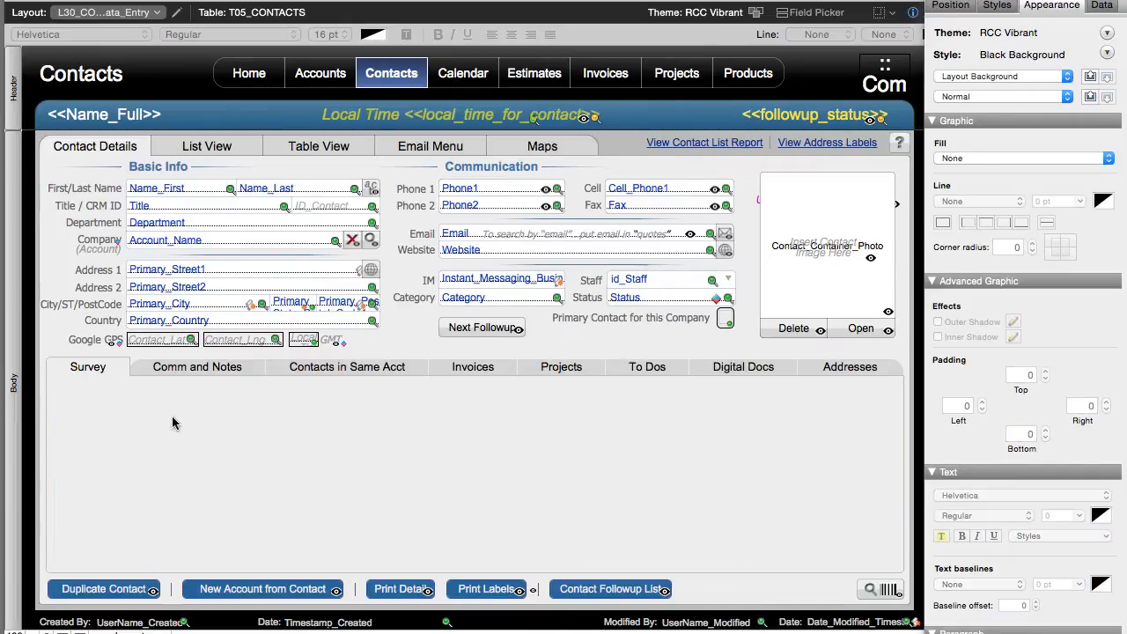
mouse_move(560, 564)
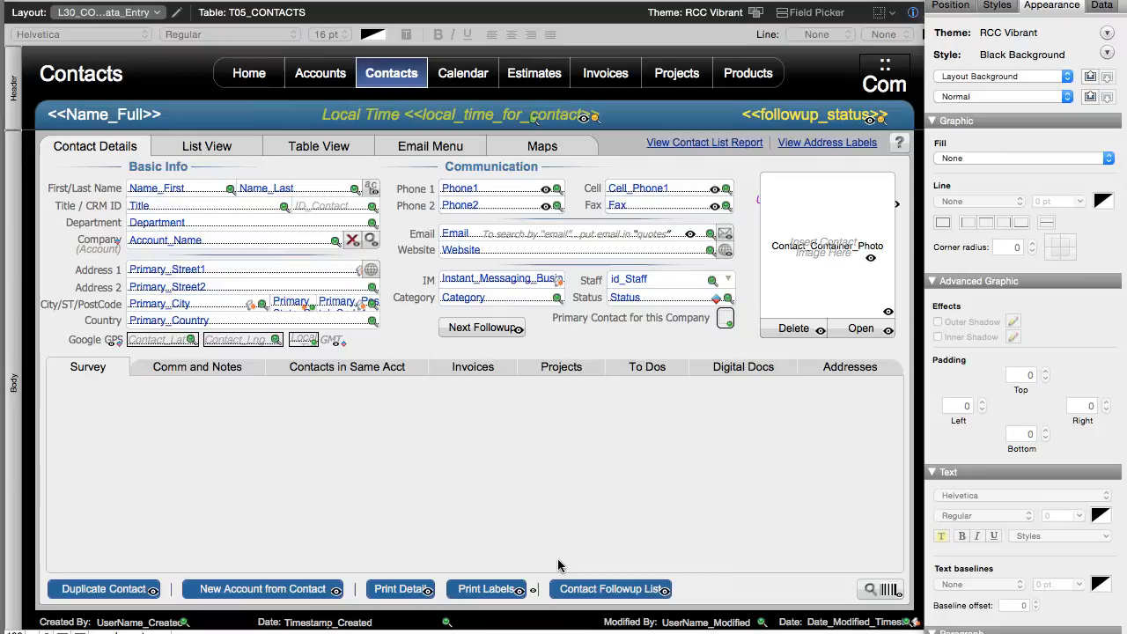
mouse_move(544, 390)
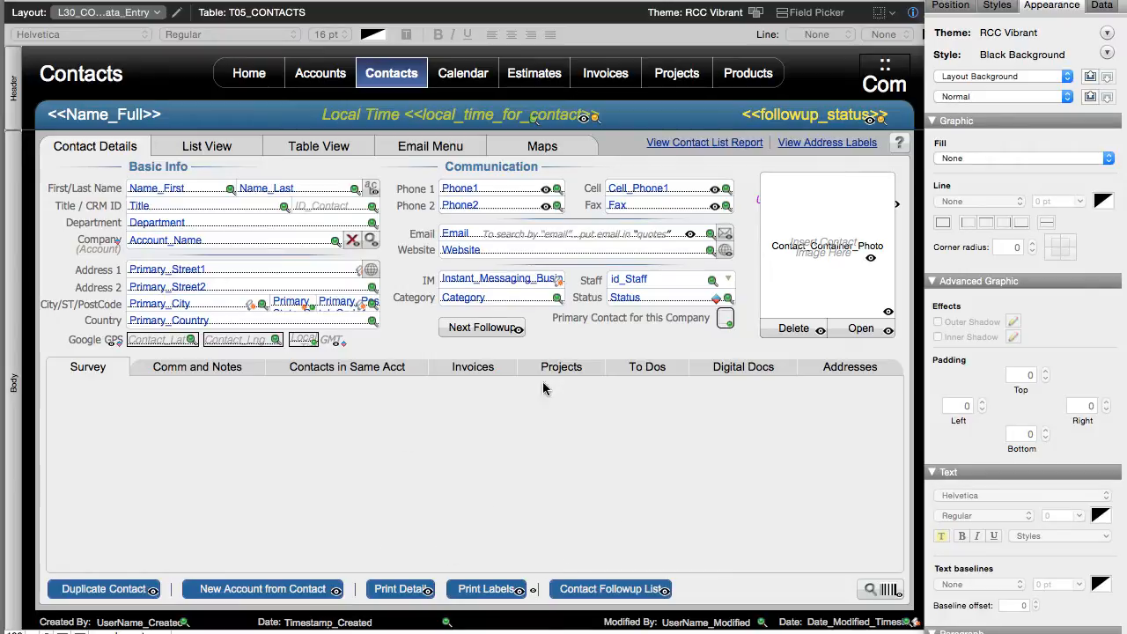
mouse_move(467, 489)
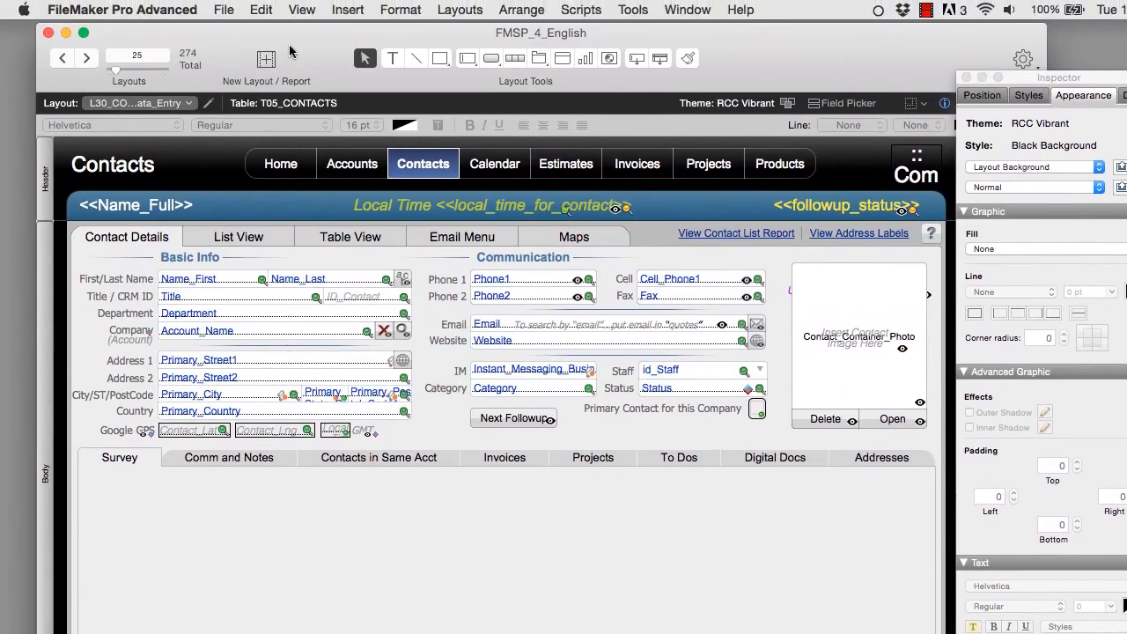
Create text fields Survey_Question_1 through Survey_Question_4 in Manage Database.
left_click(224, 10)
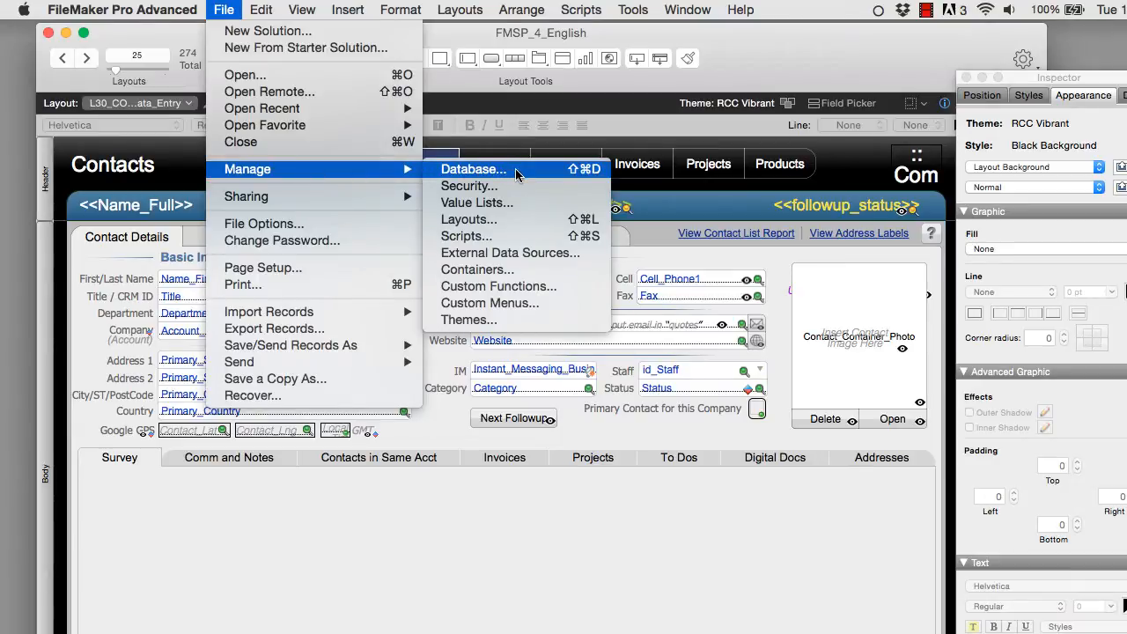
left_click(472, 169)
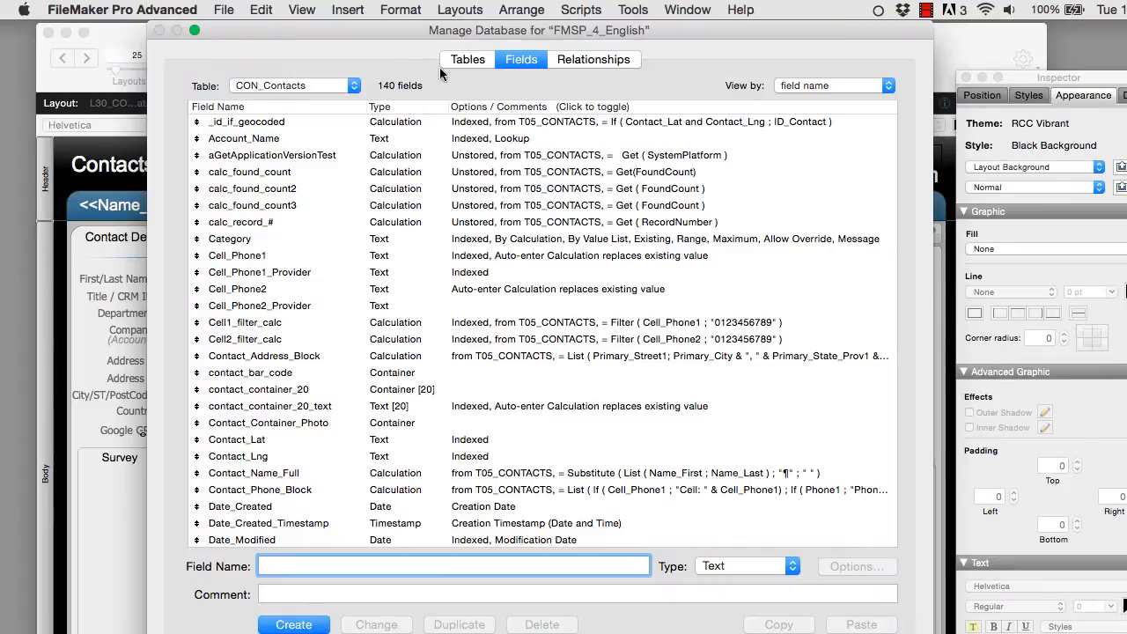
type("Survey_Question_2")
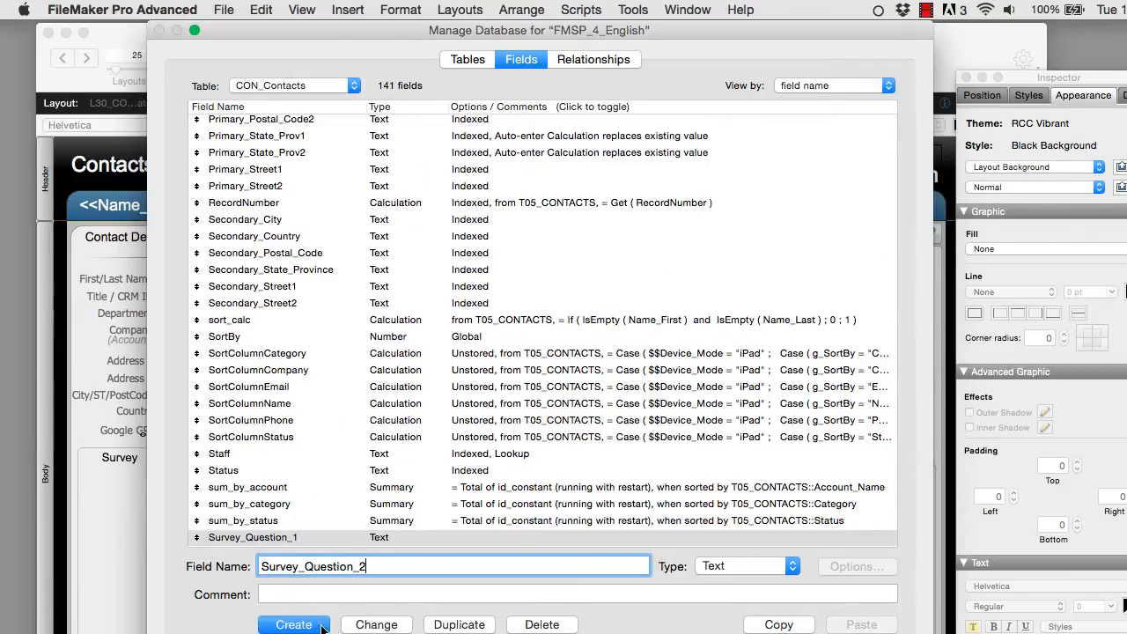
left_click(293, 623)
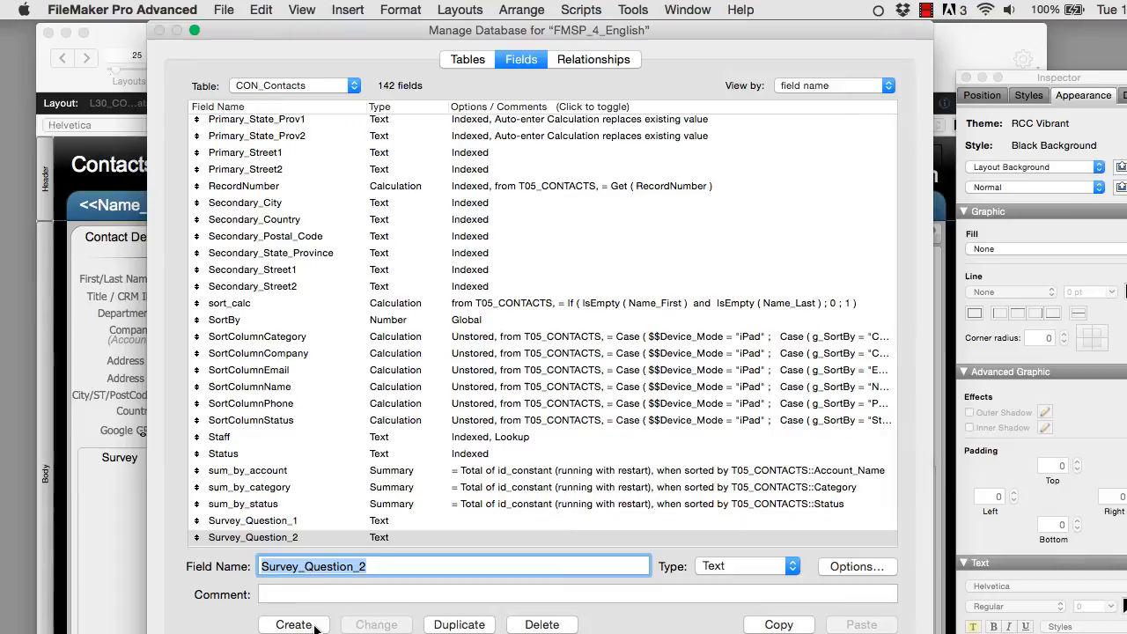
type("Survey_Question_3")
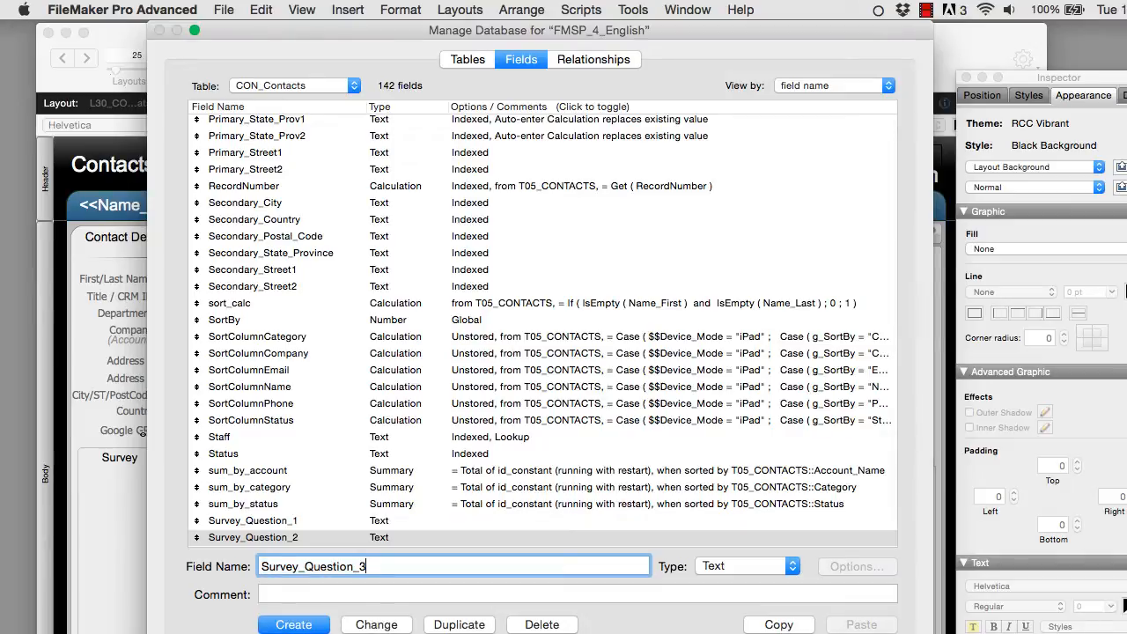
left_click(292, 624)
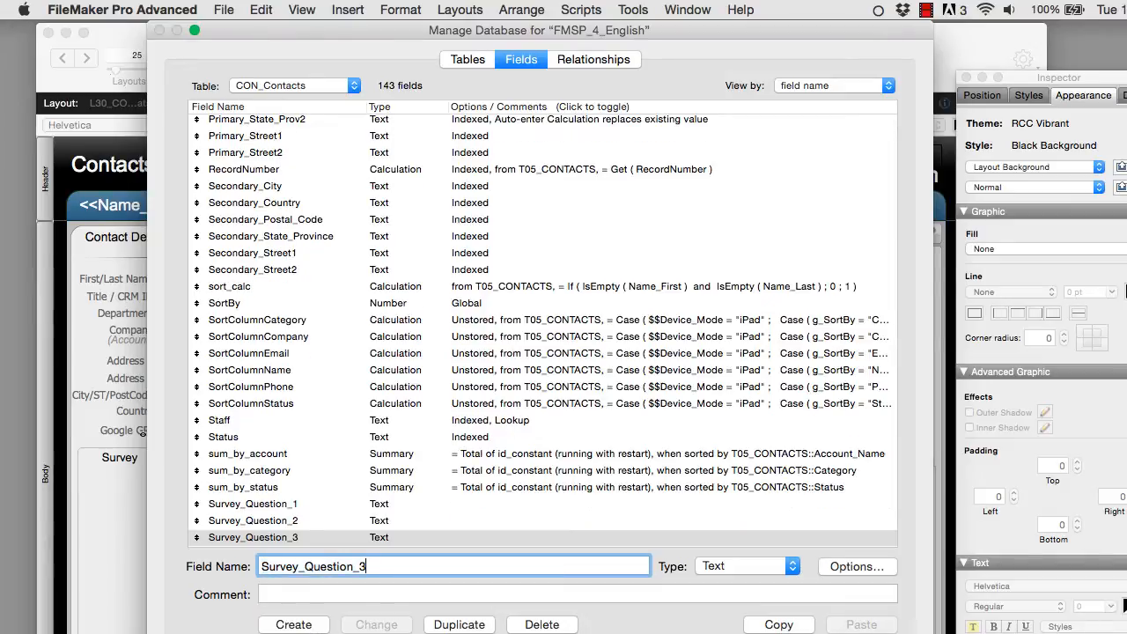
left_click(293, 623)
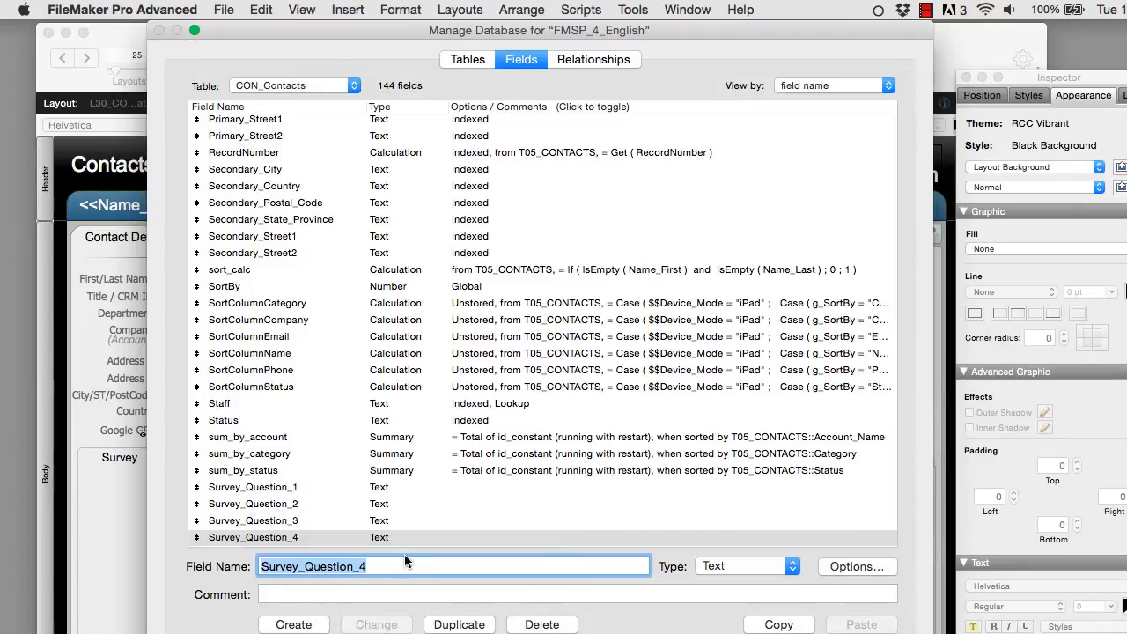
mouse_move(422, 493)
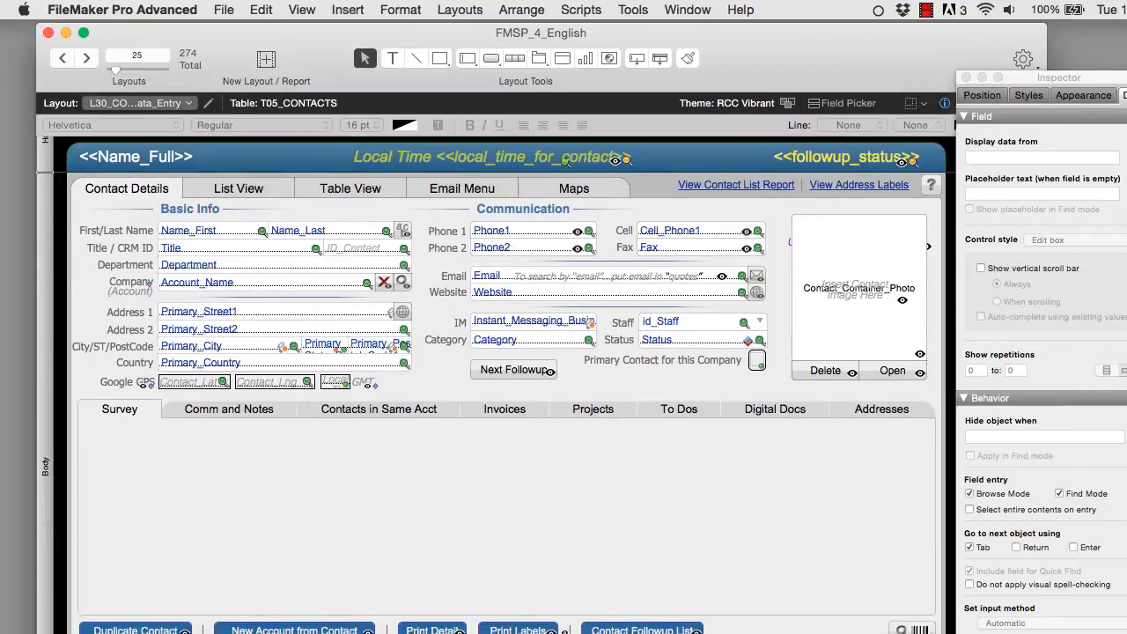
Drag Survey_Question_1–4 with labels from the Field Picker onto the Survey tab.
scroll("down", 3)
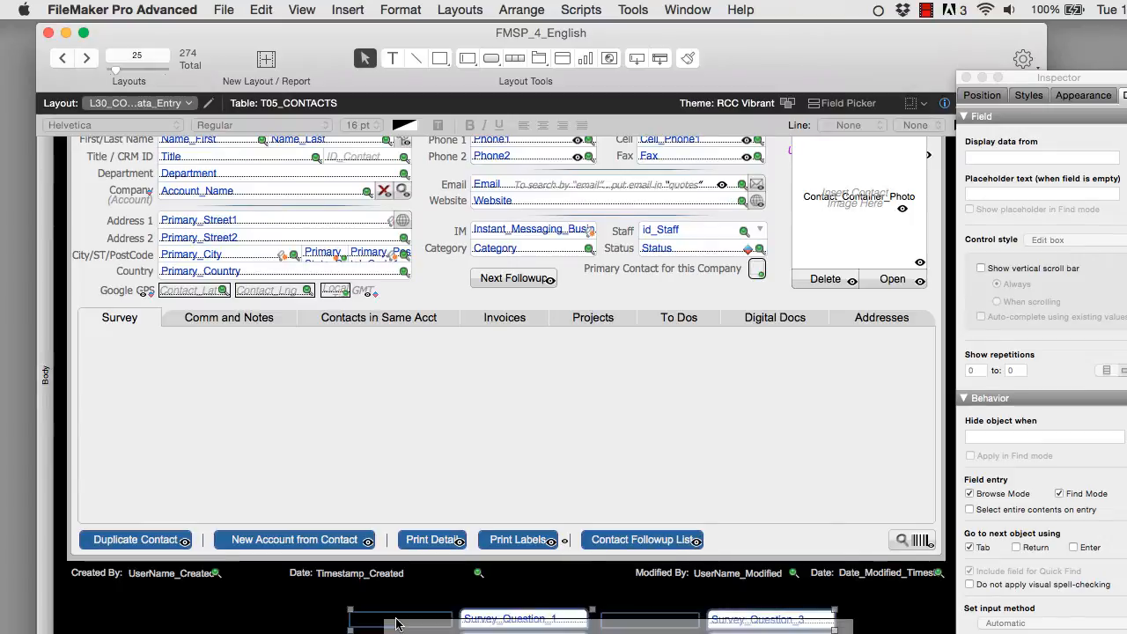
left_click(524, 618)
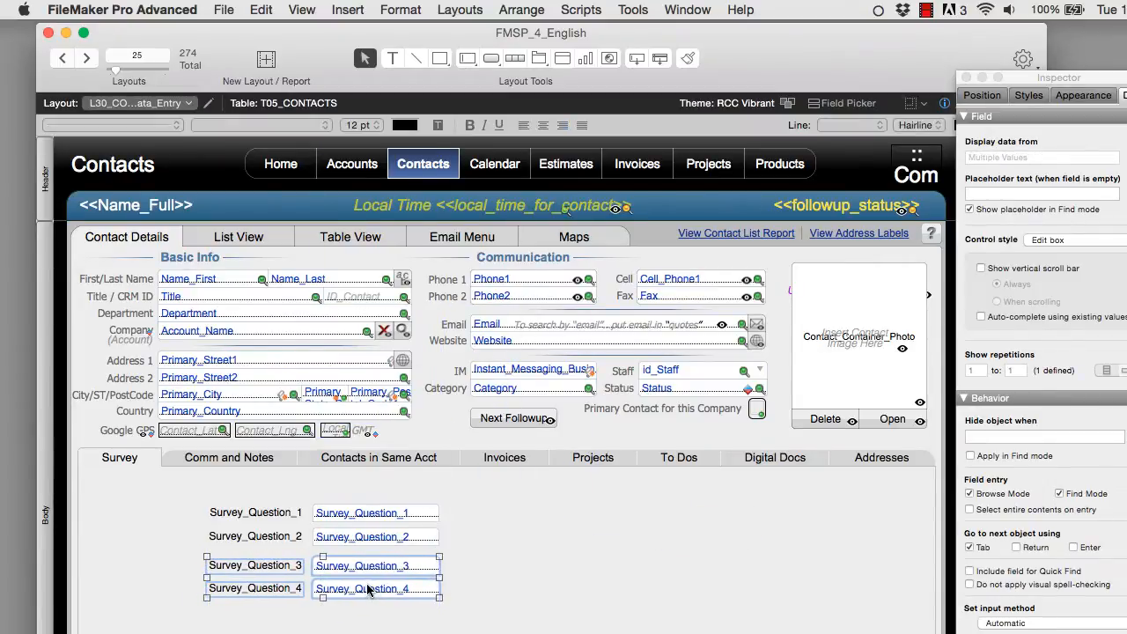
mouse_move(359, 544)
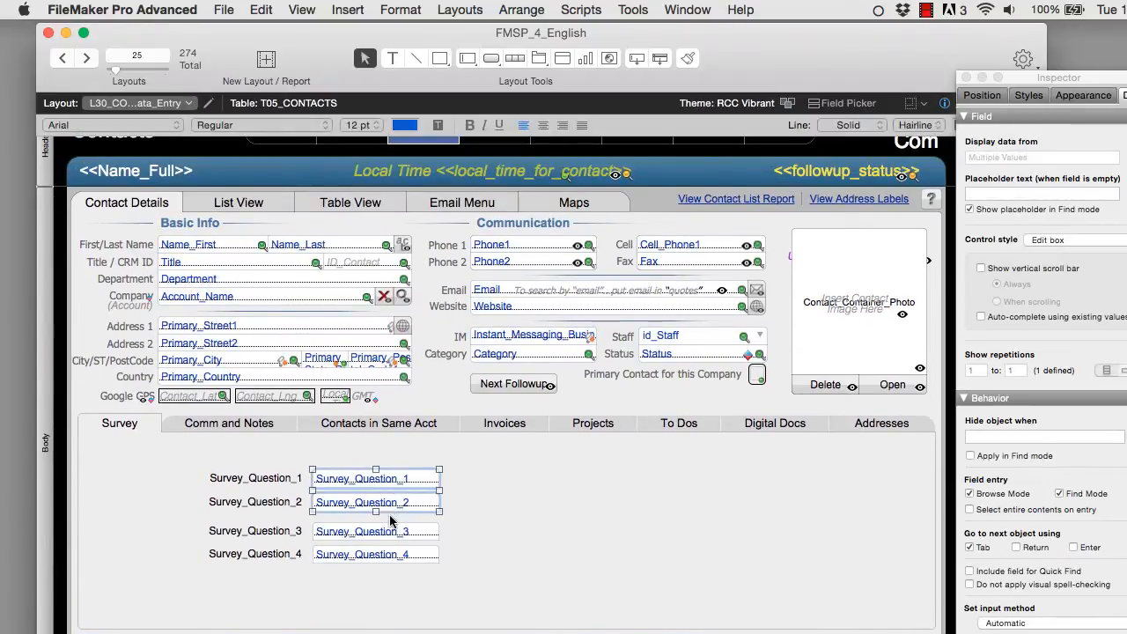
left_click(373, 532)
type("How Many Pets in the Household")
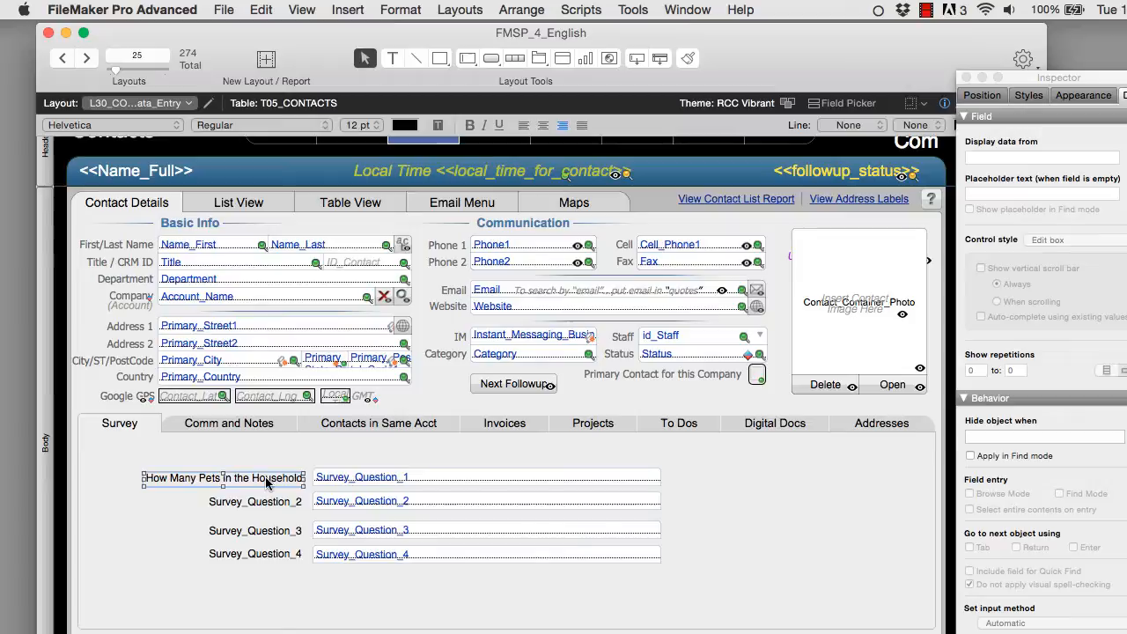
mouse_move(261, 504)
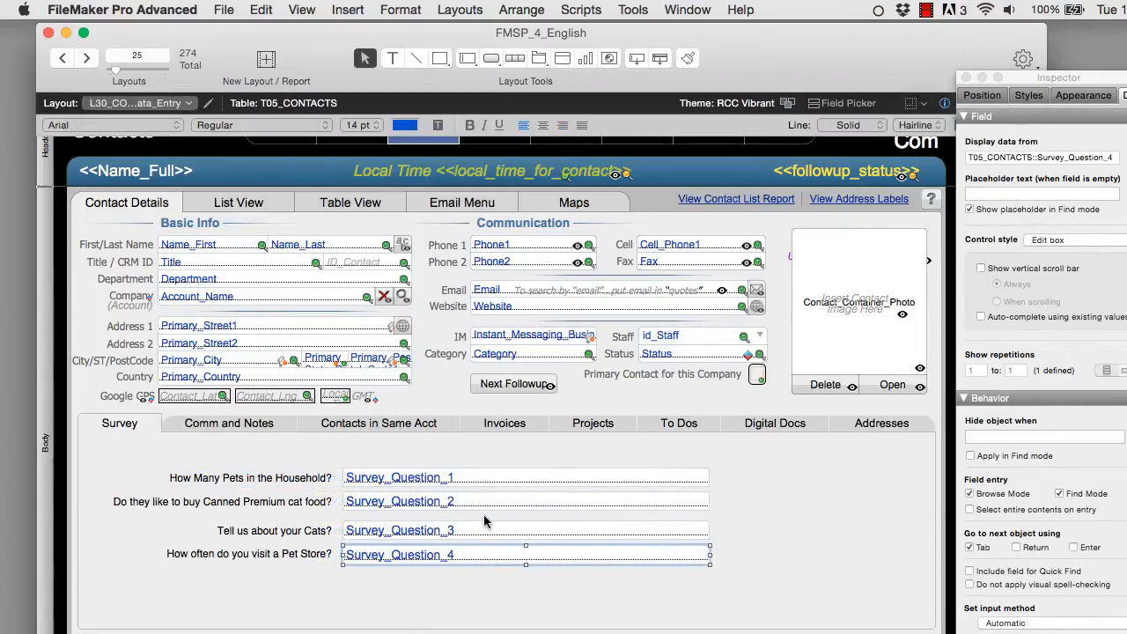
Return to Browse mode to try out the survey form.
left_click(302, 10)
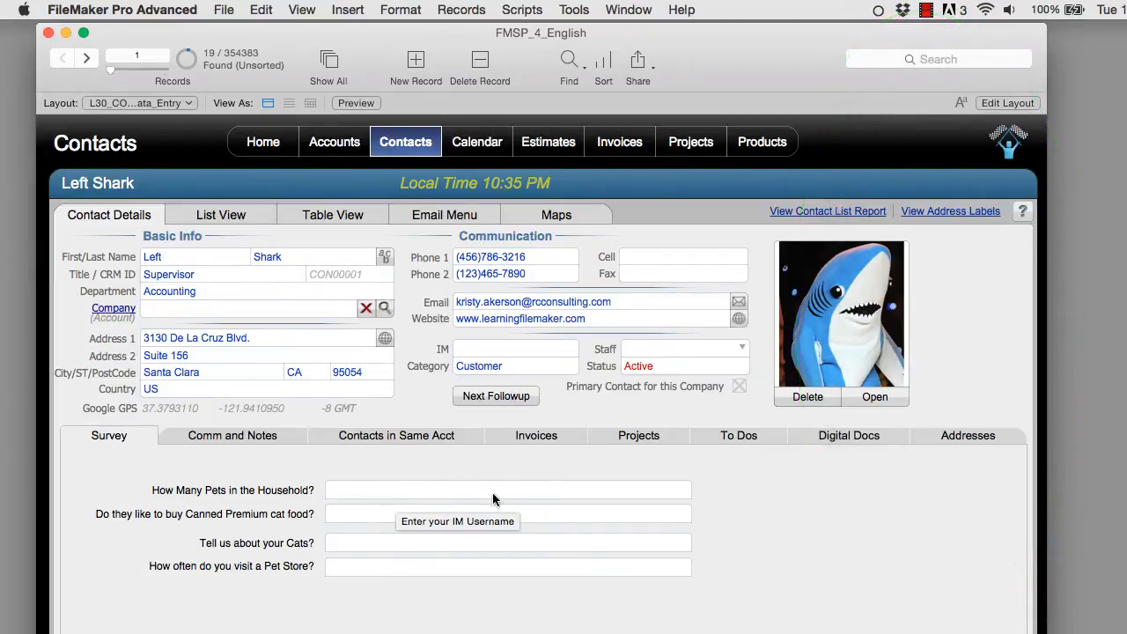
Answer 4 for pets in household and Yes for canned cat food.
left_click(507, 490)
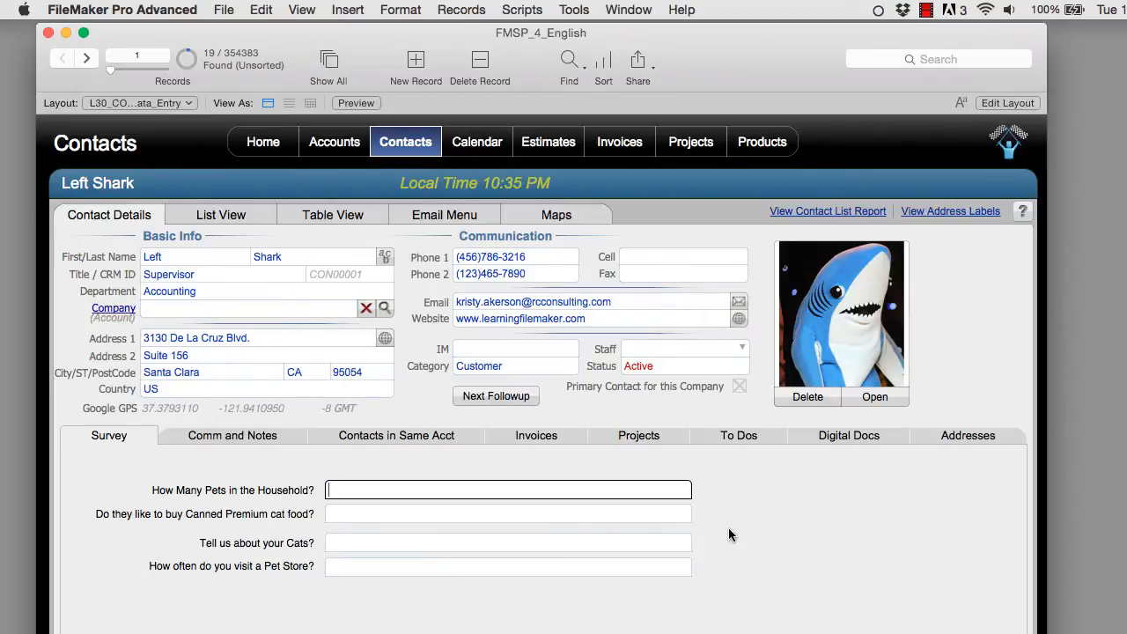
type("4")
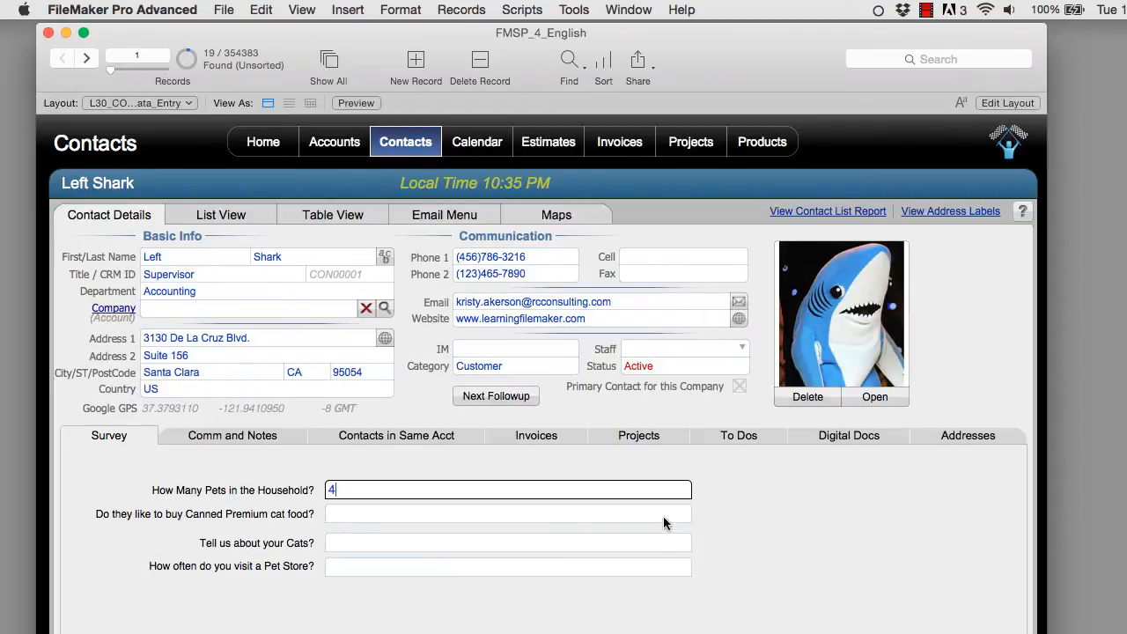
left_click(508, 515)
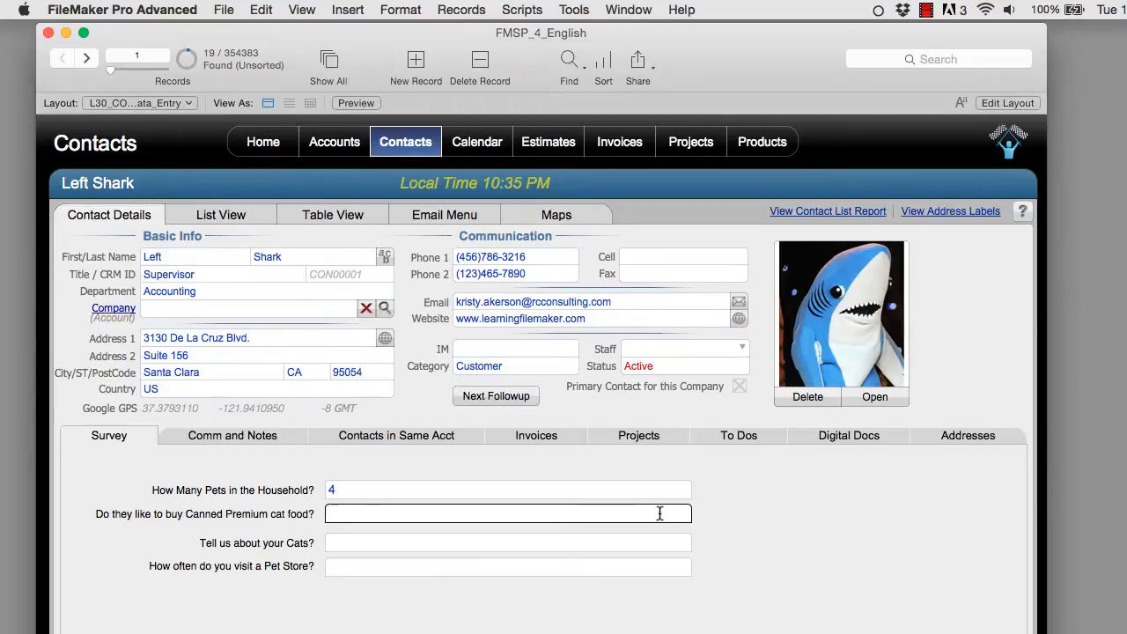
type("Yes")
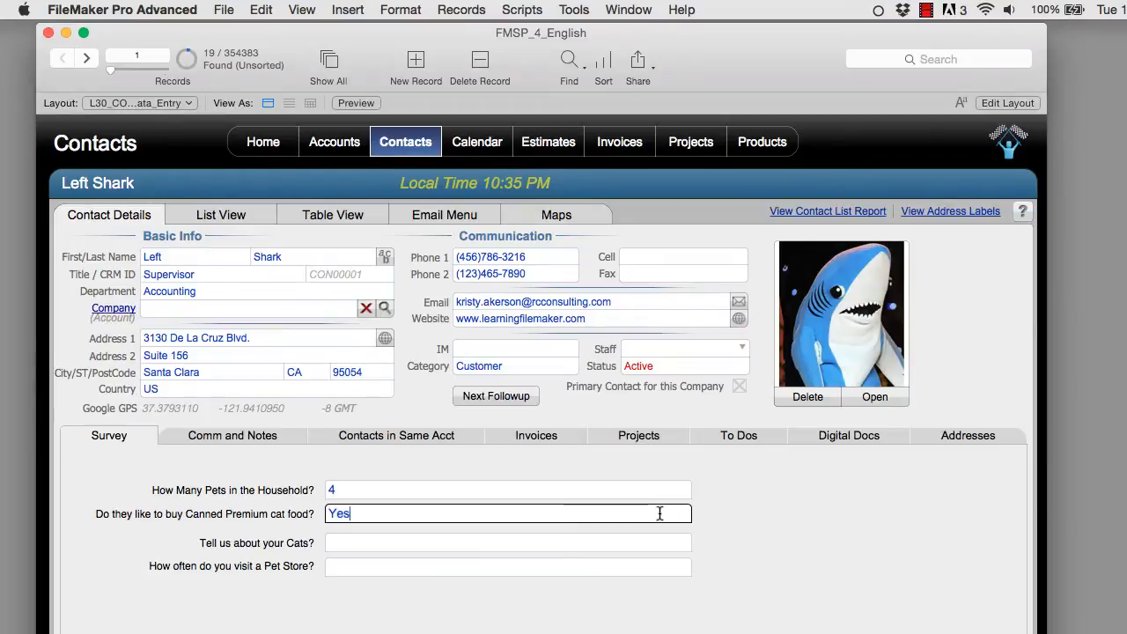
Fill the 'Tell us about your Cats?' field with long multi-line placeholder text.
left_click(508, 543)
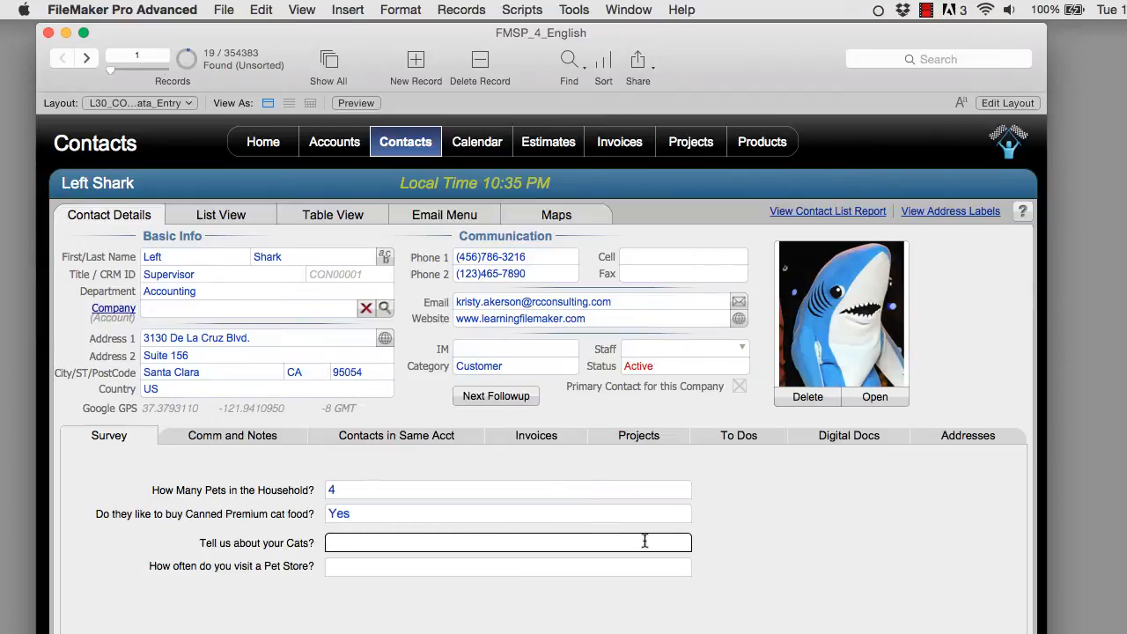
type("ads")
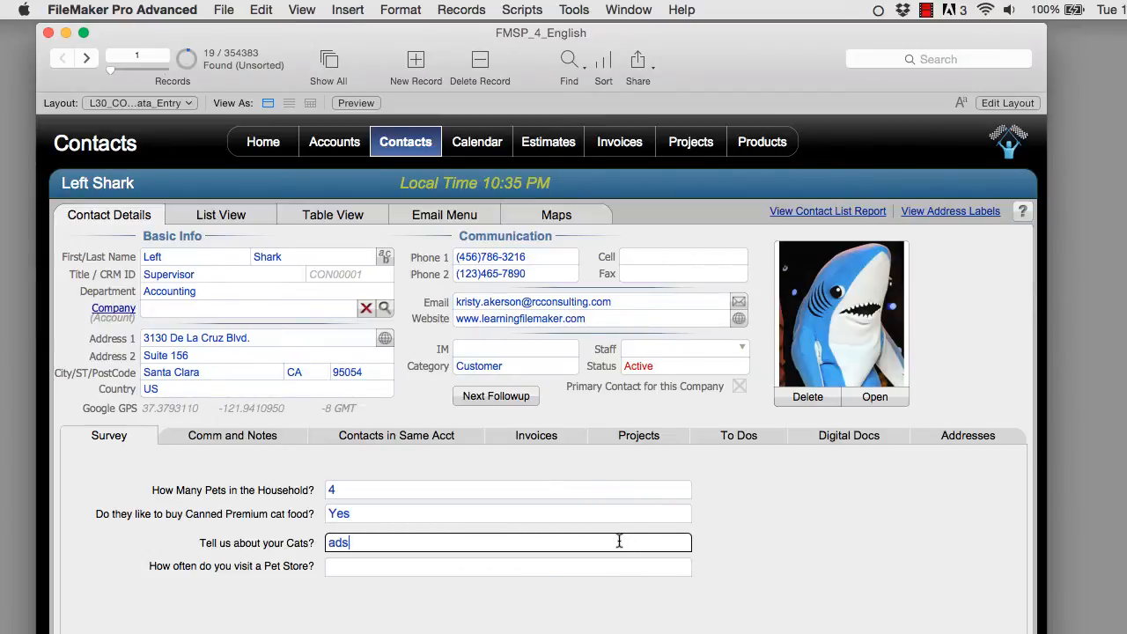
type("cknarvermosef")
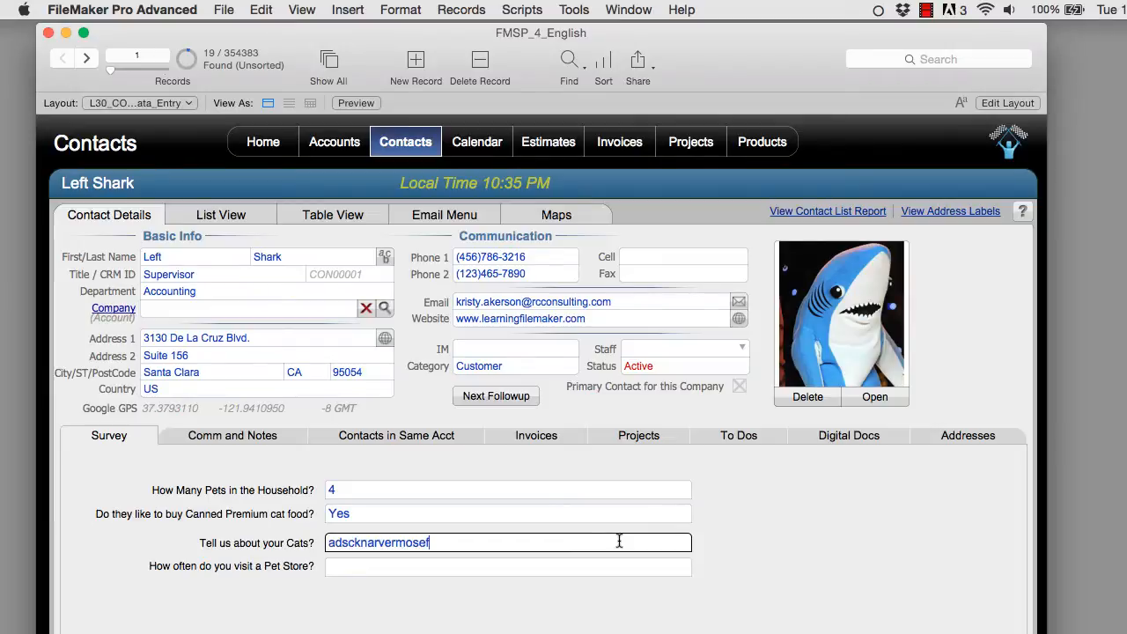
type("e")
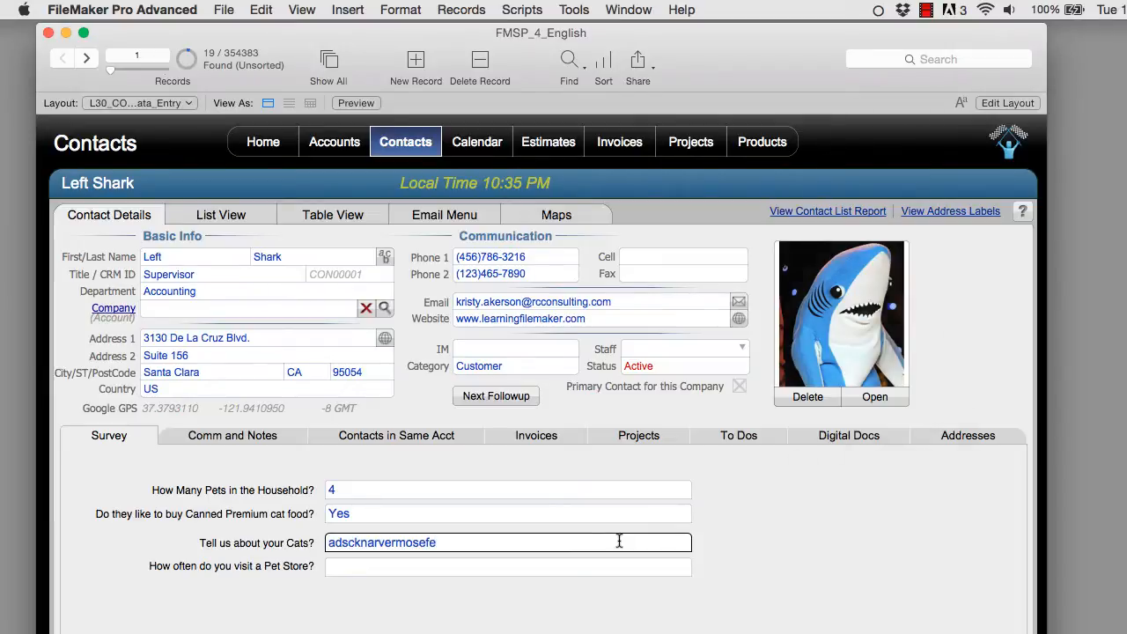
type("akemfmng")
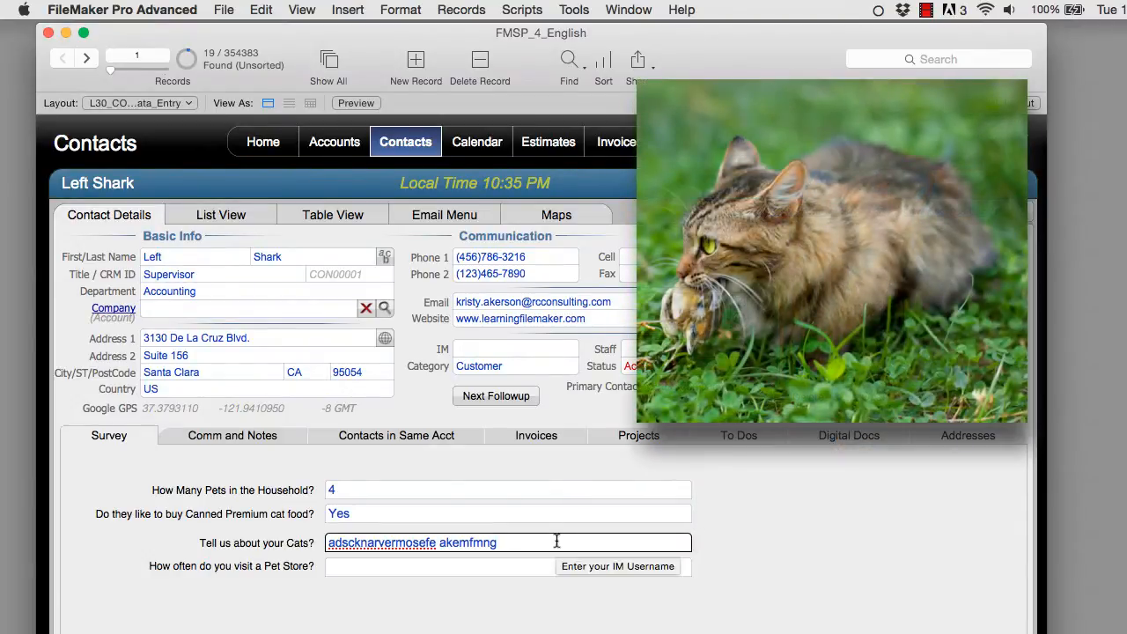
type(". sajjsfk")
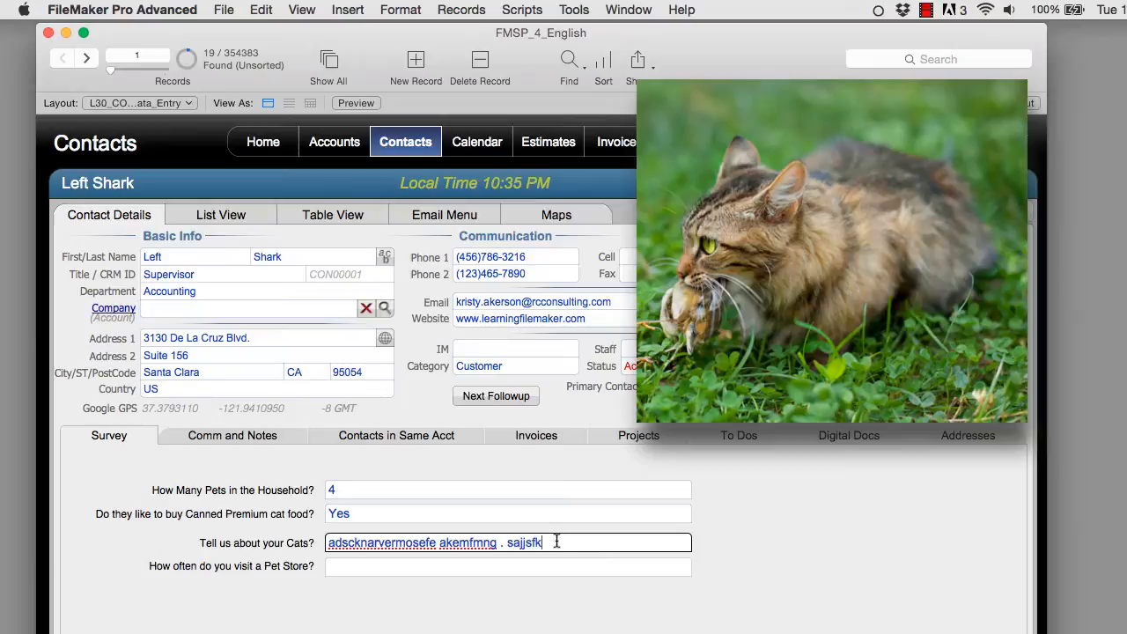
type("tttt")
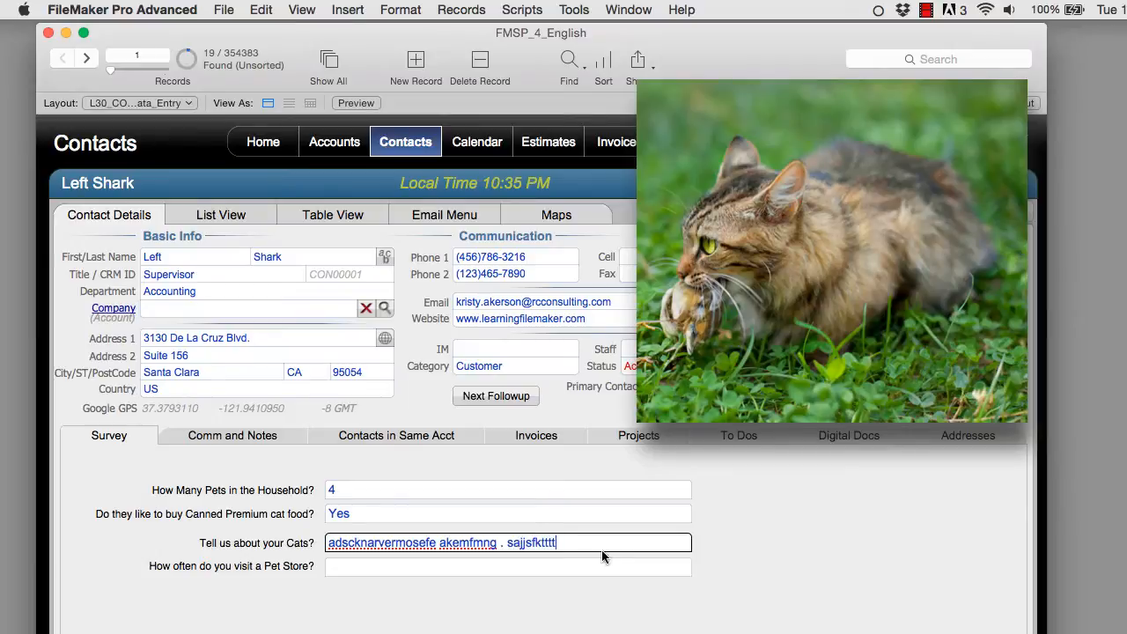
type("bb")
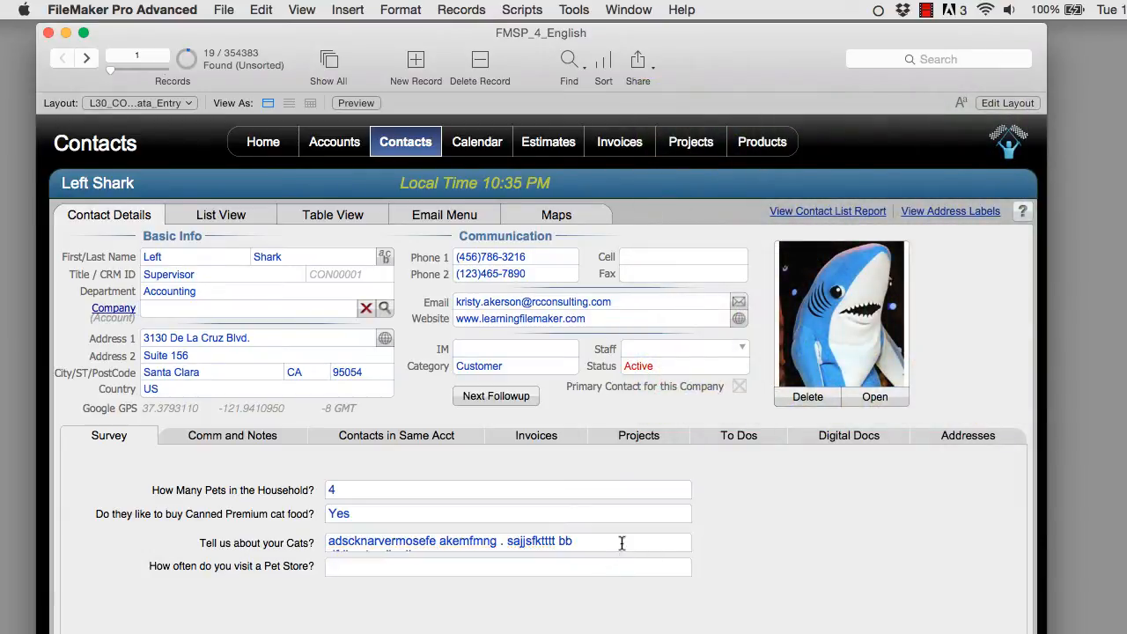
type("dfdbxntnzdbzdb")
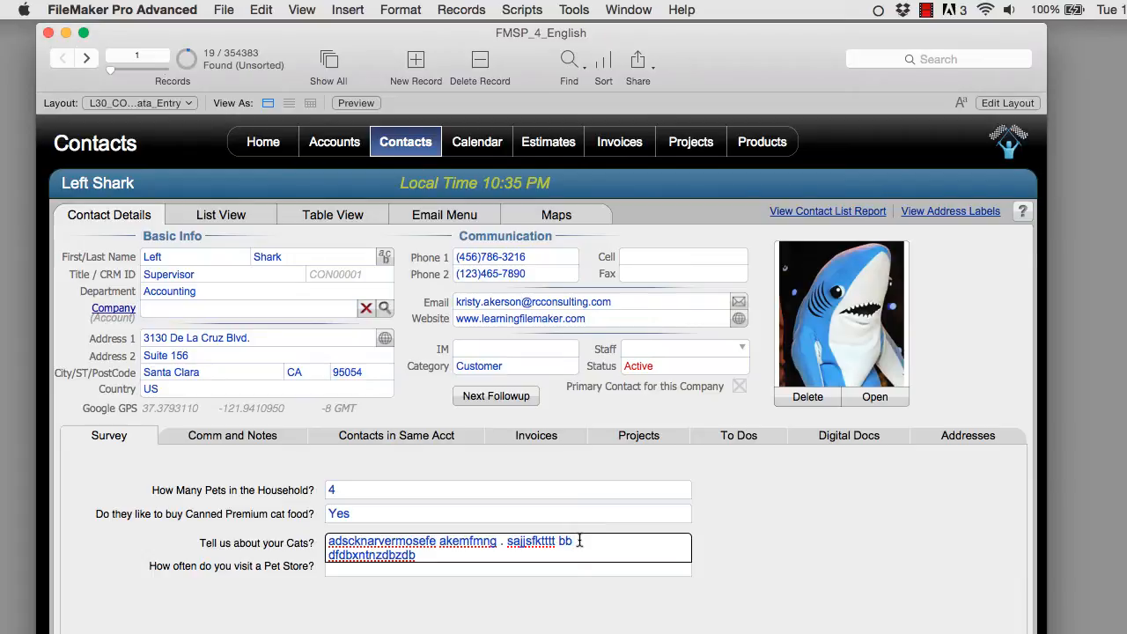
mouse_move(691, 532)
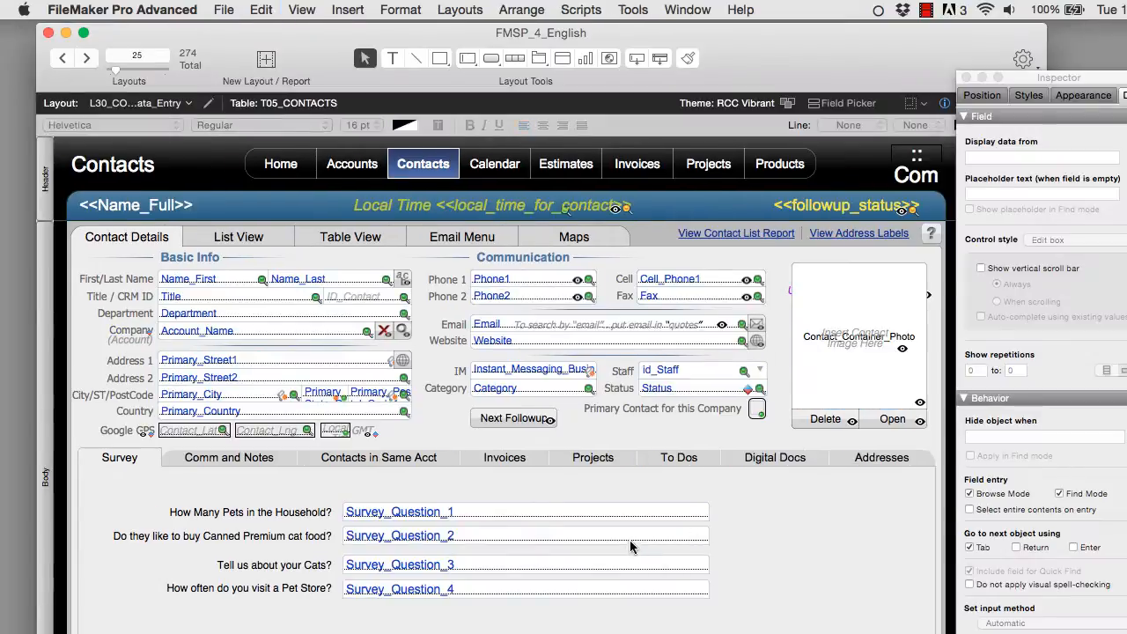
Set Survey_Question_1's control style to Pop-up menu and open the value lists manager.
left_click(524, 564)
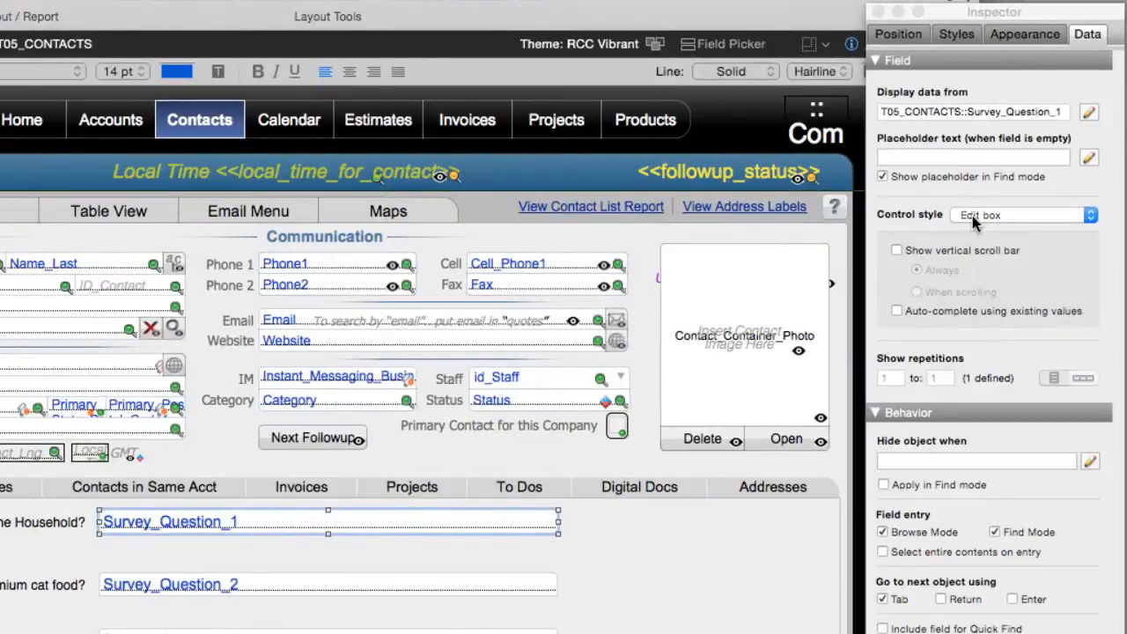
left_click(1021, 215)
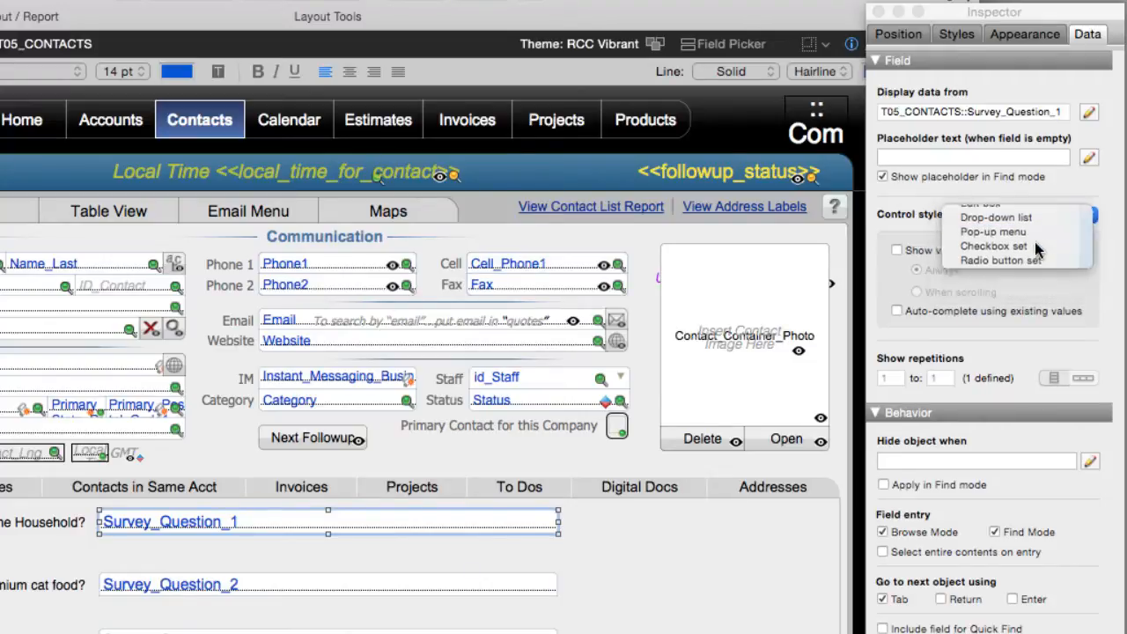
left_click(993, 230)
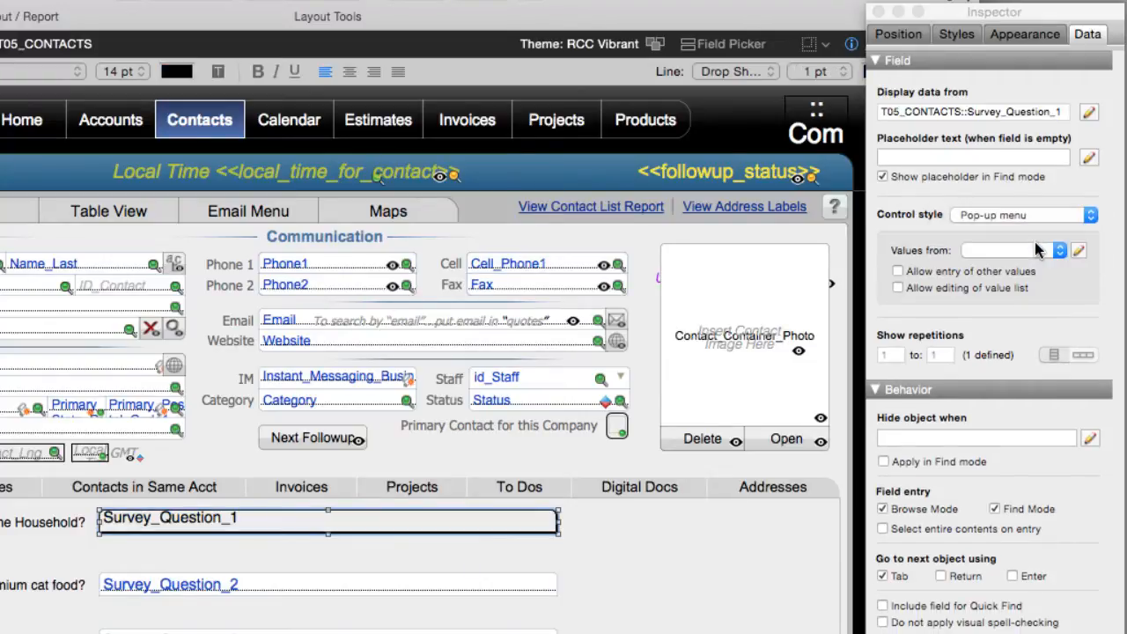
mouse_move(1035, 250)
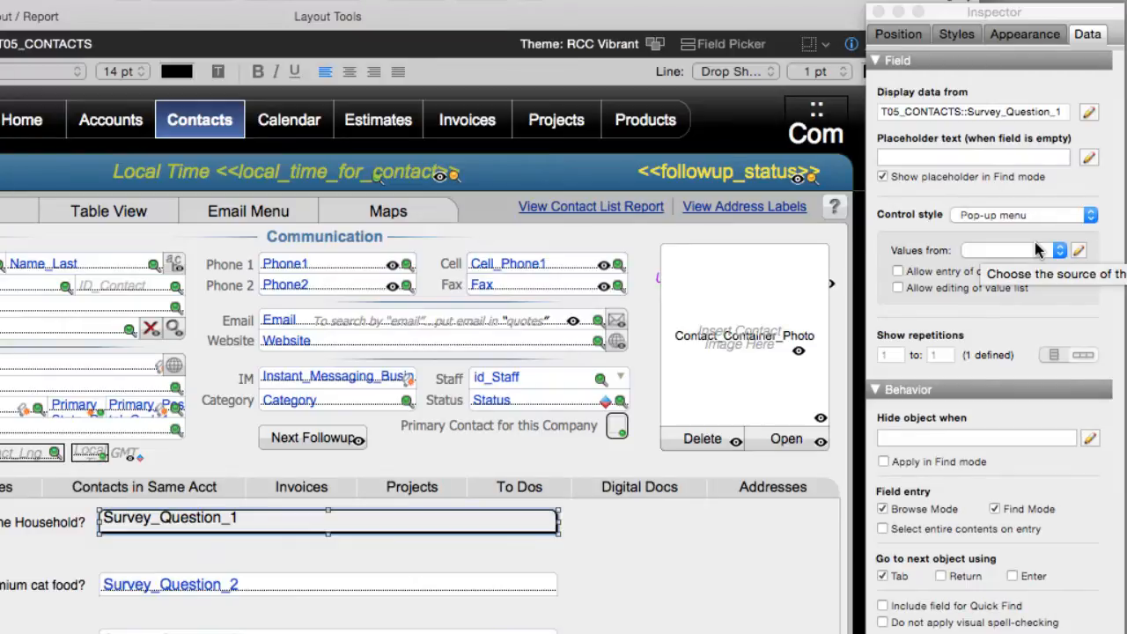
mouse_move(1001, 253)
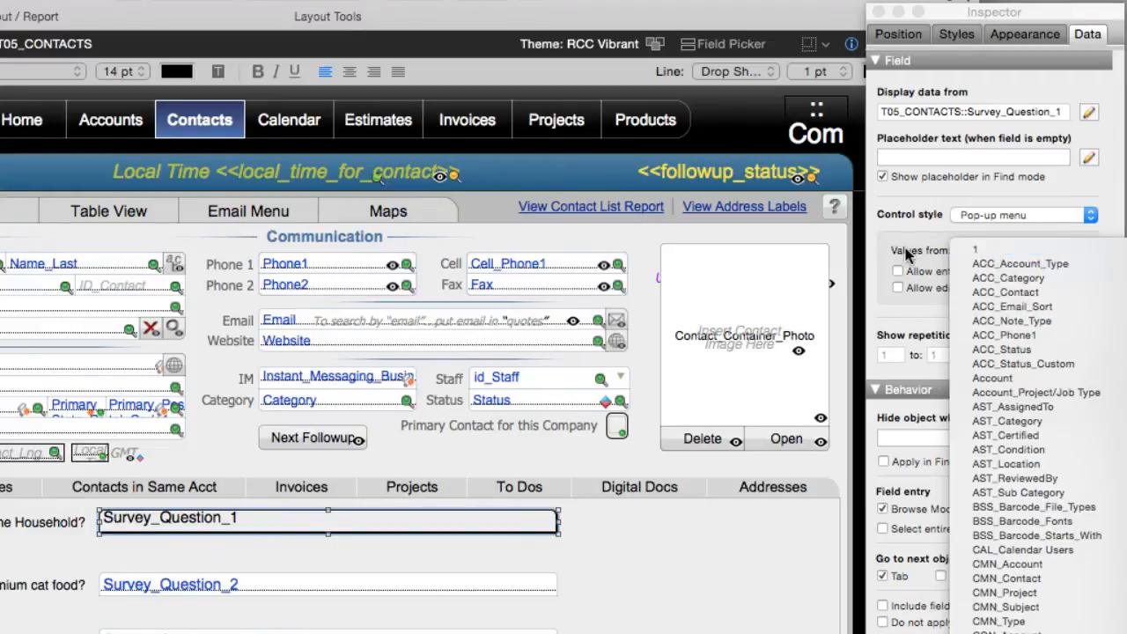
left_click(1088, 250)
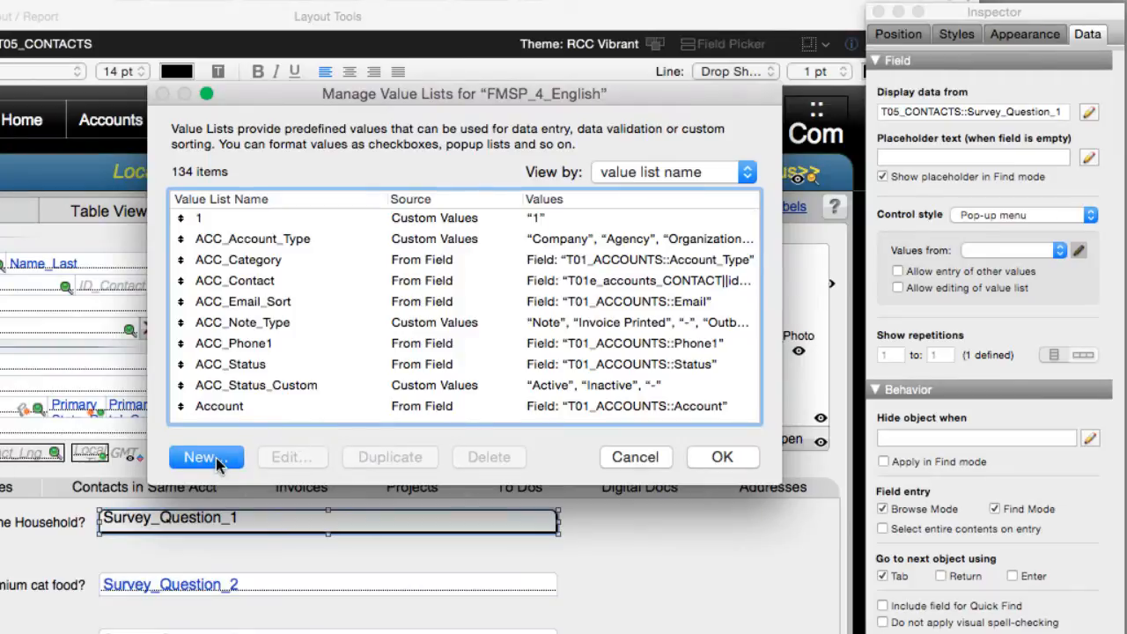
Create a 'Survey Question 1 - Pets' value list with custom values 1 through 10.
left_click(200, 458)
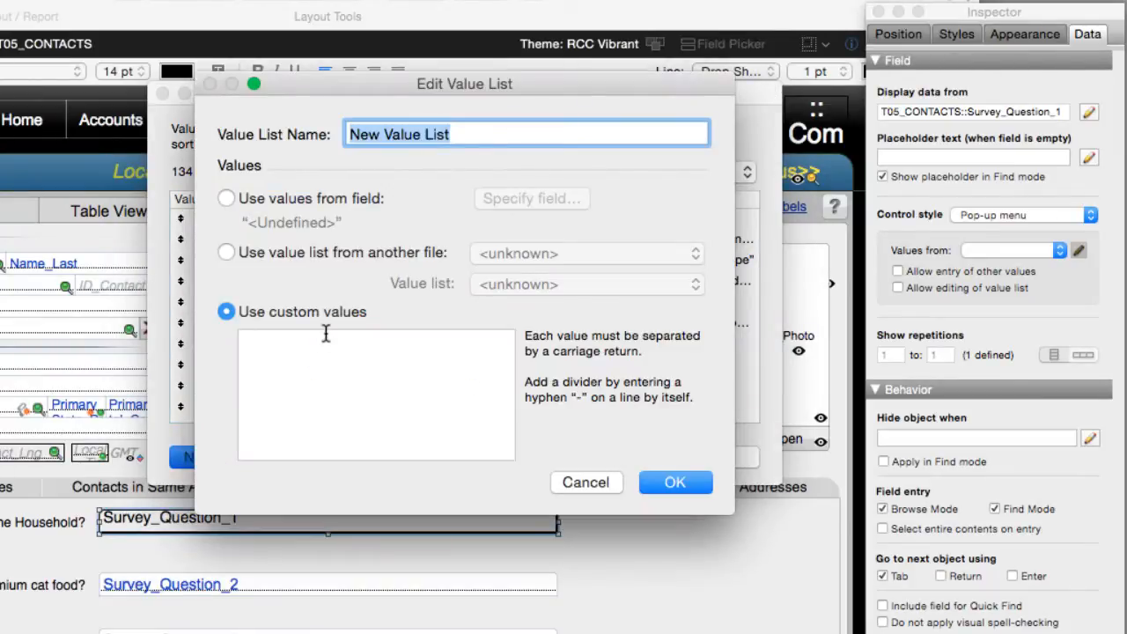
type("Survey Question 1 - Pets")
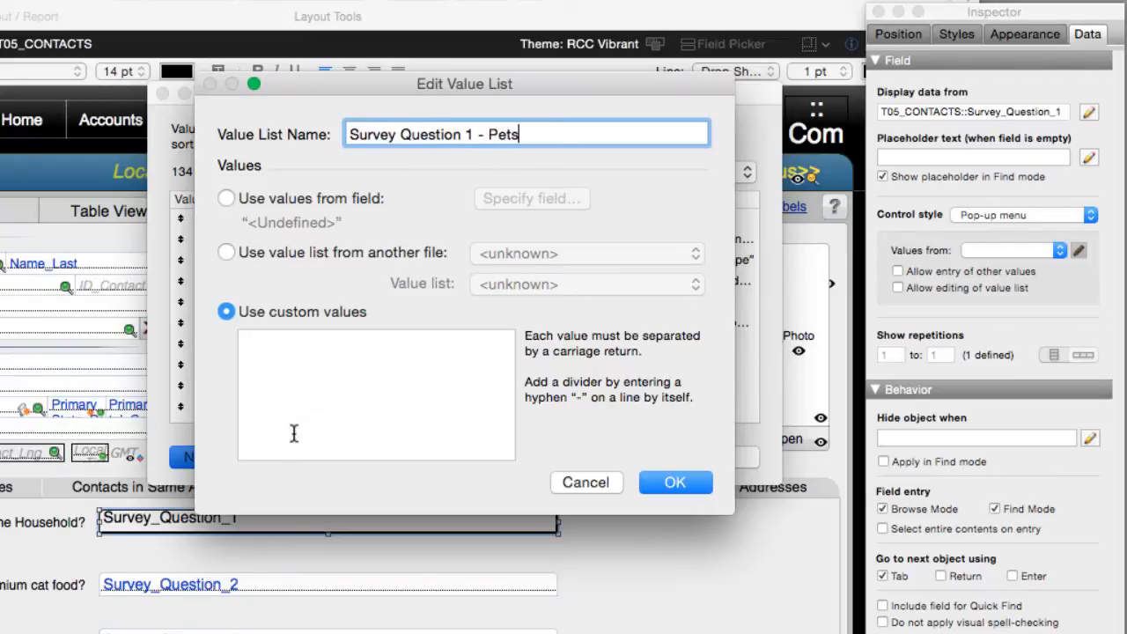
type("1")
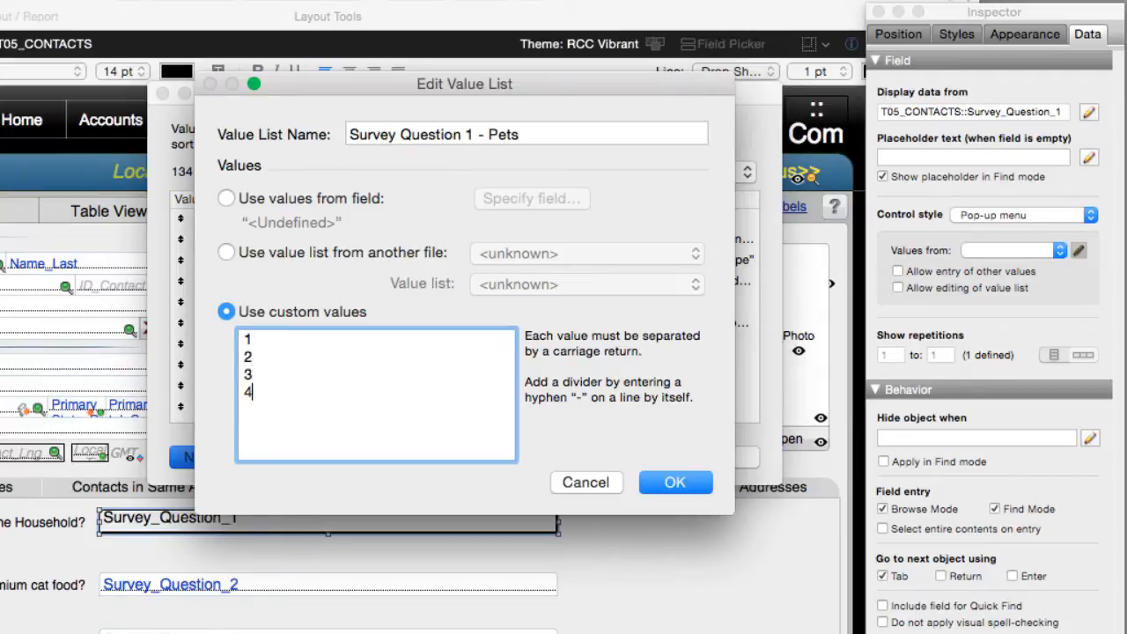
type("5")
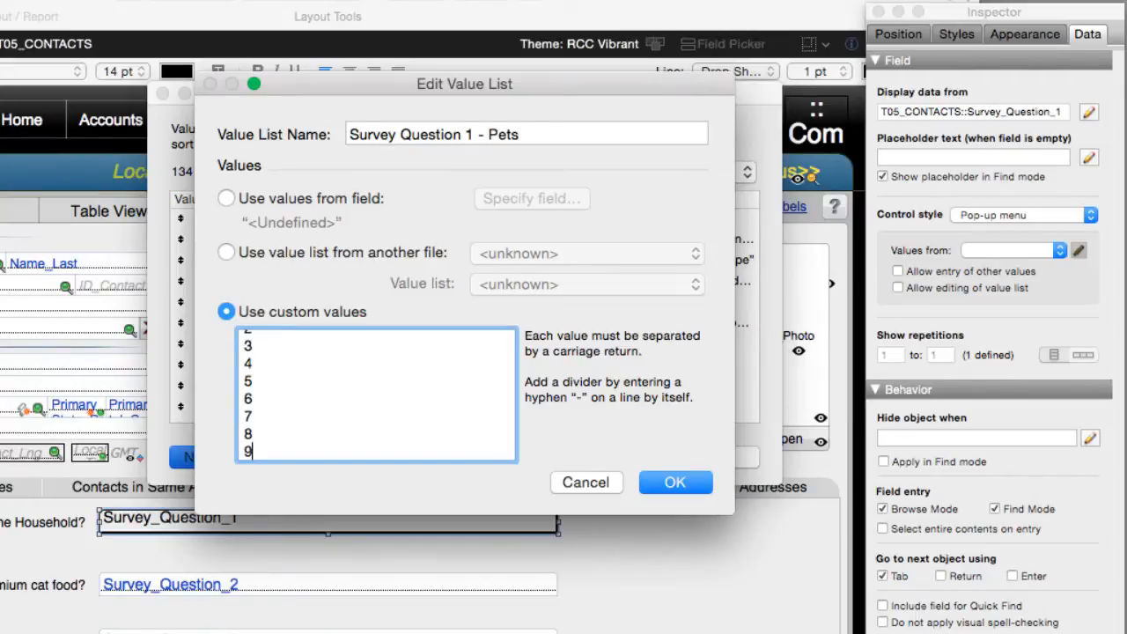
type("10")
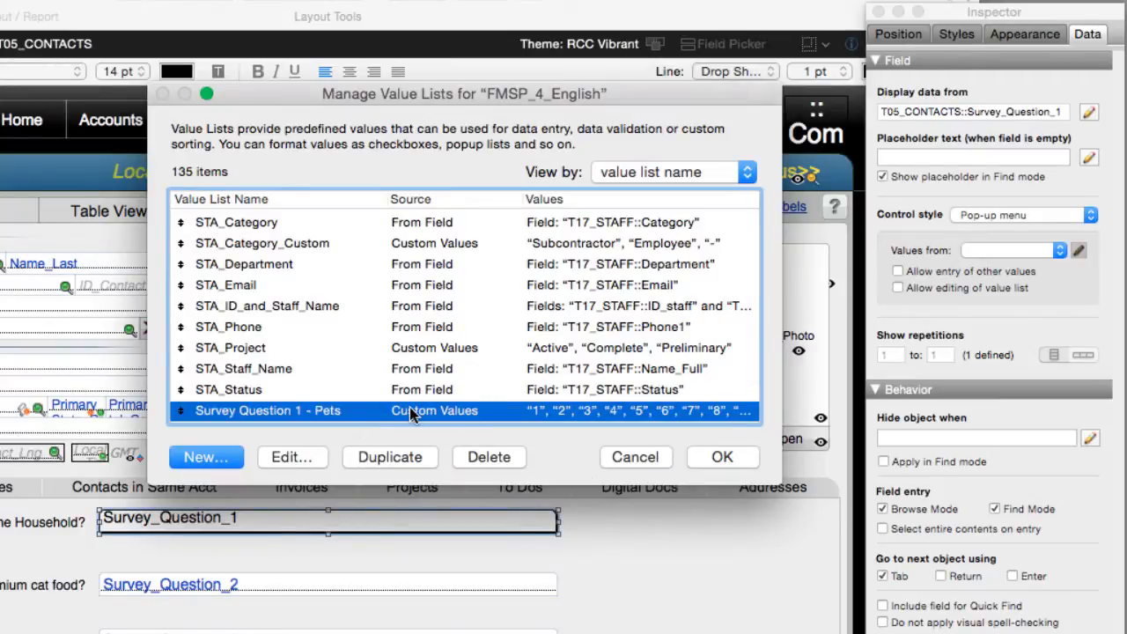
mouse_move(713, 419)
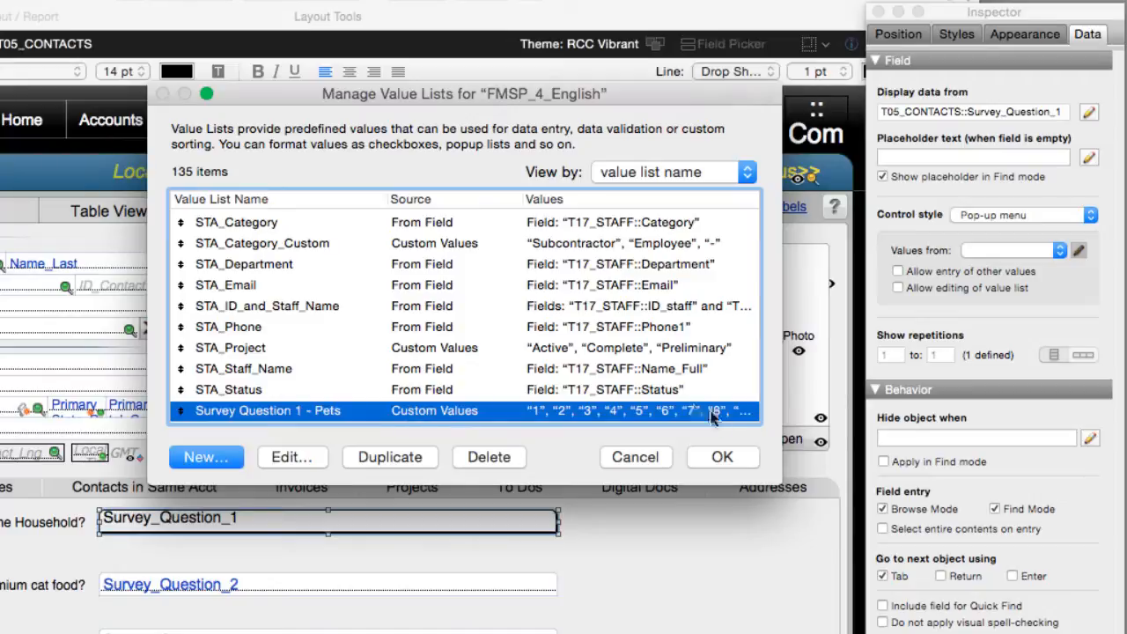
left_click(722, 456)
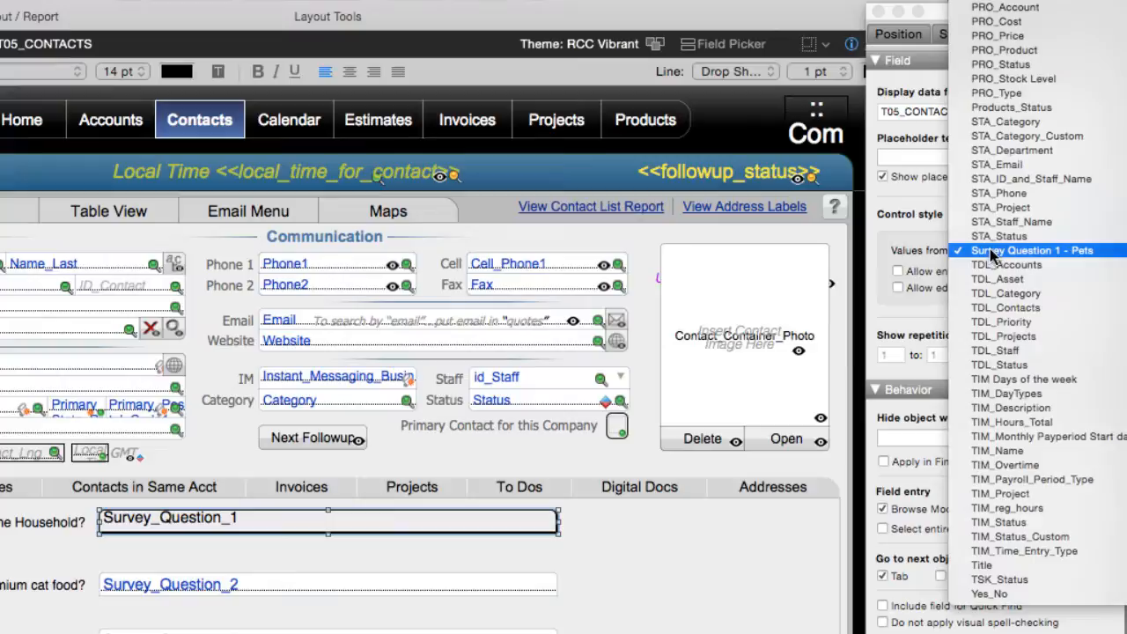
Set the pets field to take its values from the Survey Question 1 - Pets list.
left_click(1021, 250)
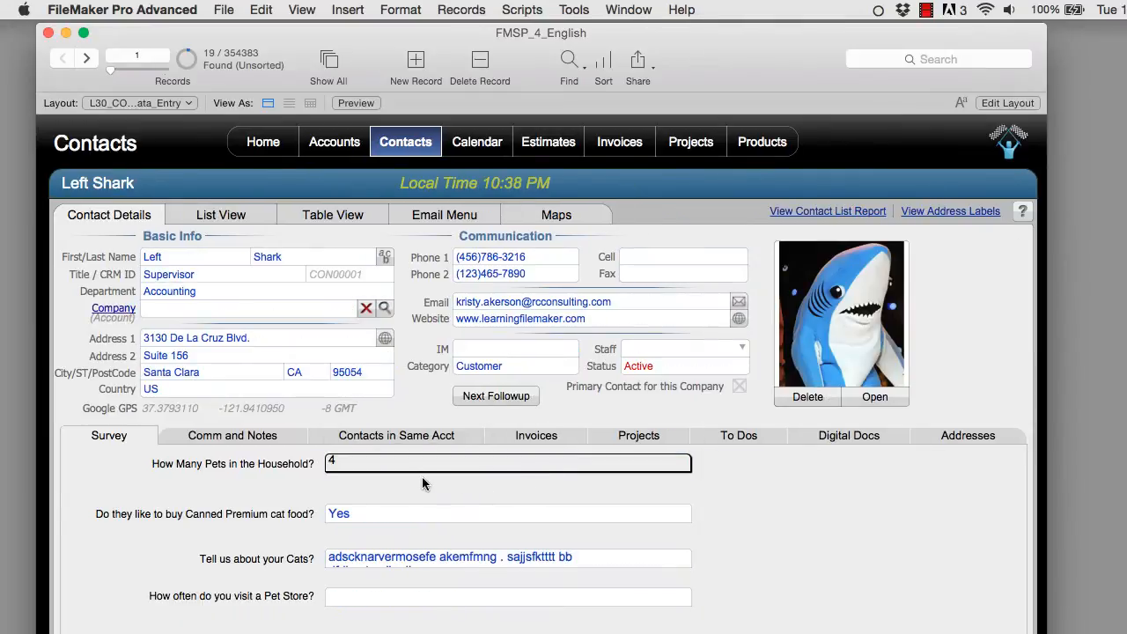
Choose 2 pets from the new pop-up menu on the contact record.
left_click(507, 464)
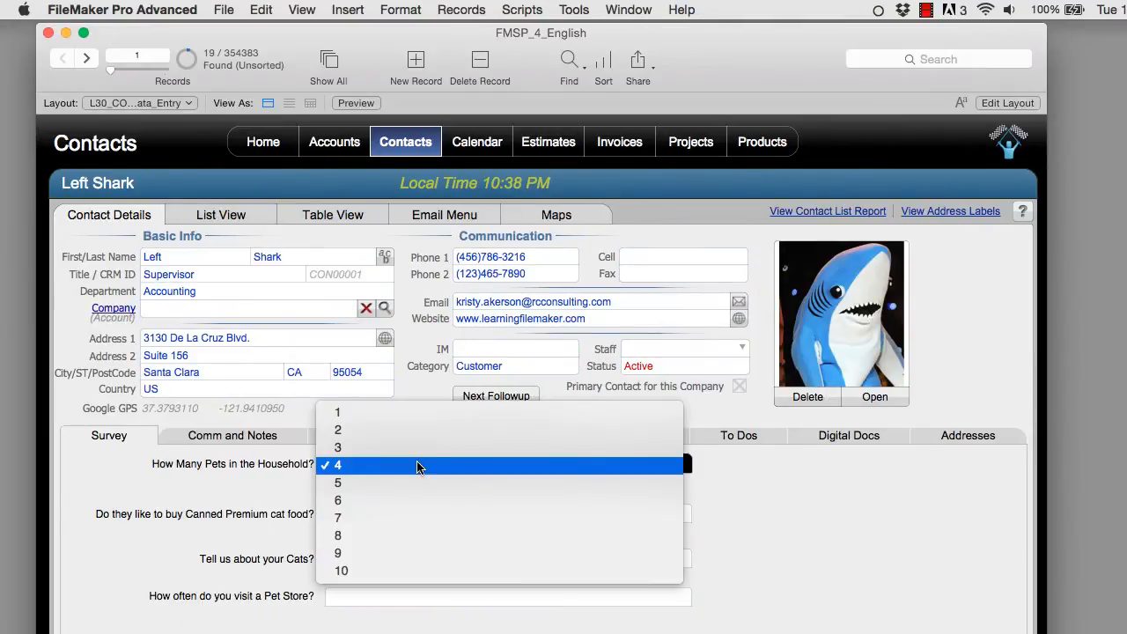
mouse_move(419, 430)
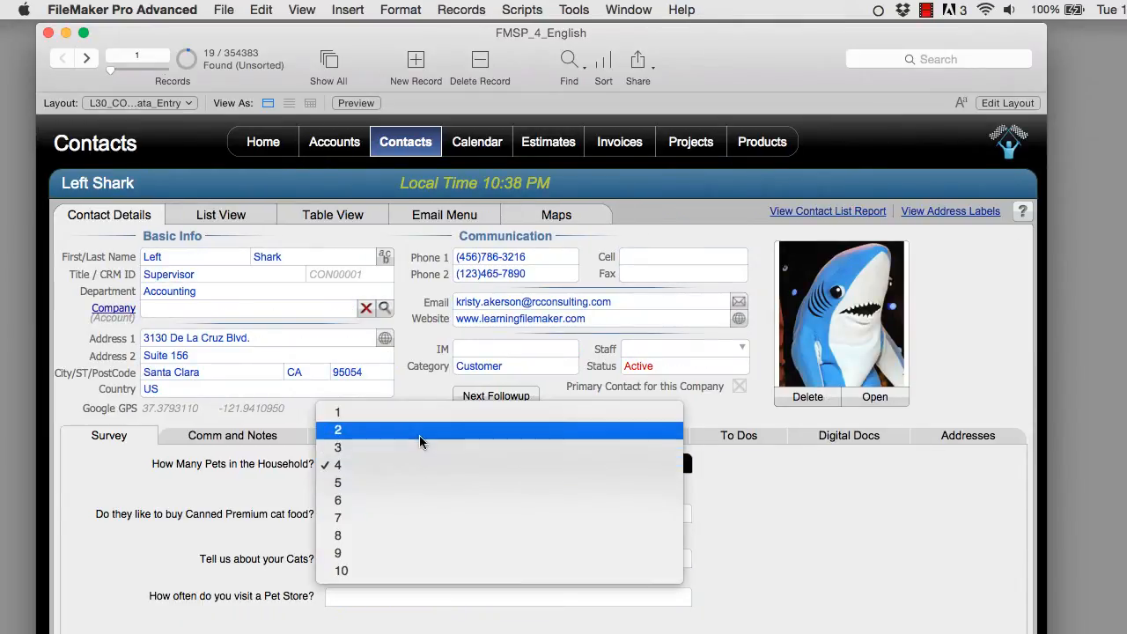
left_click(338, 412)
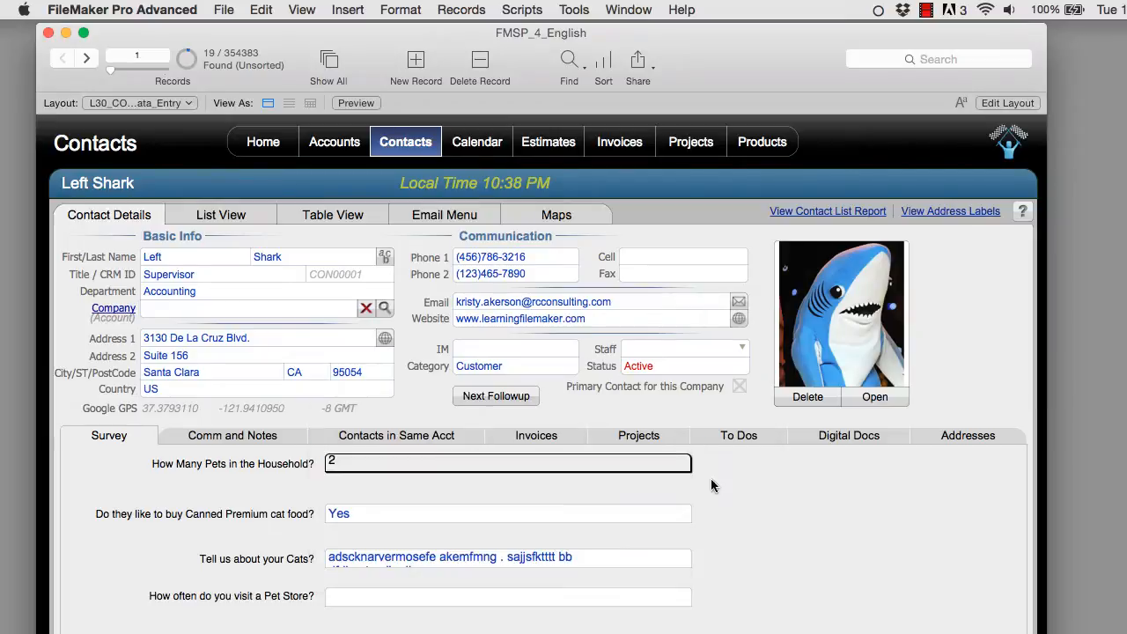
mouse_move(660, 482)
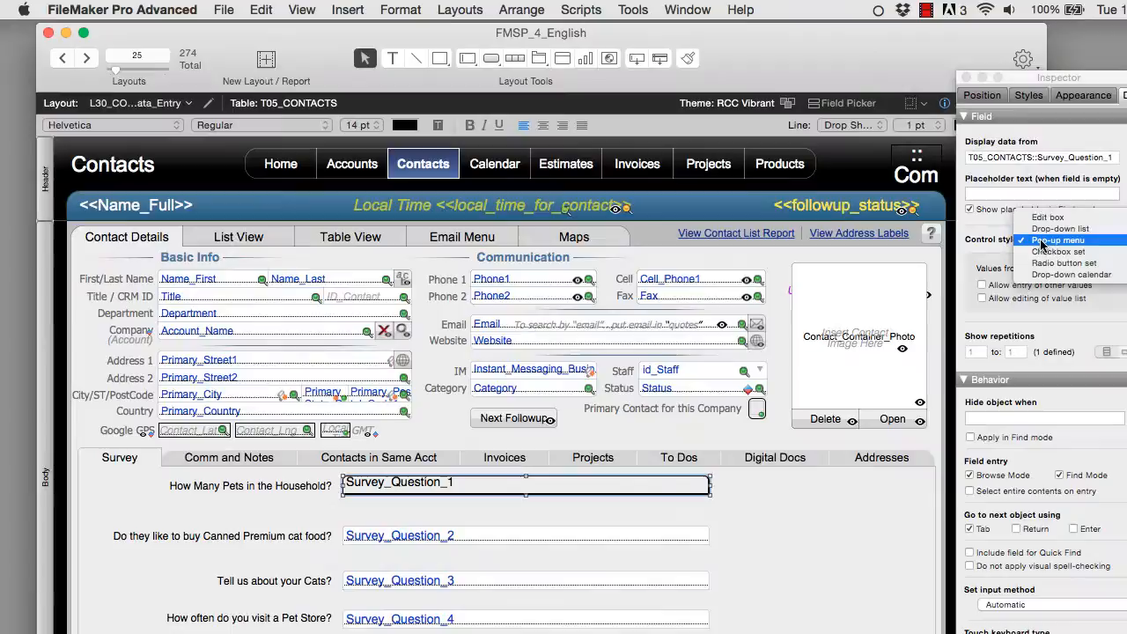
Make the pets field a checkbox set in 16 pt text and tick option 3 to test it.
left_click(1064, 250)
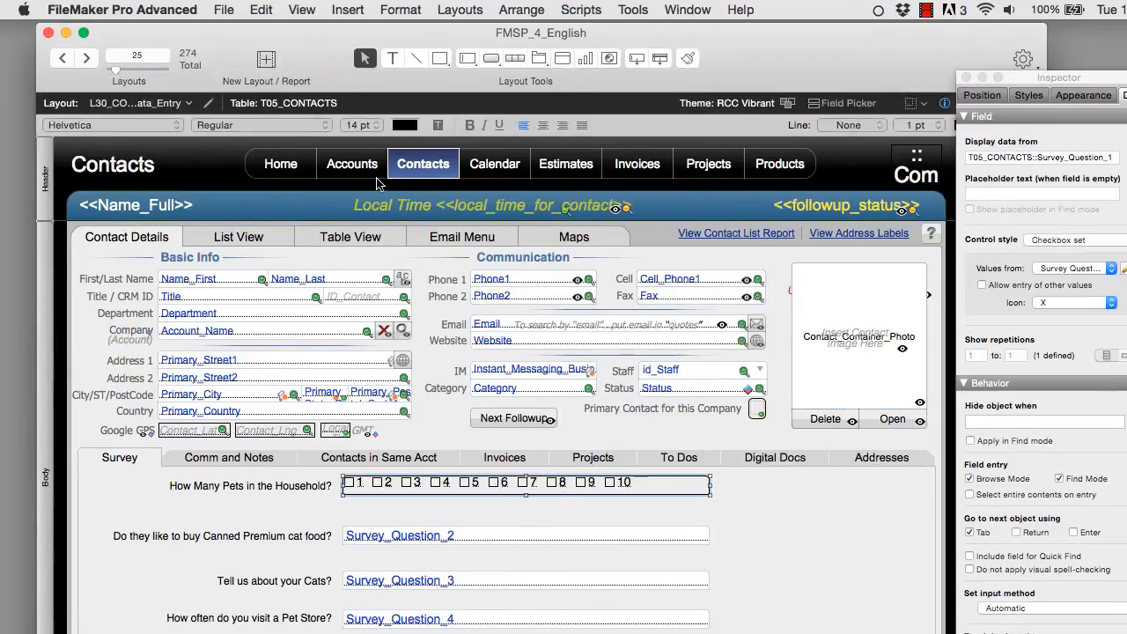
left_click(356, 125)
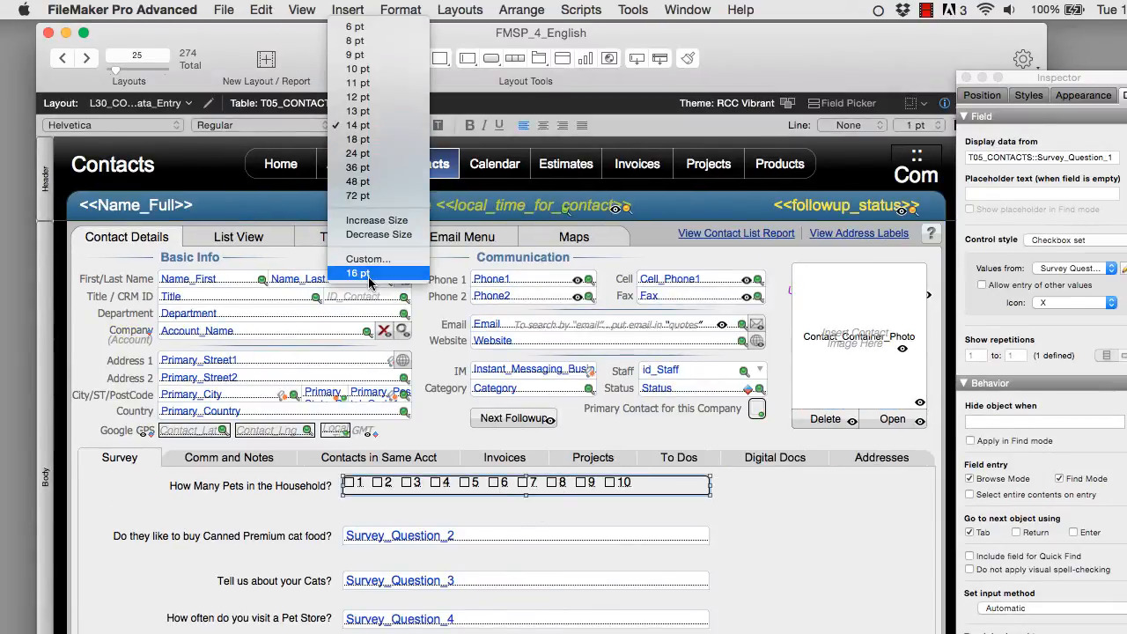
left_click(359, 273)
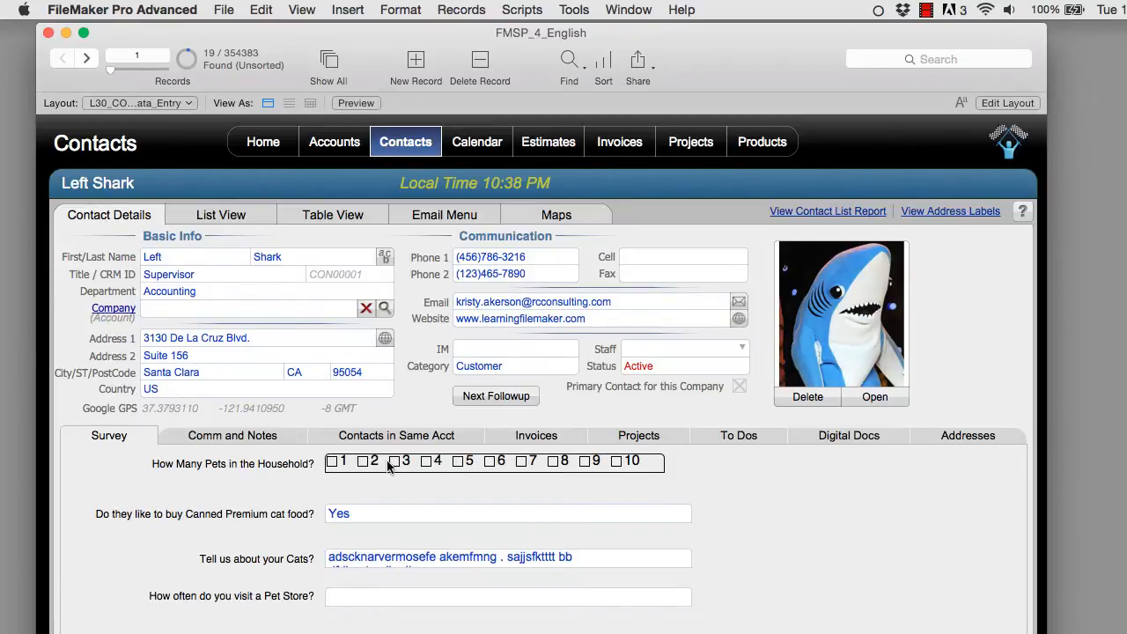
left_click(396, 461)
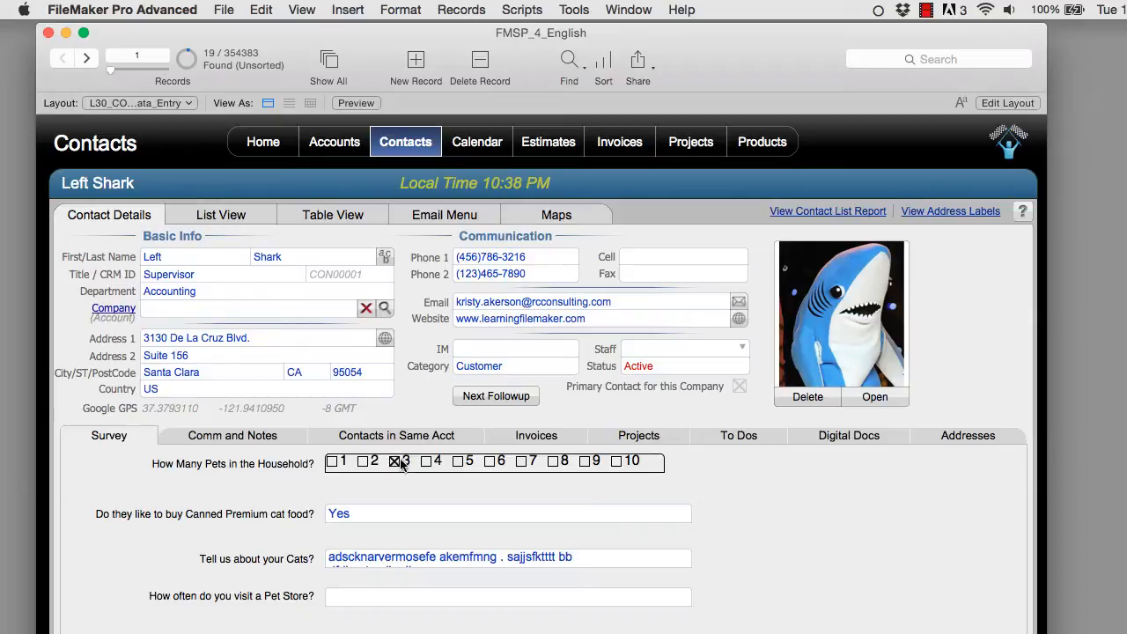
left_click(426, 462)
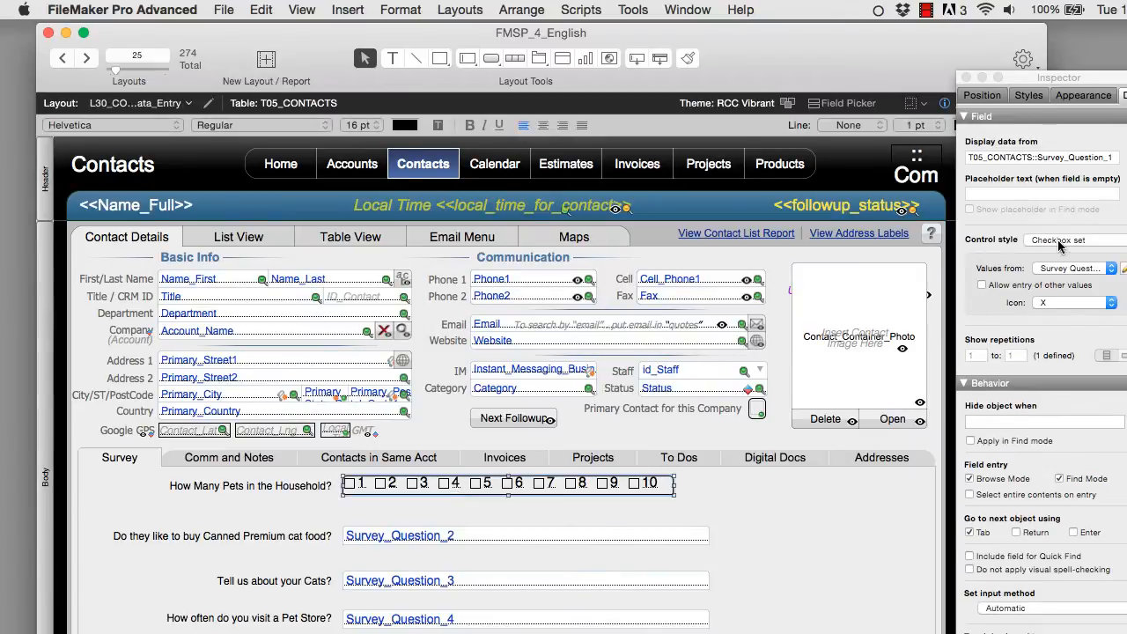
Make the pets field a radio button set and try choosing 7, 2 and 3 on a contact.
left_click(1072, 240)
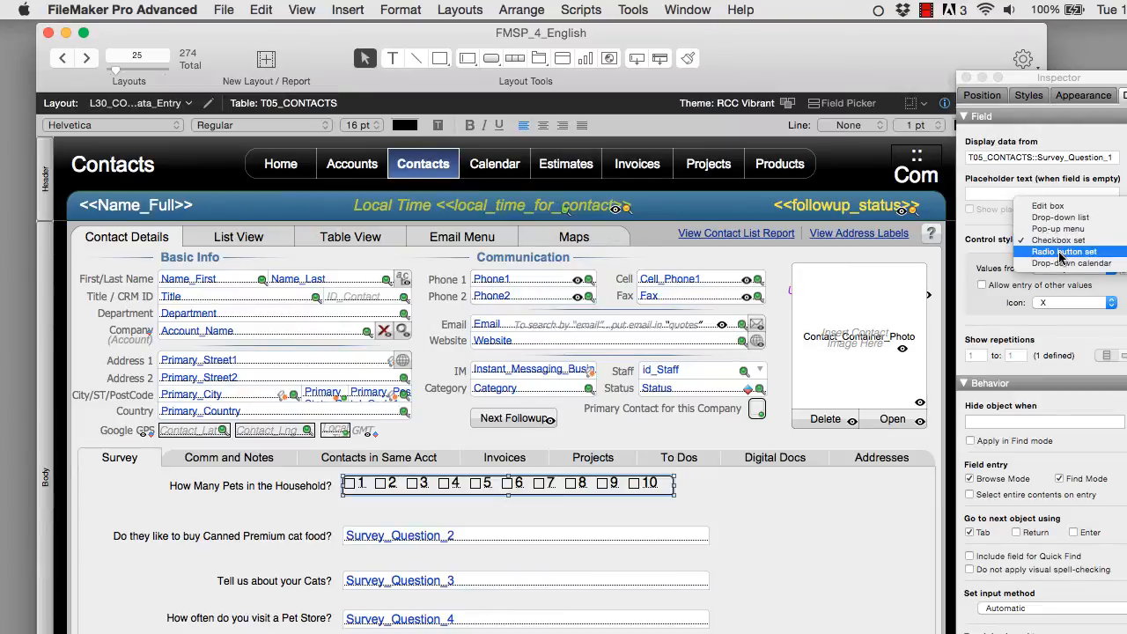
left_click(1060, 250)
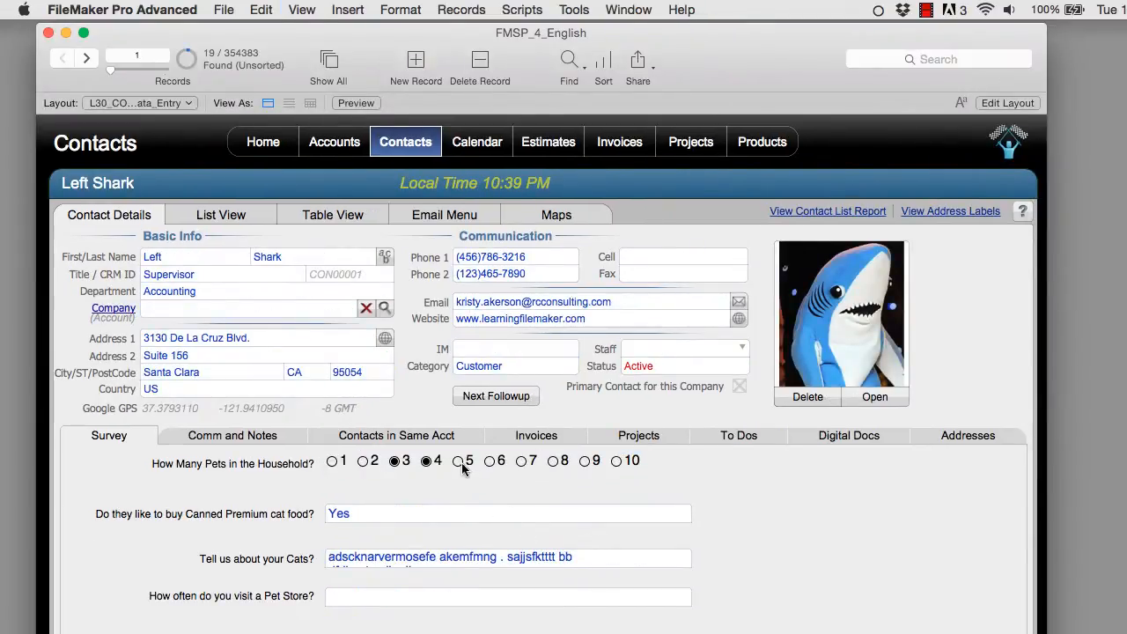
left_click(521, 461)
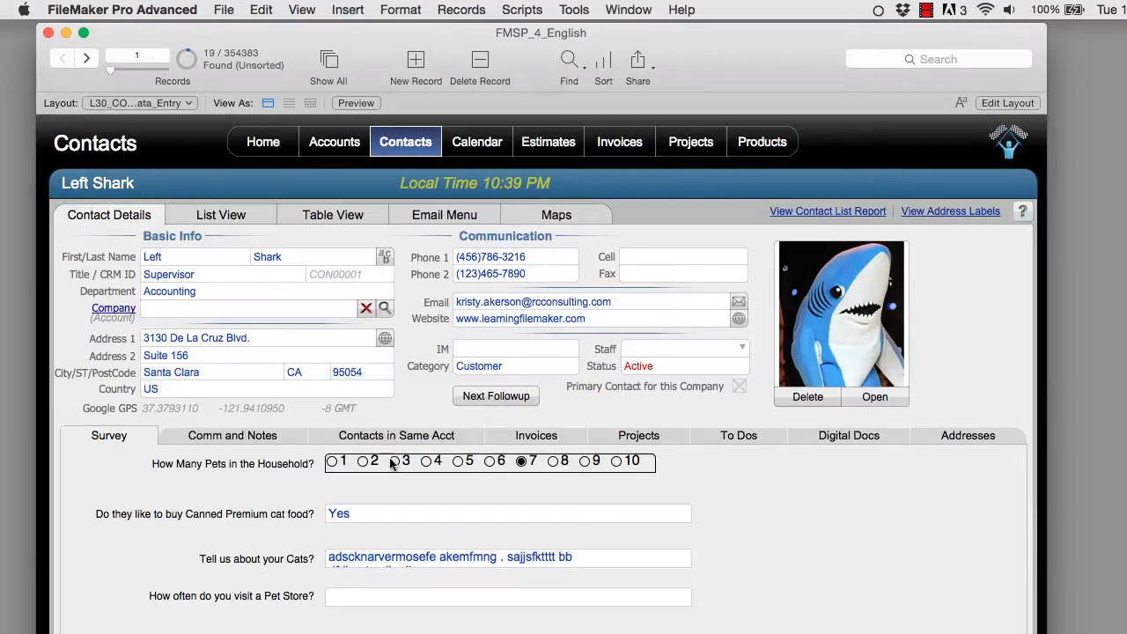
left_click(362, 461)
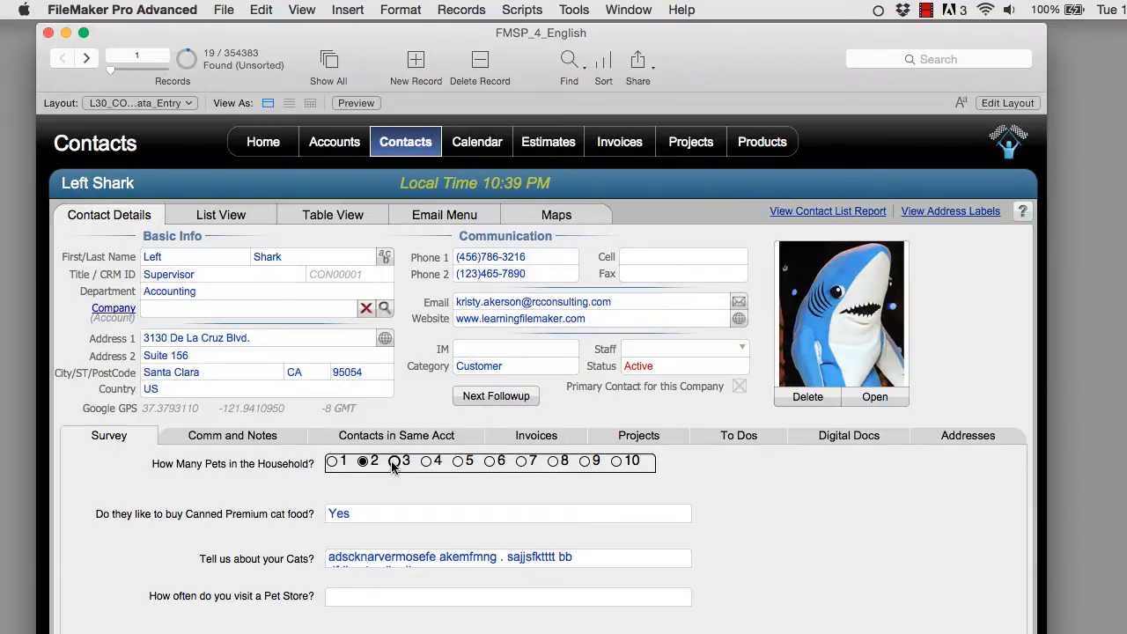
left_click(395, 462)
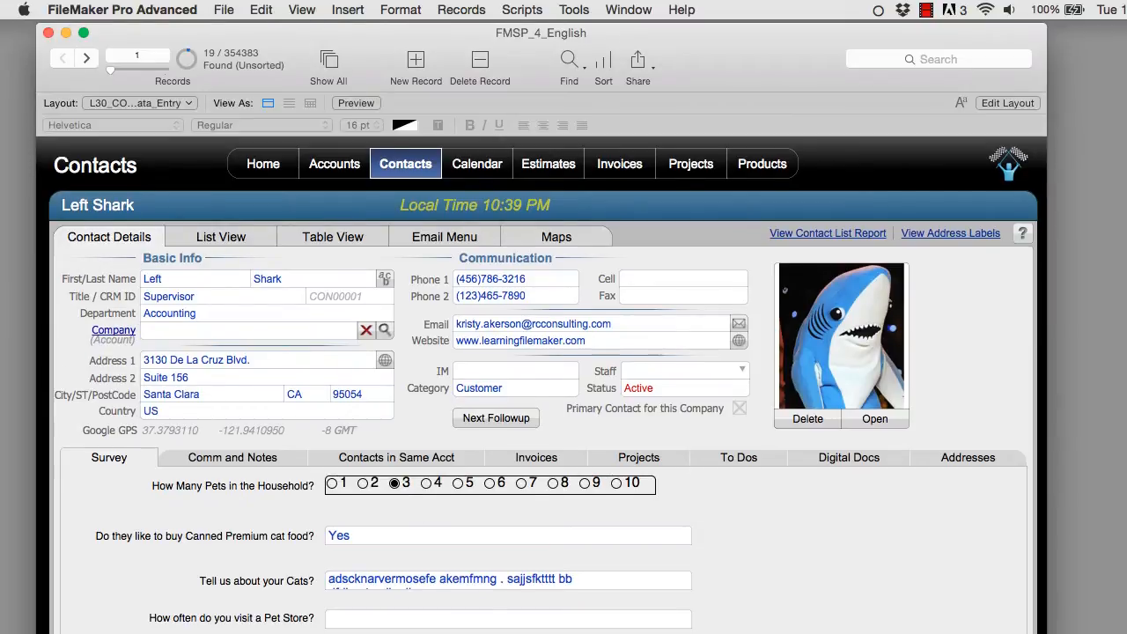
left_click(1008, 102)
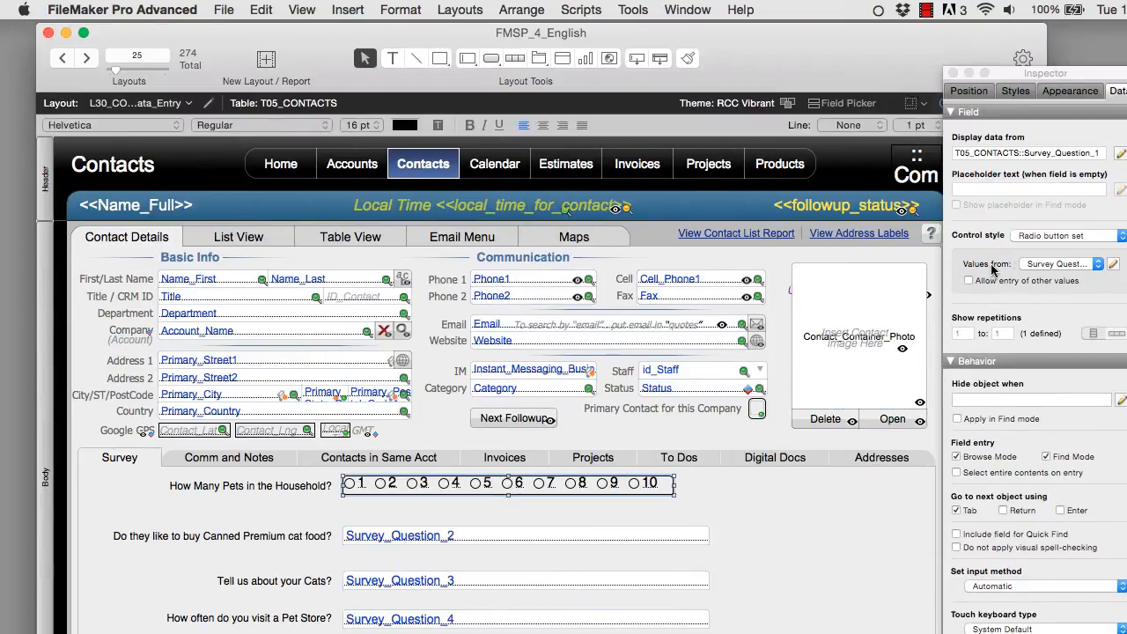
Revert the pets-count field to a plain edit box and adjust its size.
left_click(1067, 236)
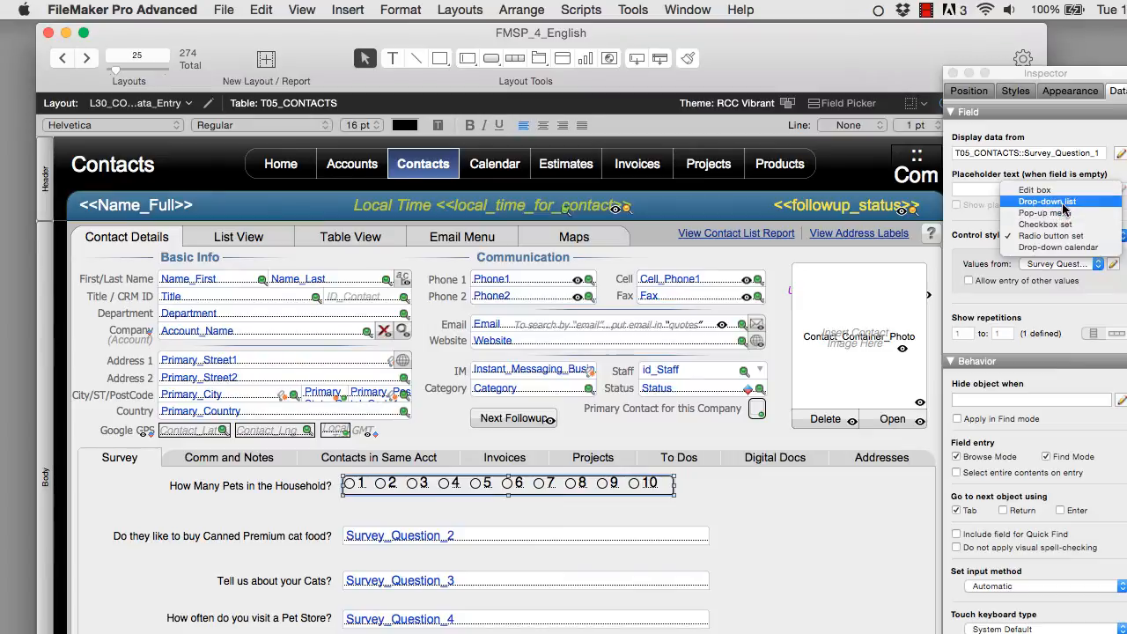
left_click(1046, 213)
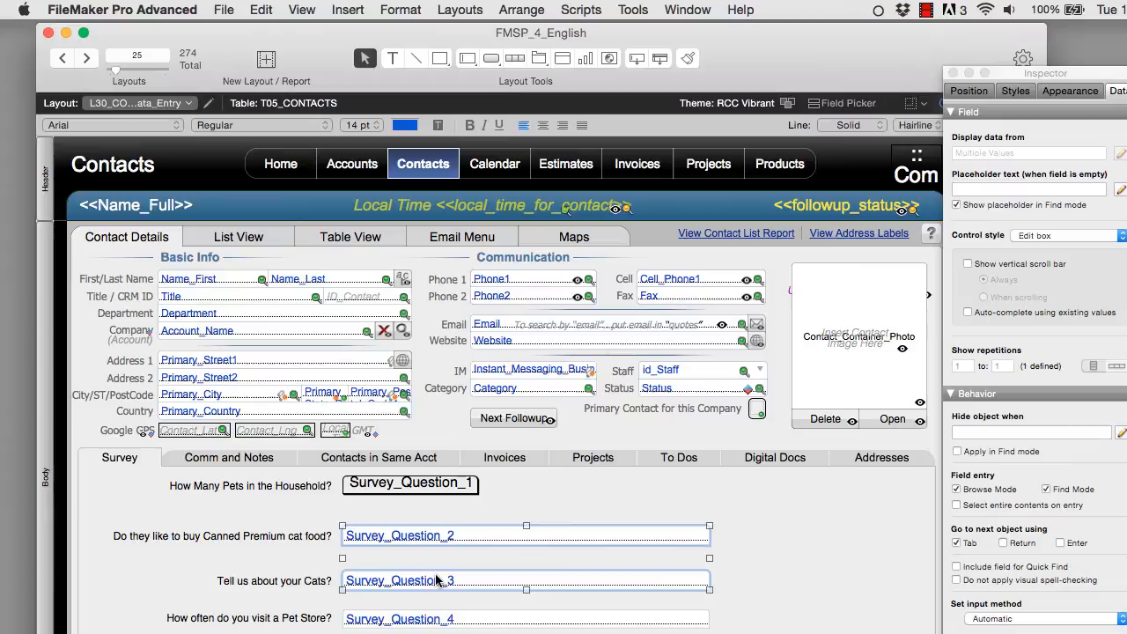
left_click(359, 123)
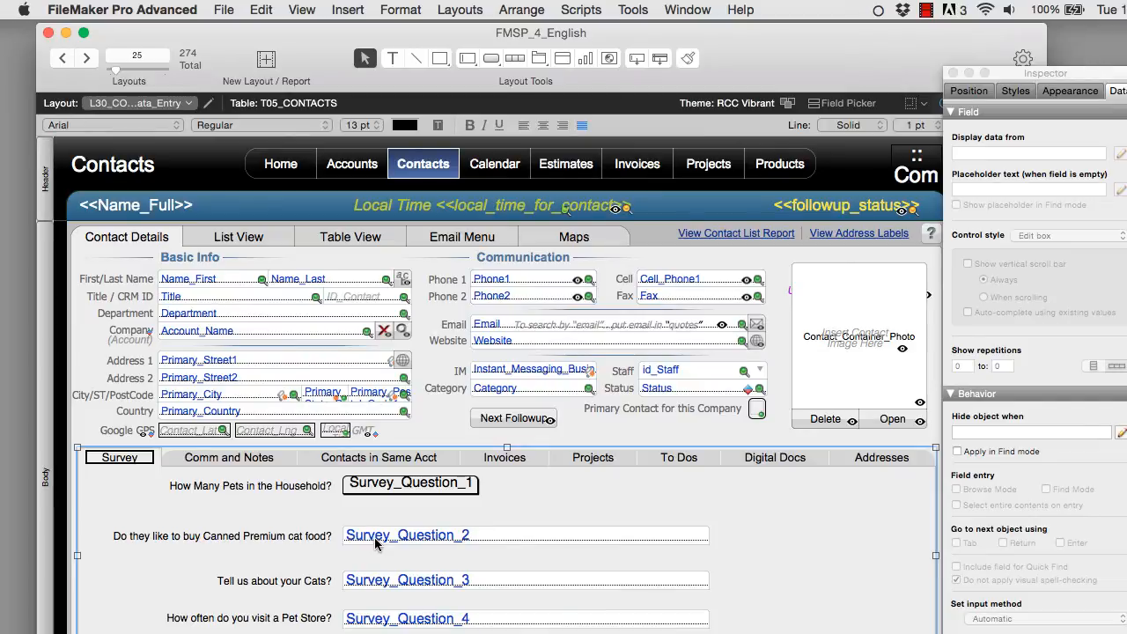
mouse_move(451, 491)
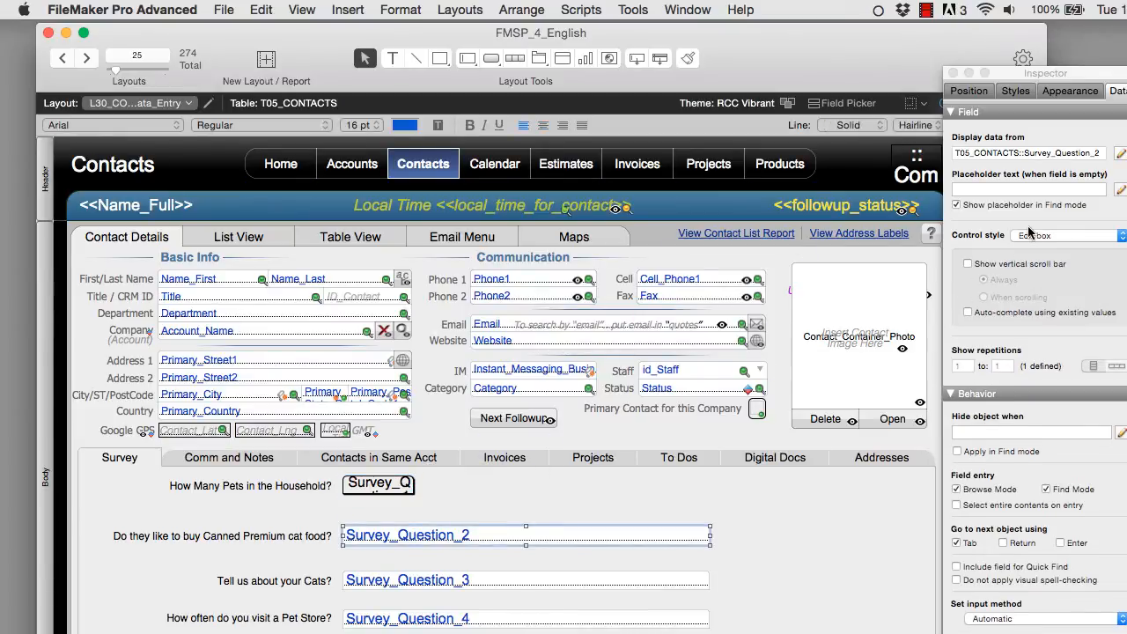
left_click(1065, 236)
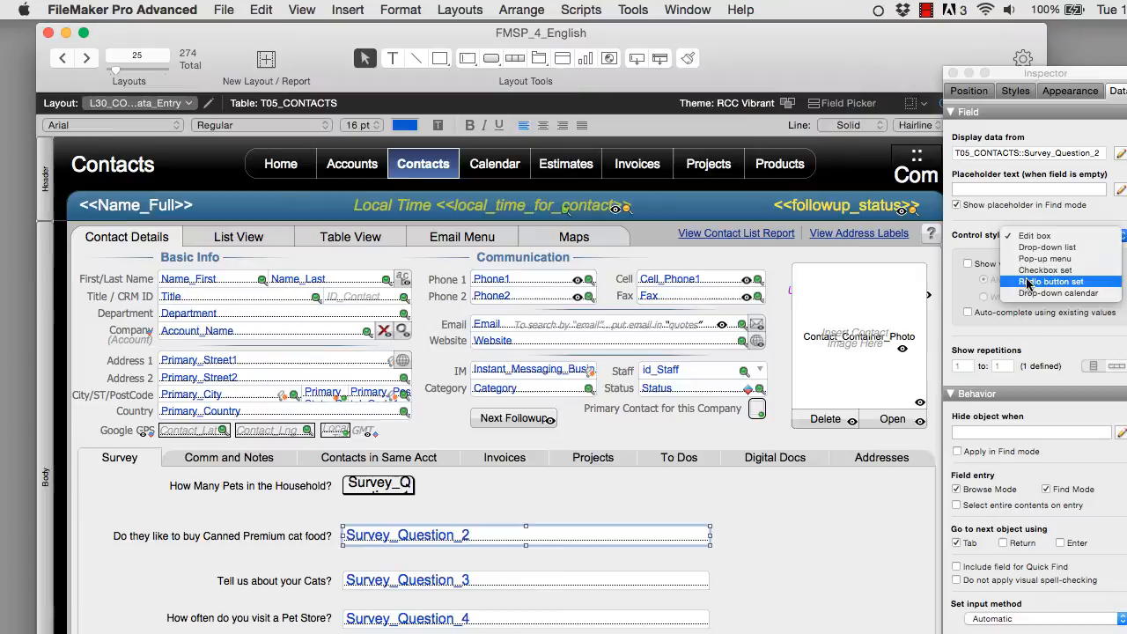
Make the canned cat food field a Yes/No radio button set and resize it.
left_click(1046, 282)
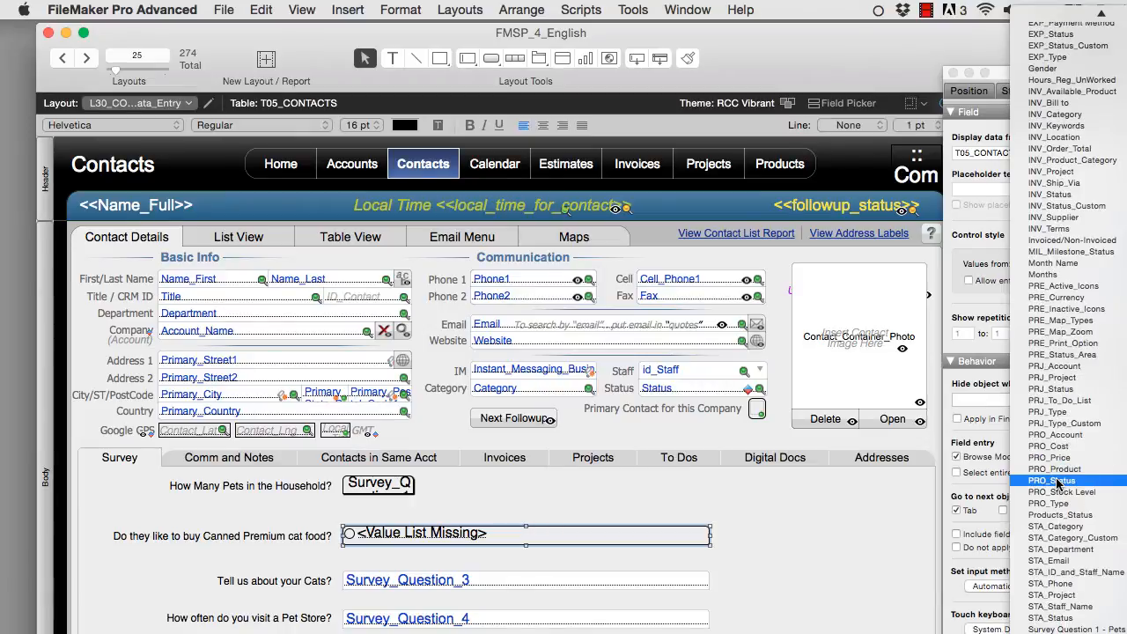
scroll("down", 3)
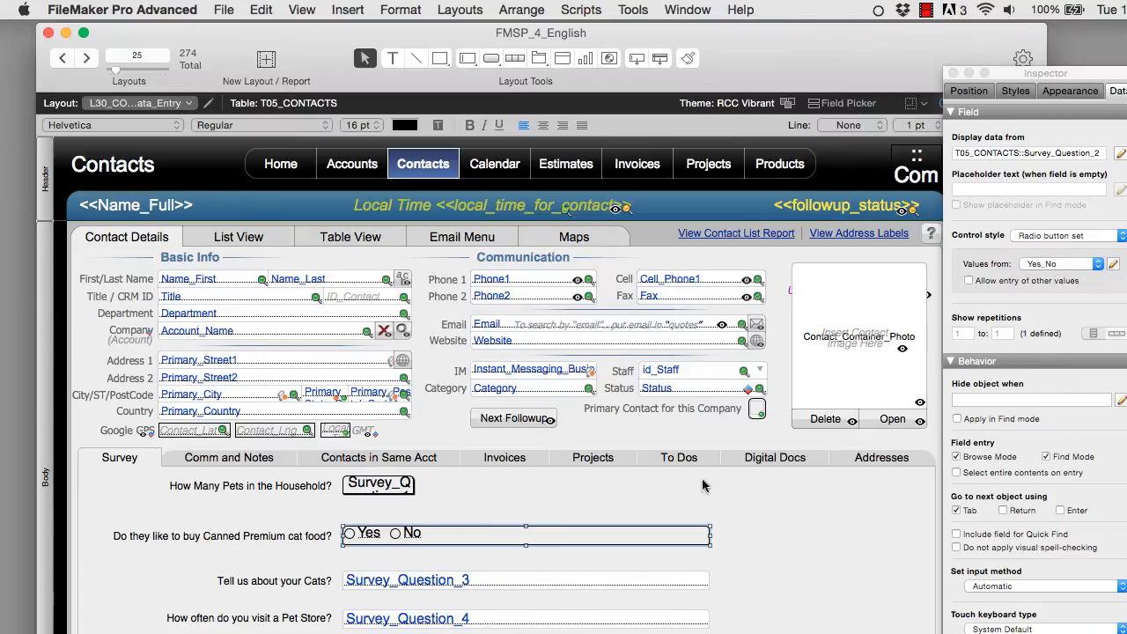
mouse_move(608, 535)
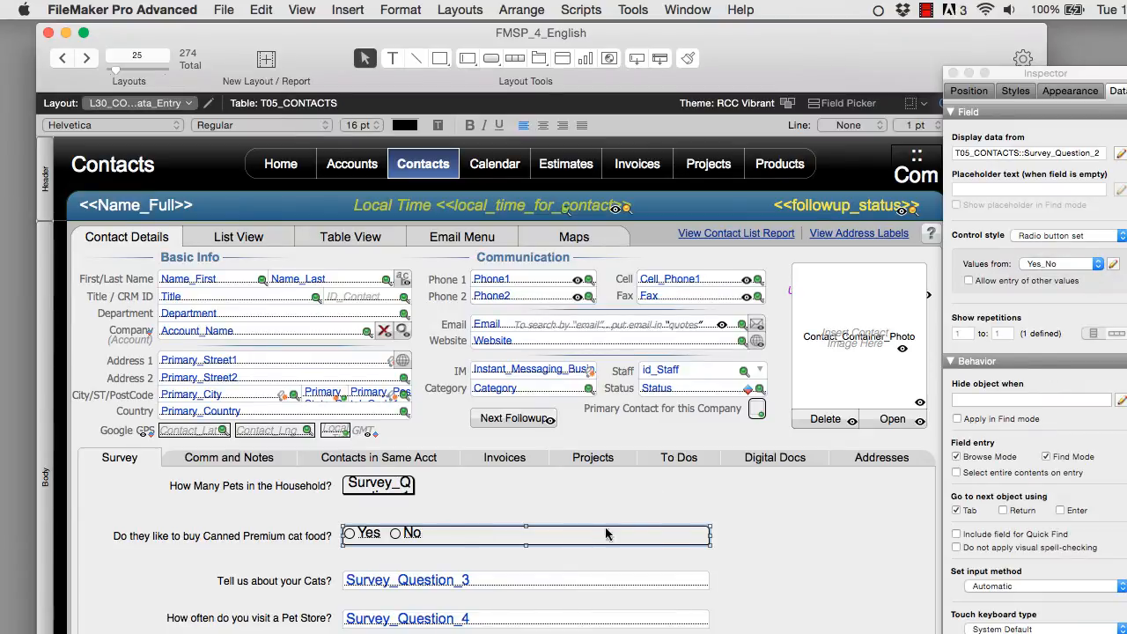
left_click_drag(711, 532, 431, 546)
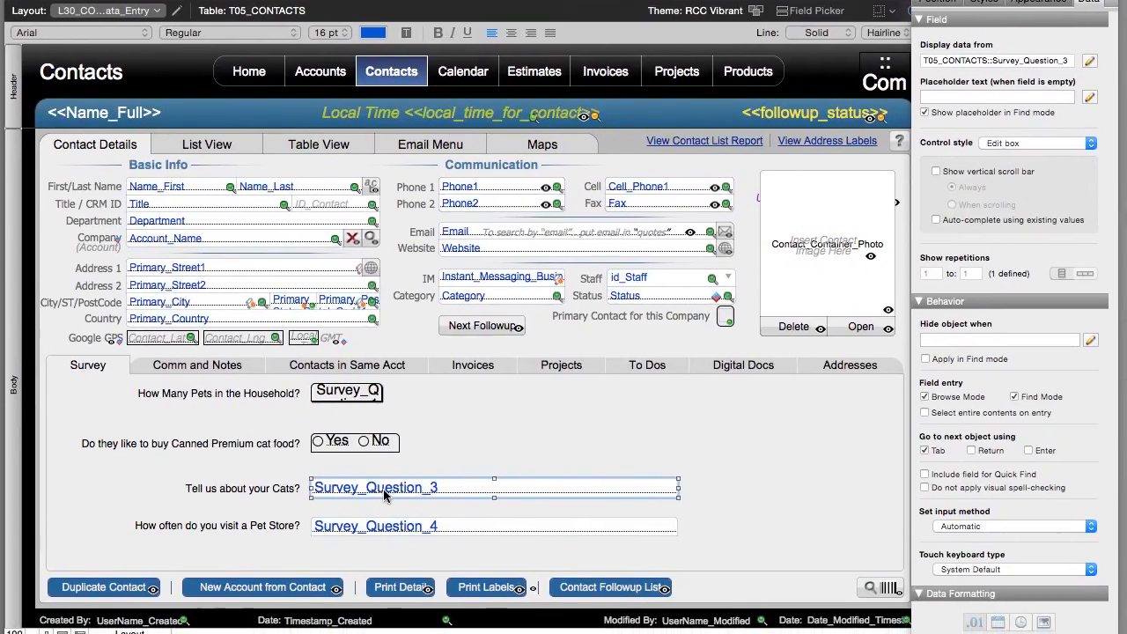
mouse_move(369, 453)
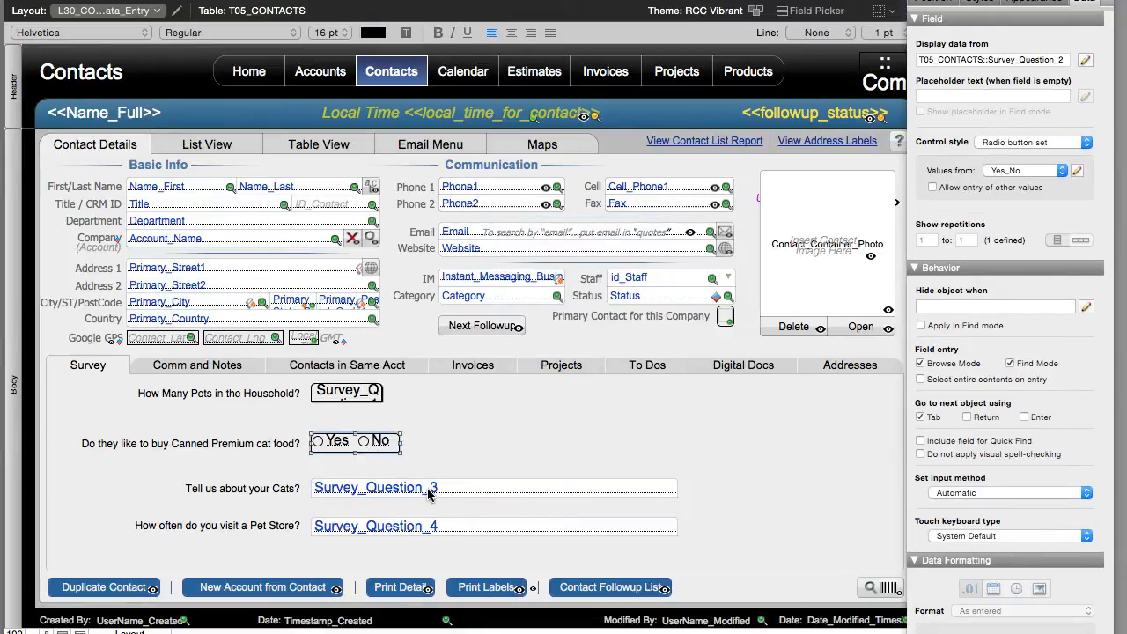
Give the cats paragraph field a vertical scroll bar and type sample text to test it.
left_click(493, 486)
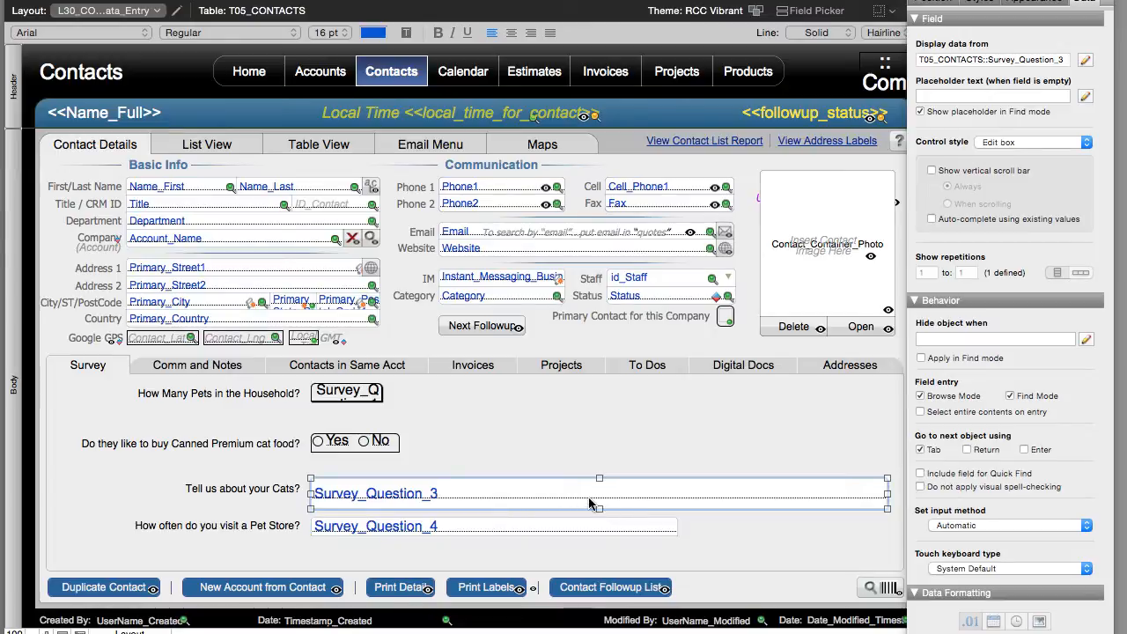
mouse_move(460, 504)
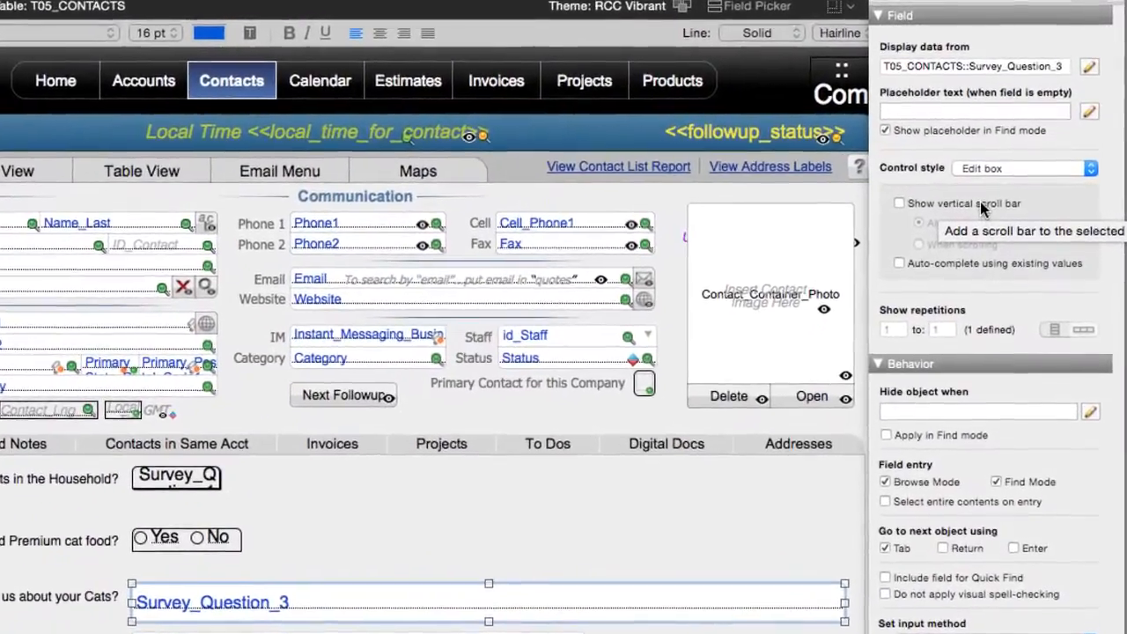
left_click(898, 204)
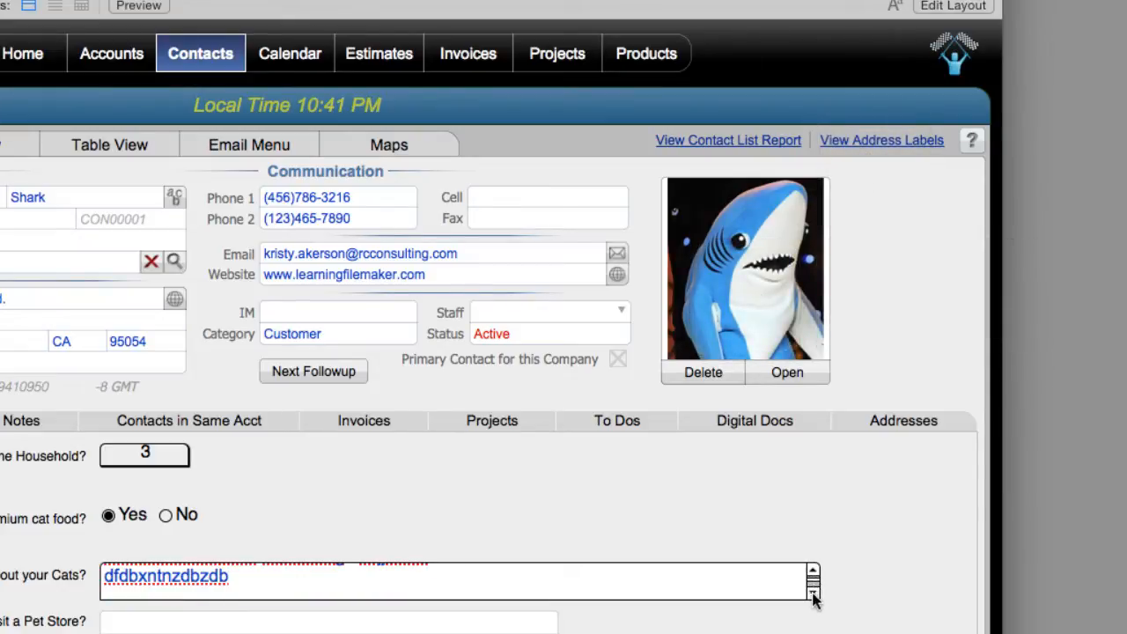
type("adscknarvermosefe akemfmng . sajjsfktttt bb")
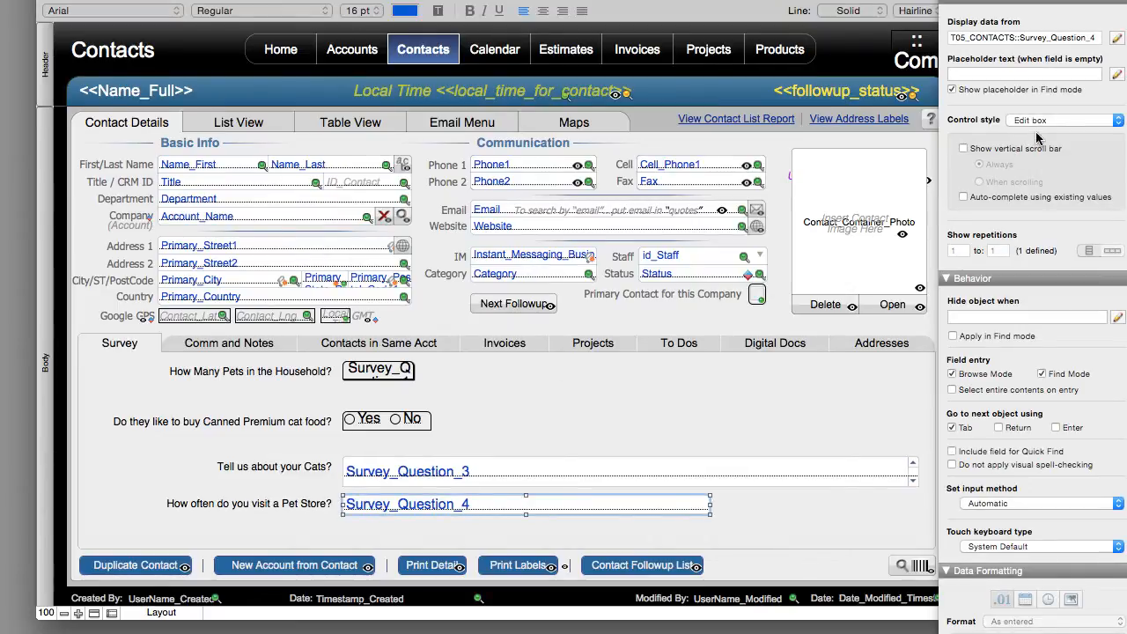
Make the pet store field a pop-up menu and start a new value list in Manage Value Lists.
left_click(1065, 120)
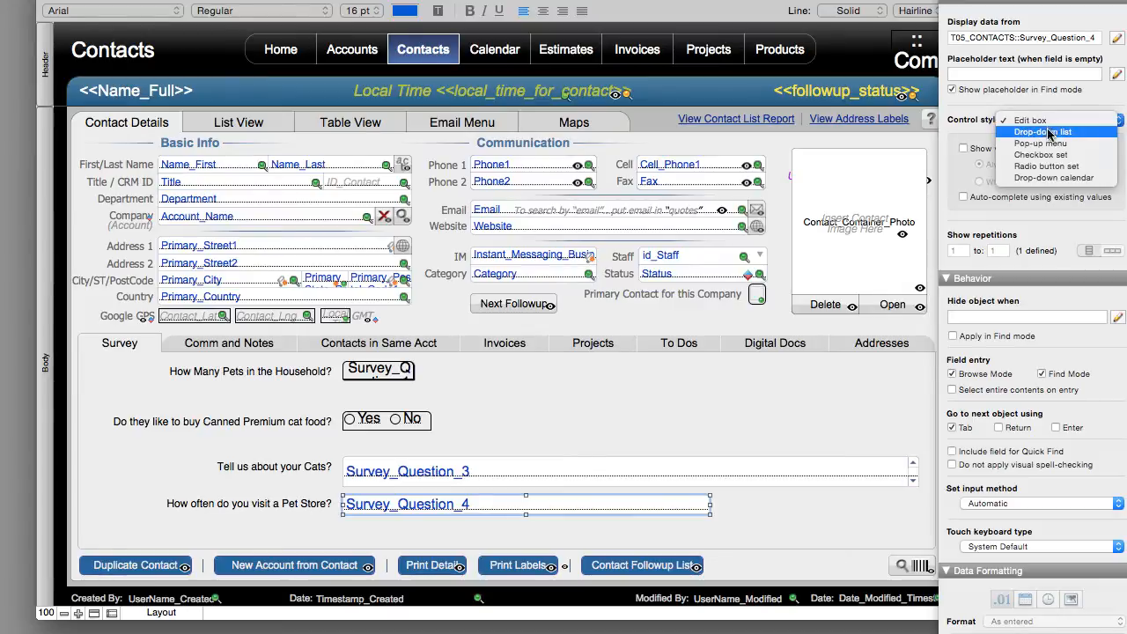
left_click(1039, 143)
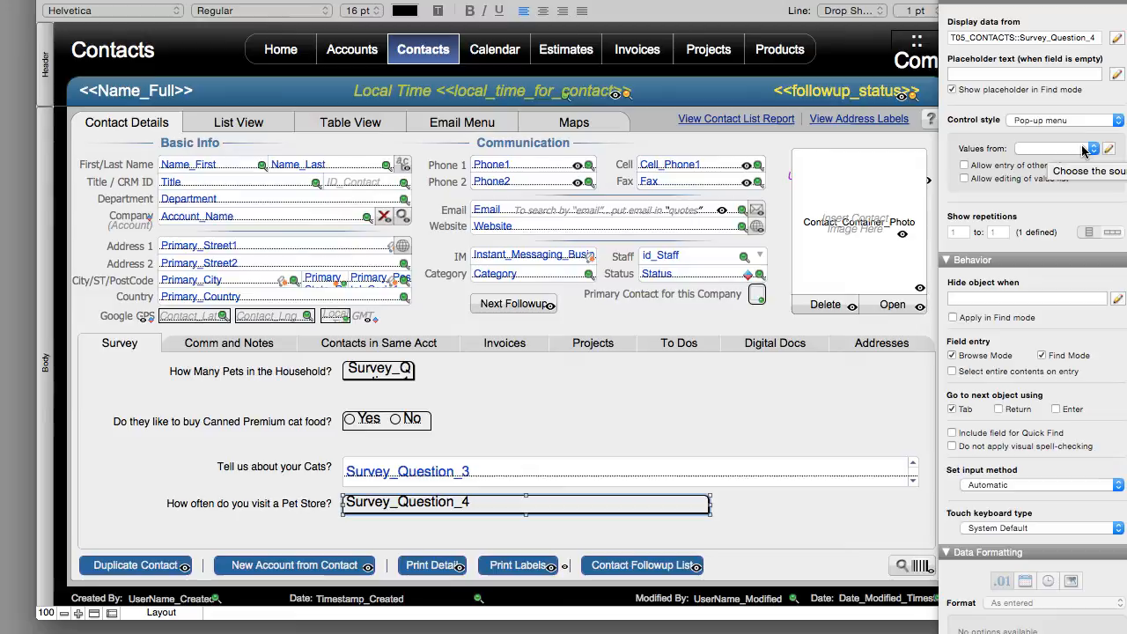
left_click(1094, 148)
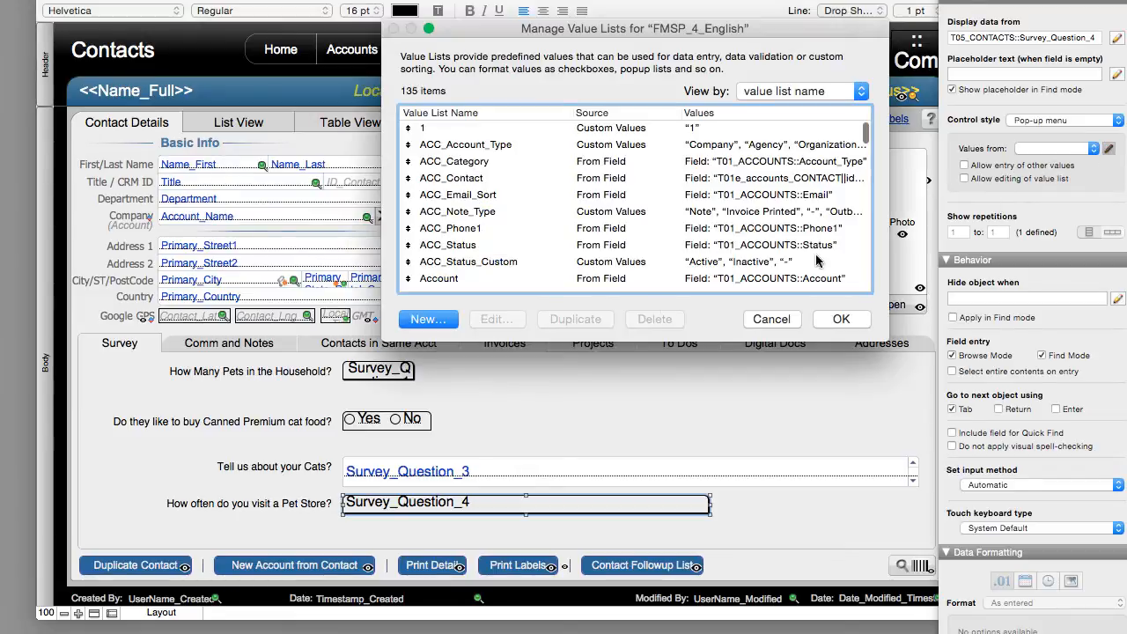
left_click(428, 319)
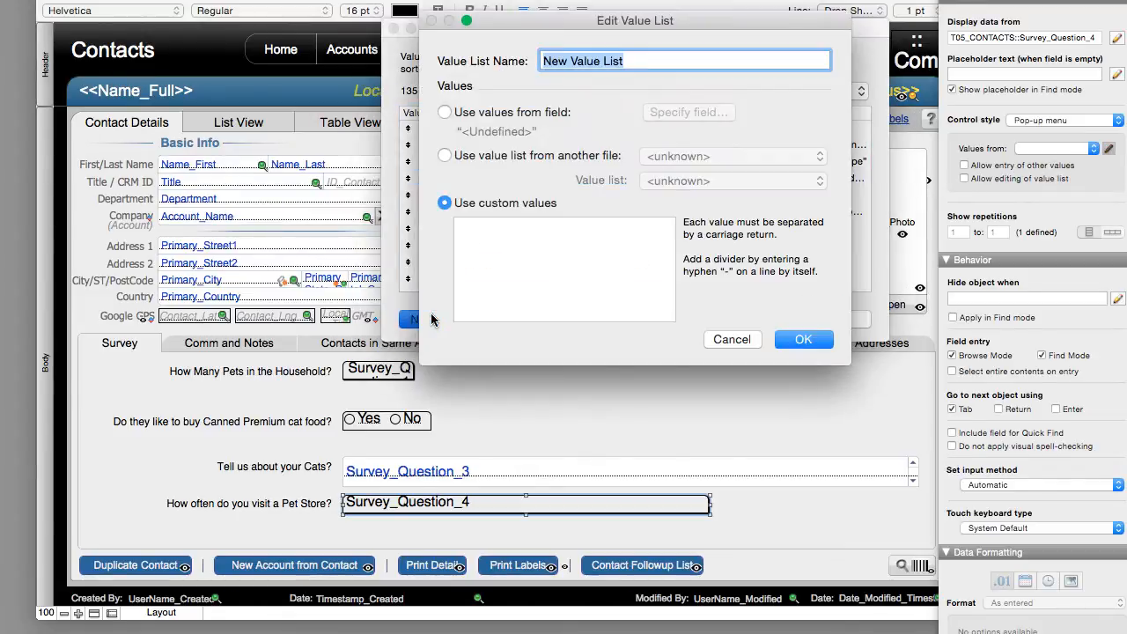
Enter Every Day, Every Other Day, Twice a Week, Once a Week, Once a Month, Once a Year and save the list.
type("Survey Question 4")
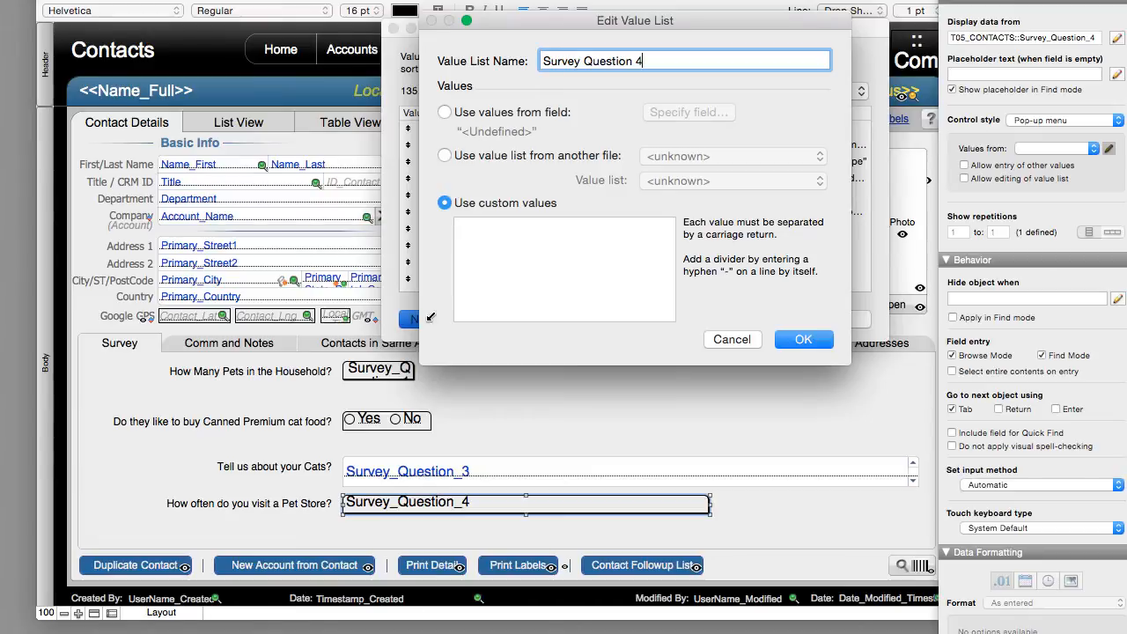
type("Every D")
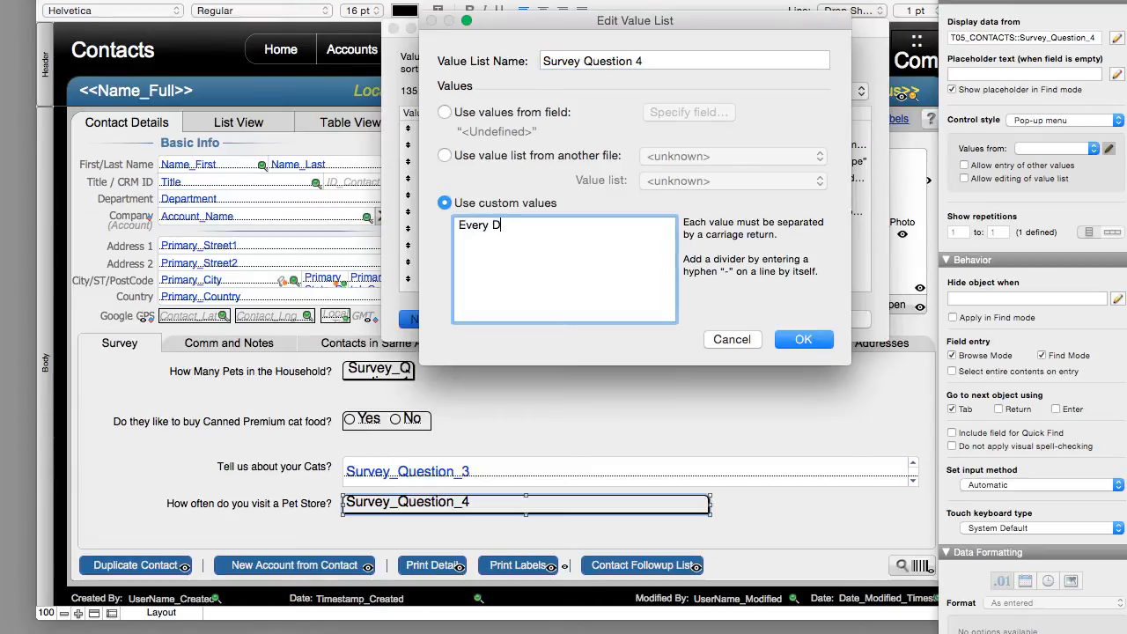
type("ay")
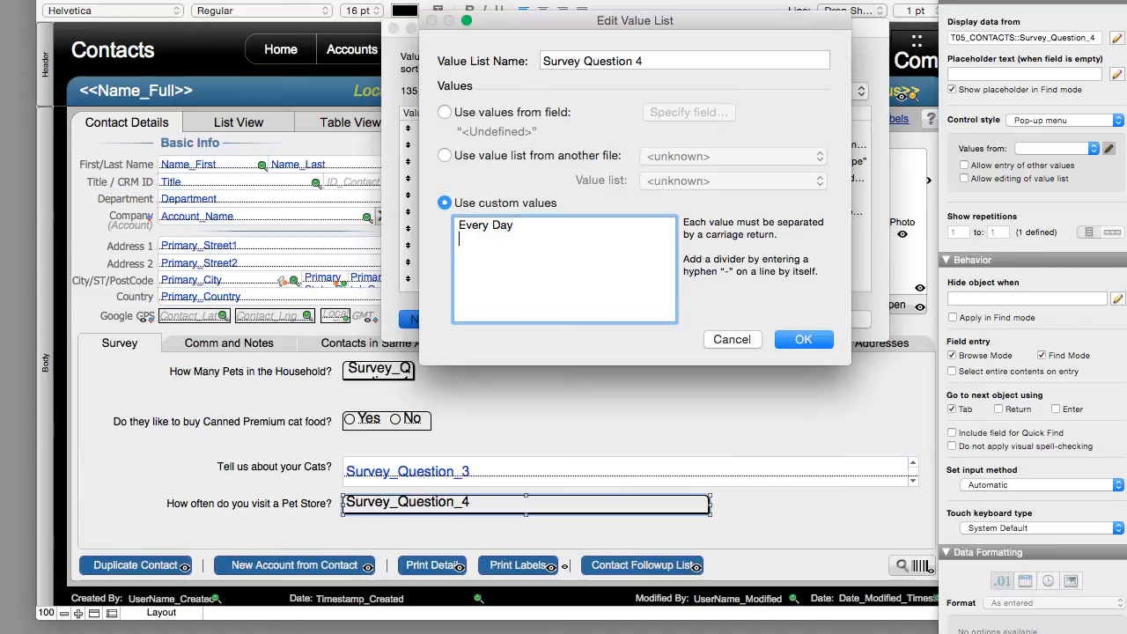
type("Every Other Day")
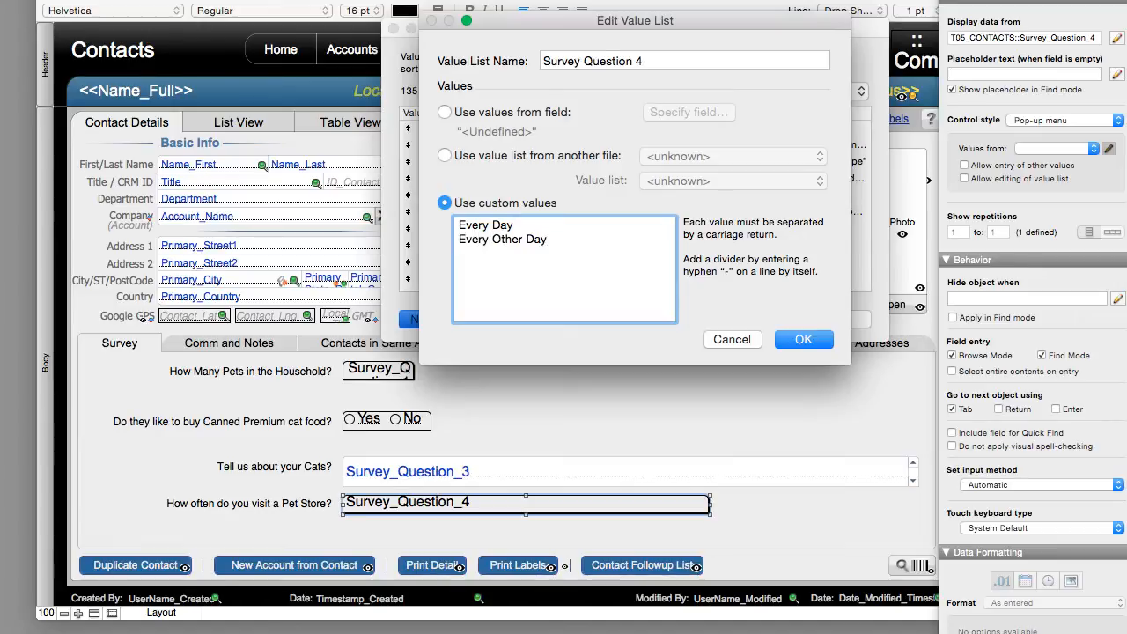
type("Twi")
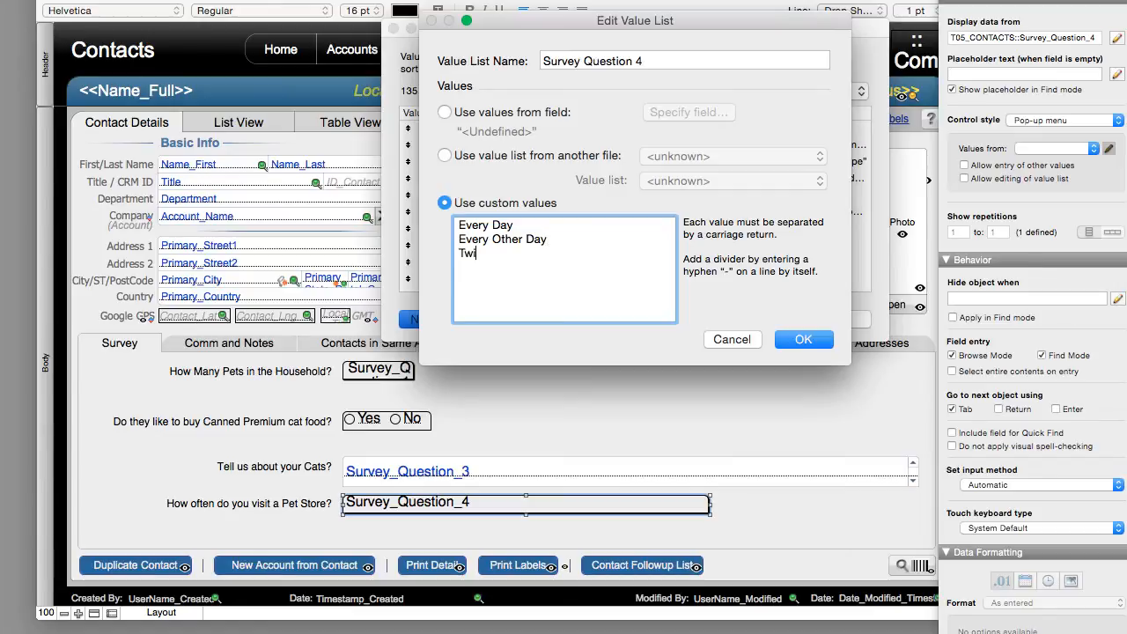
type("ce a Week")
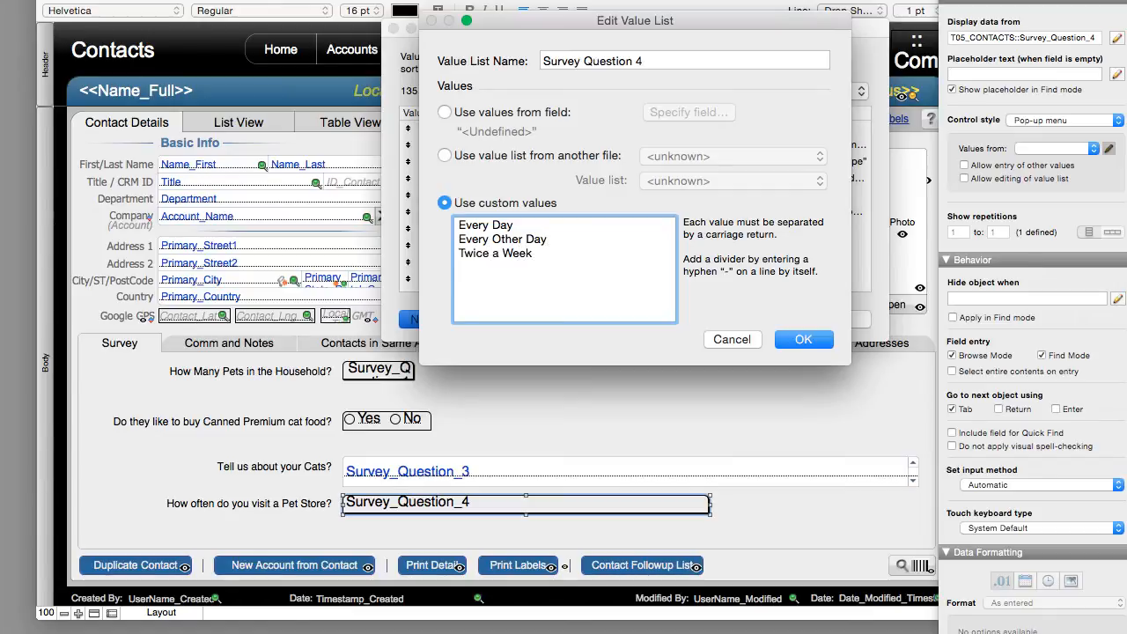
type("Once a W")
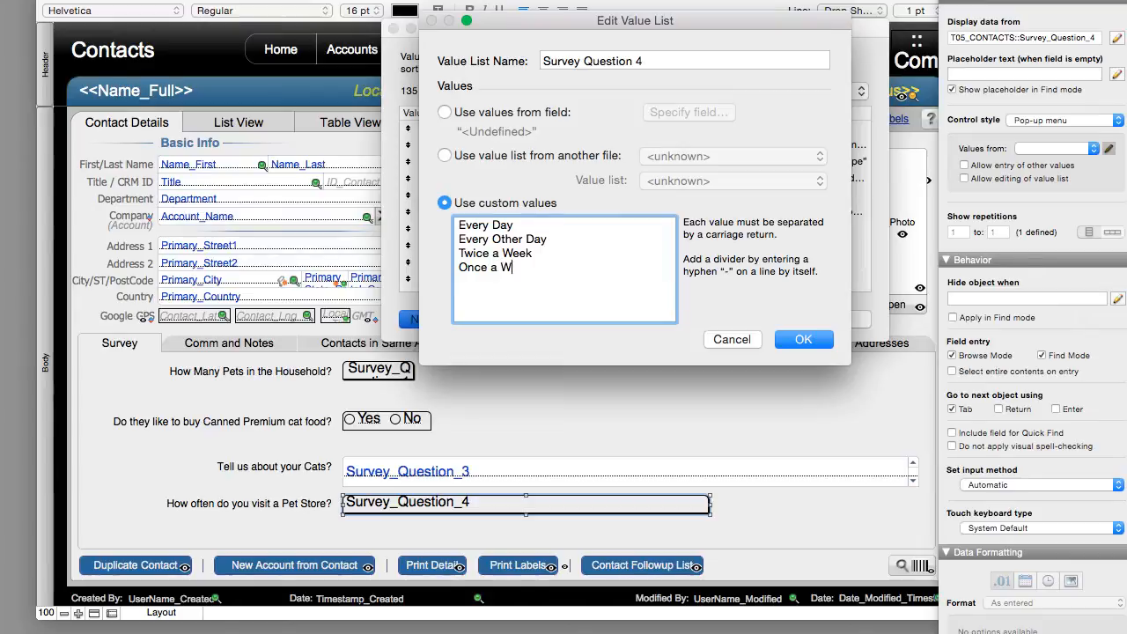
type("eek")
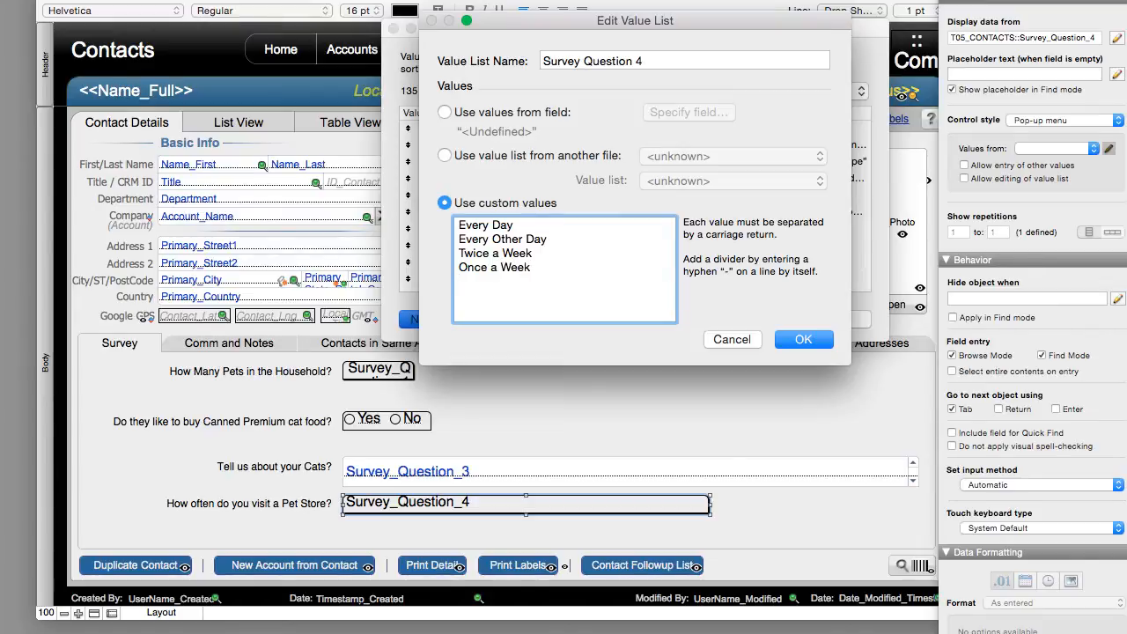
type("Once a Month")
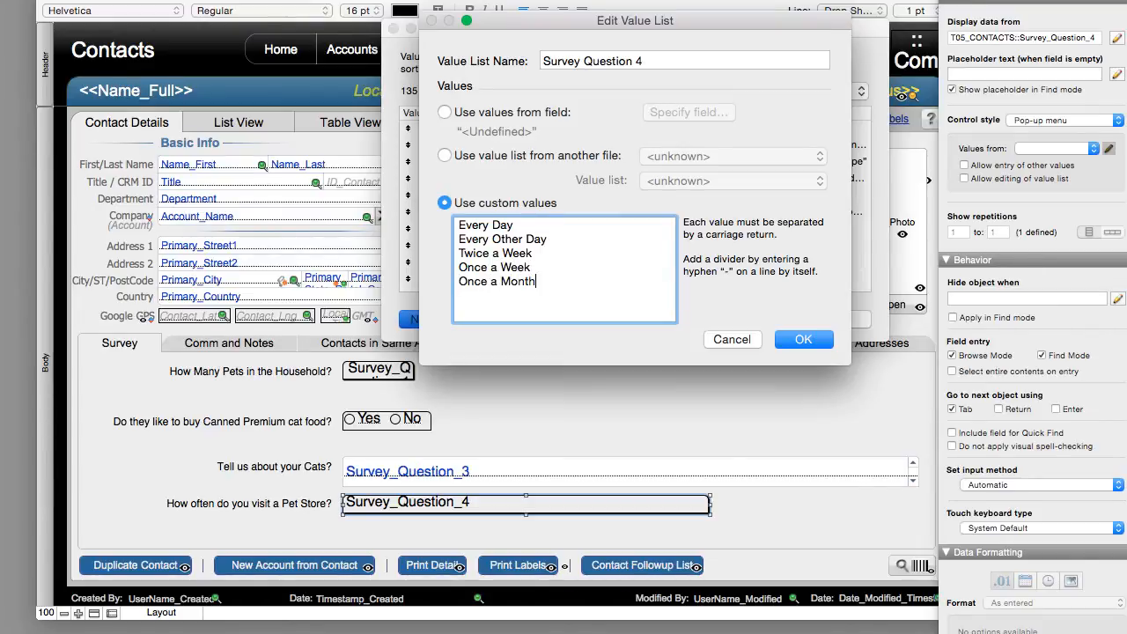
type("O")
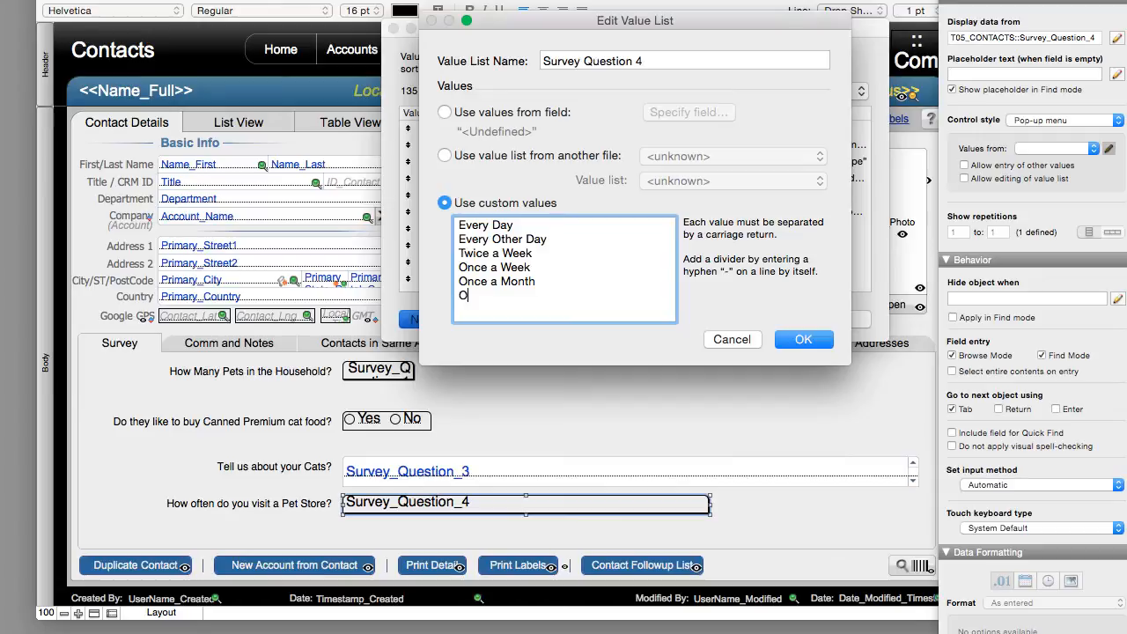
type("nce a Year")
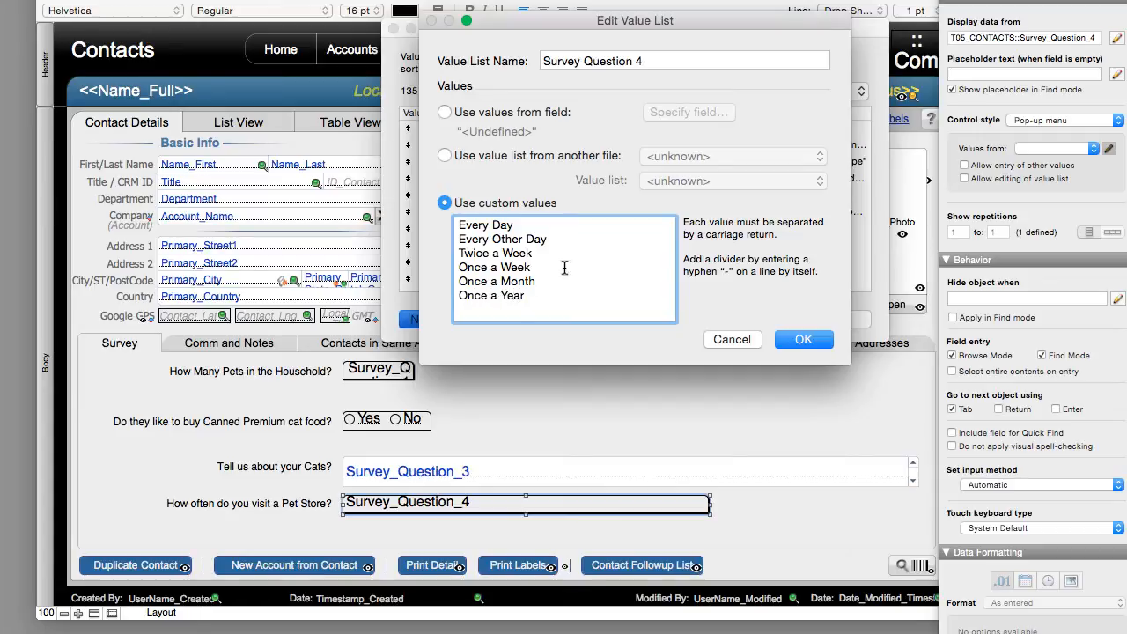
left_click(803, 338)
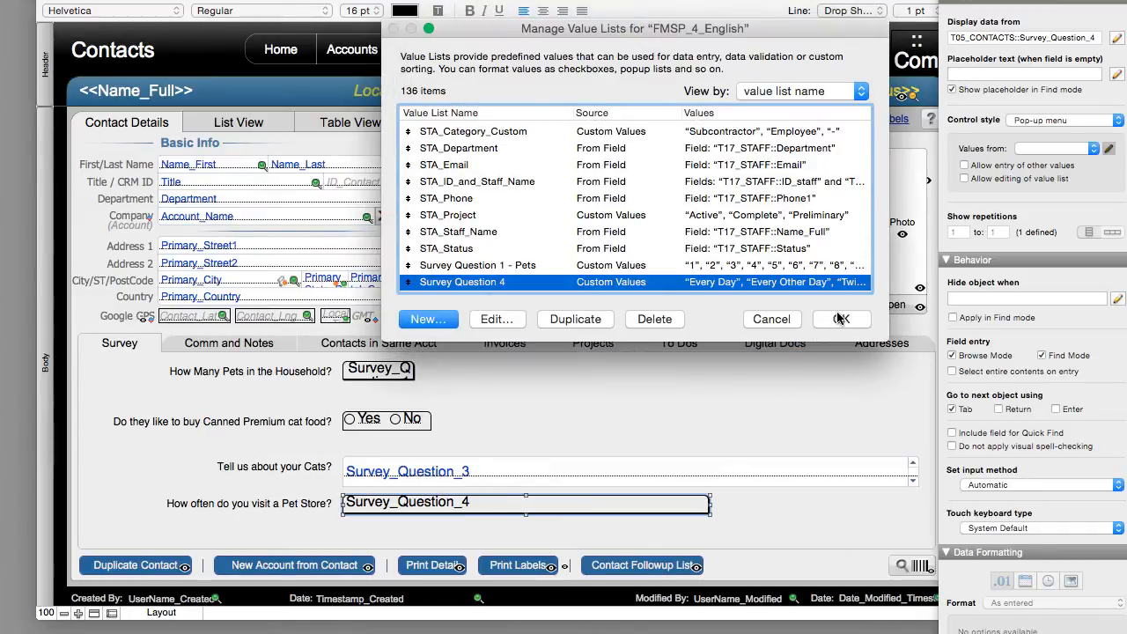
left_click(841, 319)
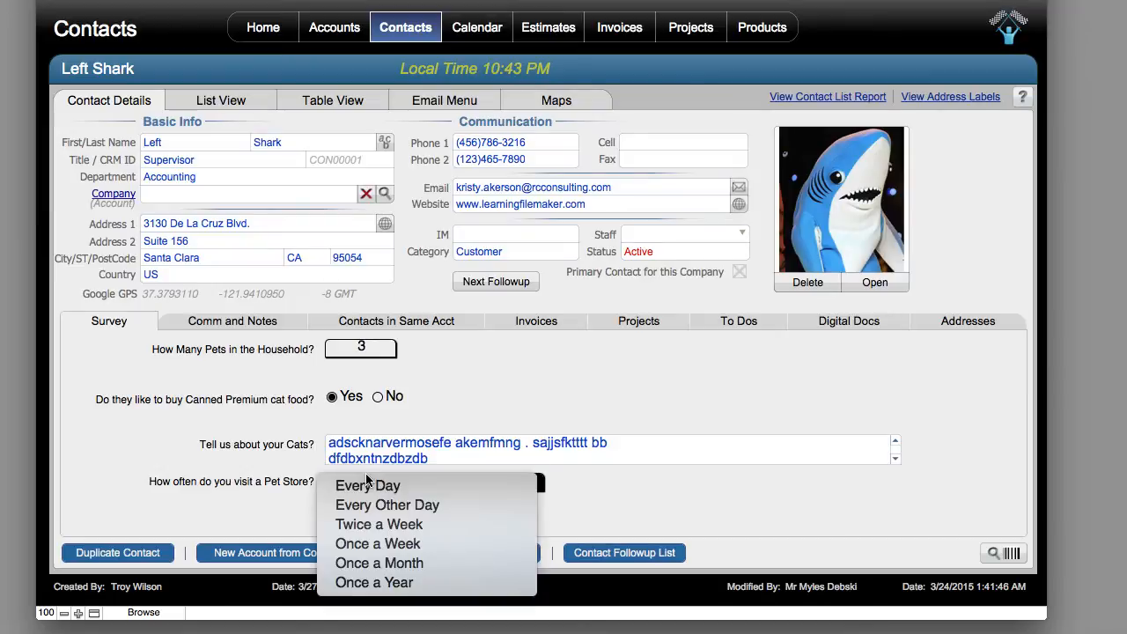
mouse_move(378, 486)
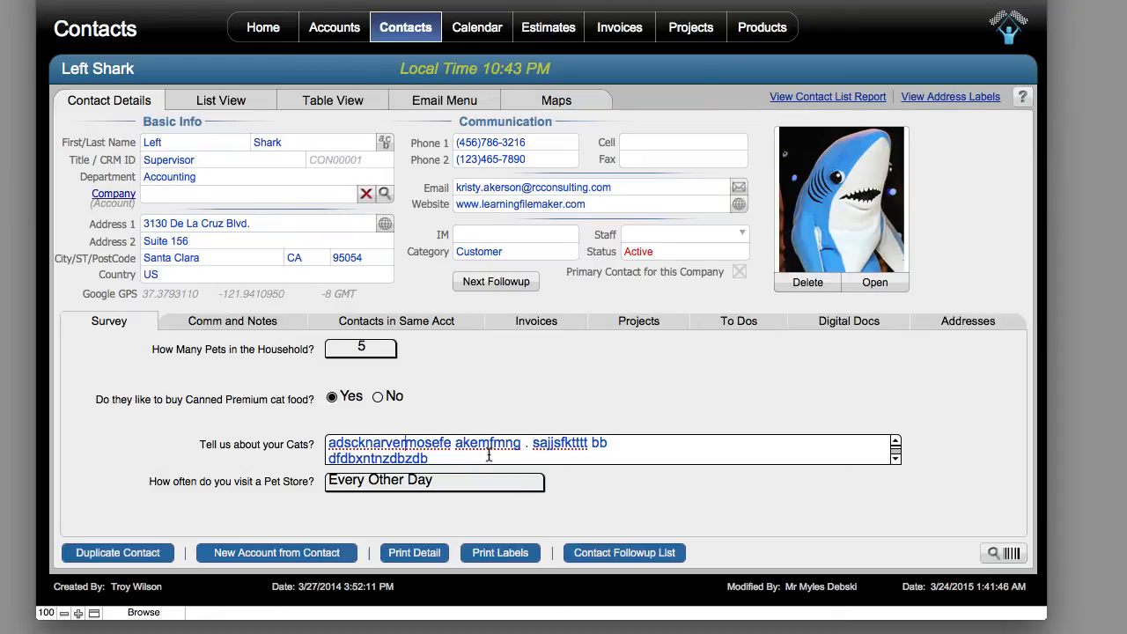
Type 'I have a very fluffy, happy kitty.' as the cats paragraph answer.
type("I have a v")
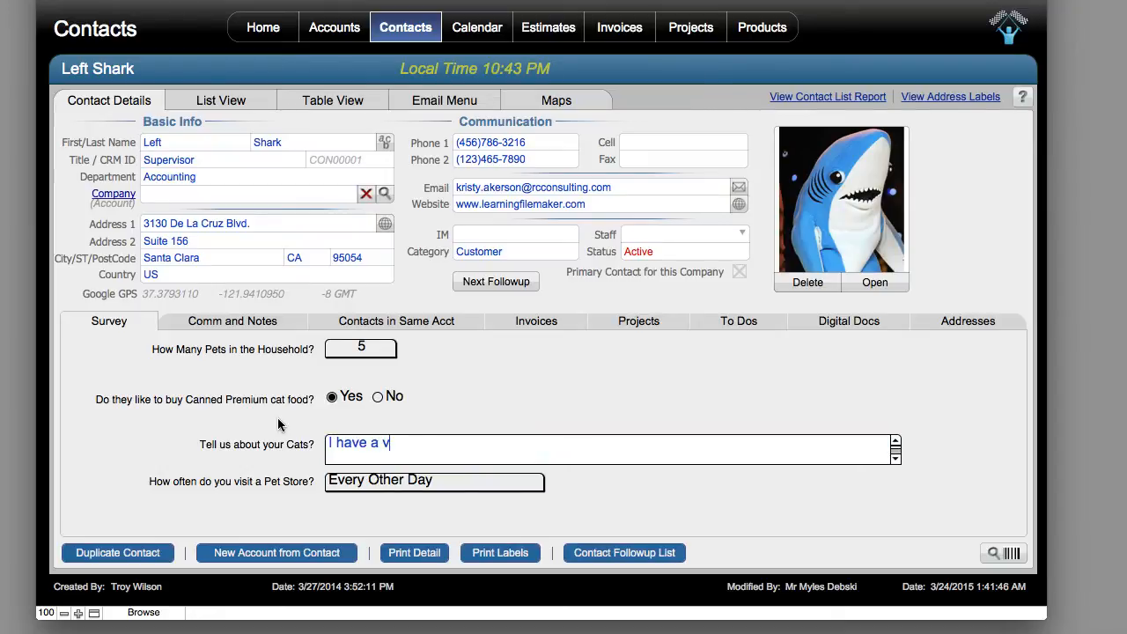
type("ery fluffy")
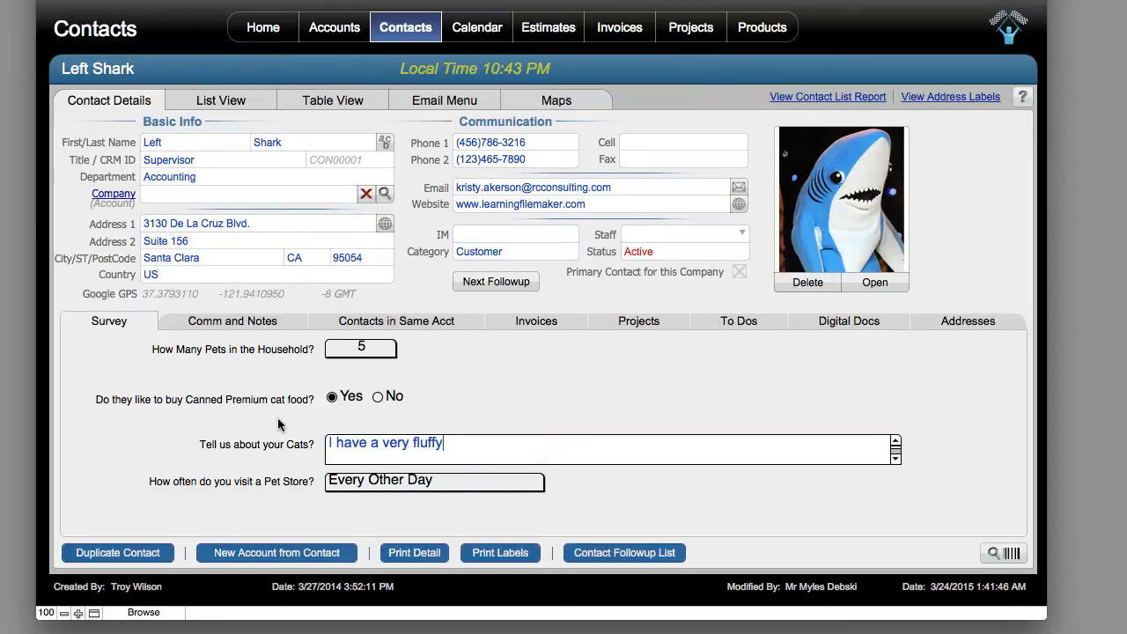
type(", happy")
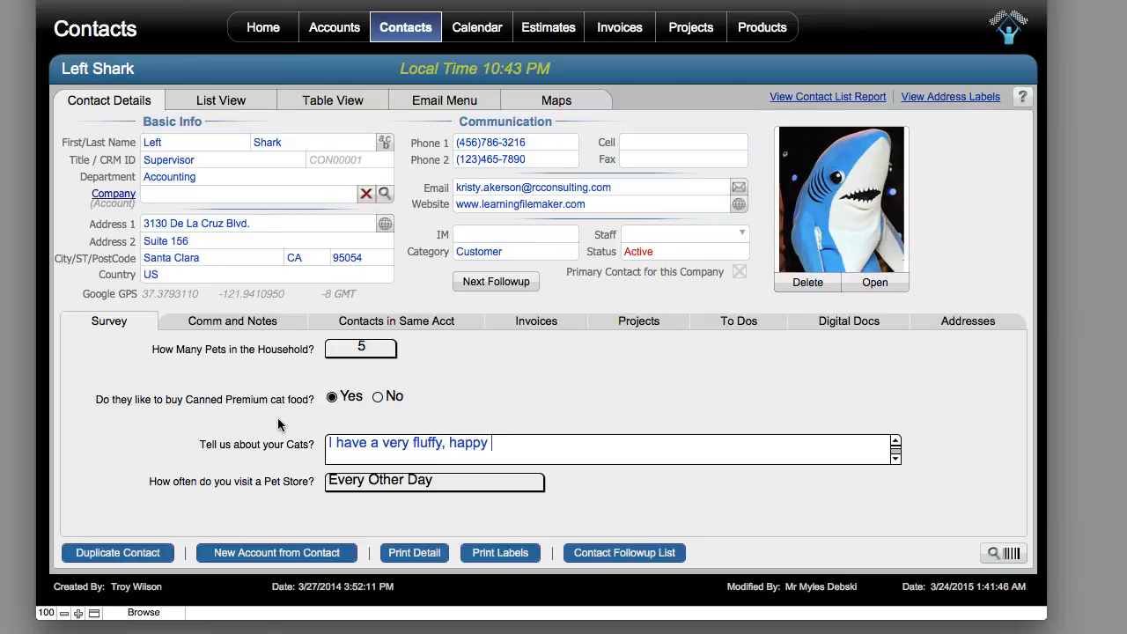
type("kitty")
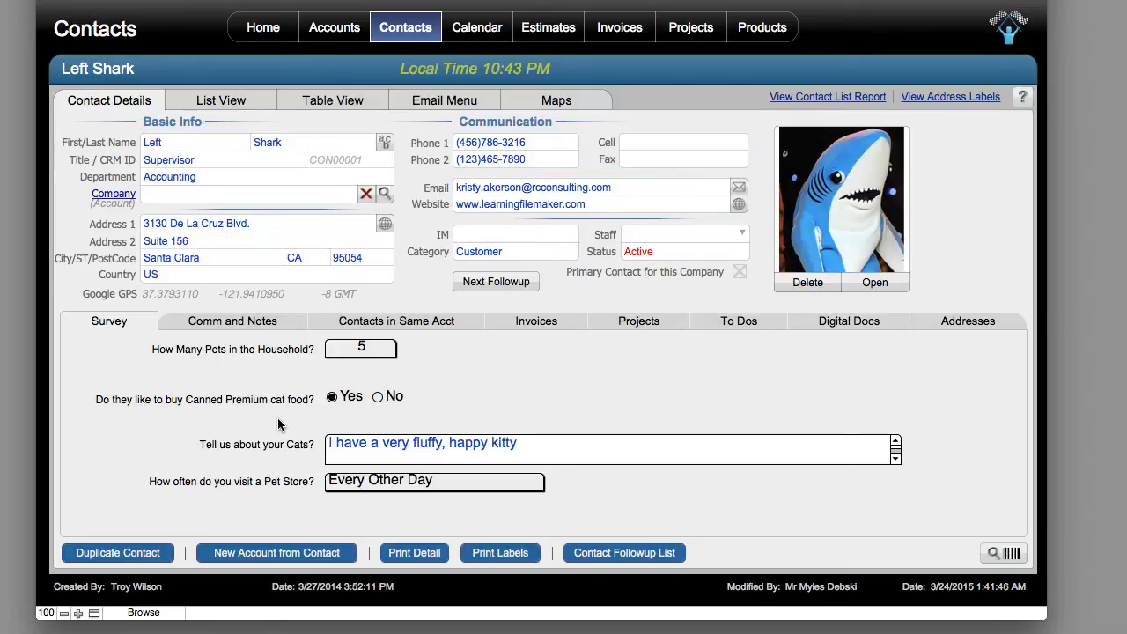
type(".")
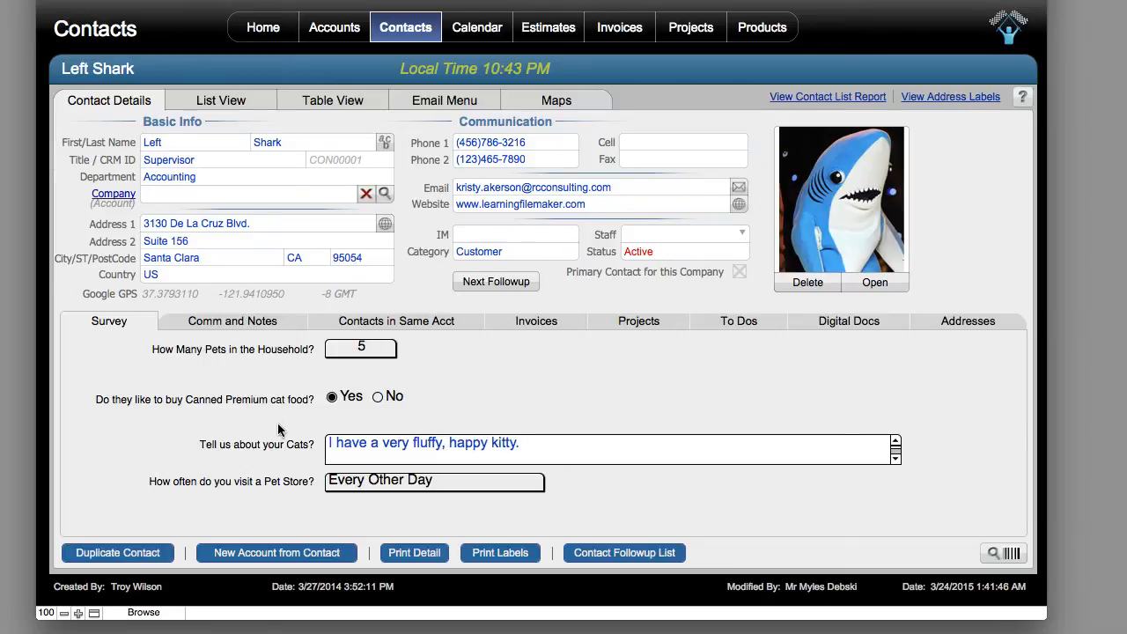
Set the pet store visit frequency to Twice a Week.
left_click(433, 482)
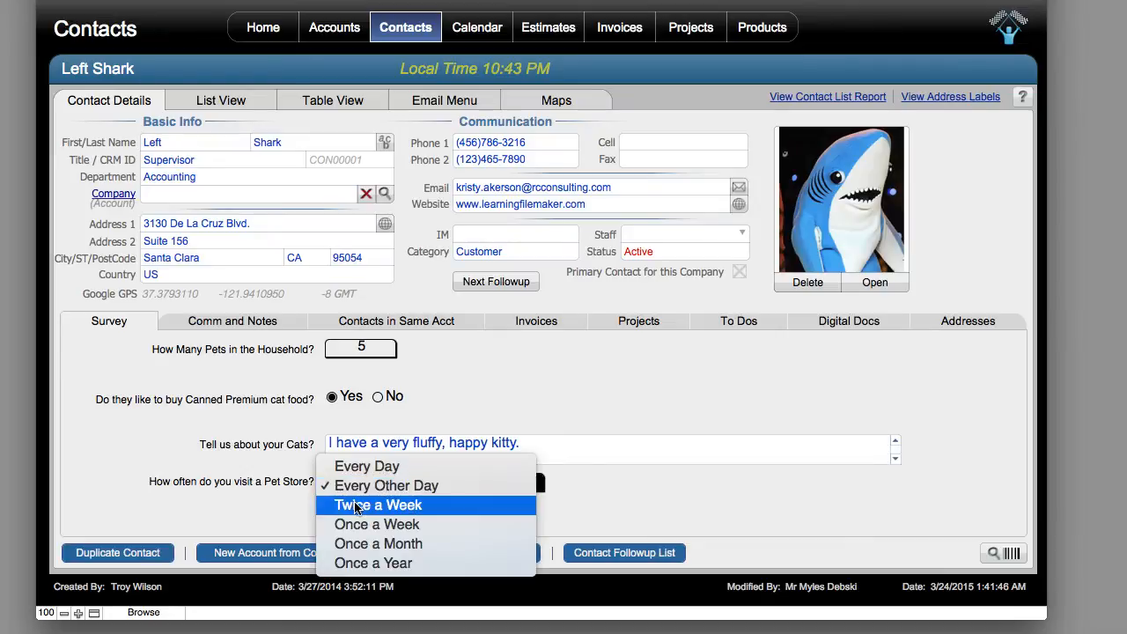
left_click(377, 504)
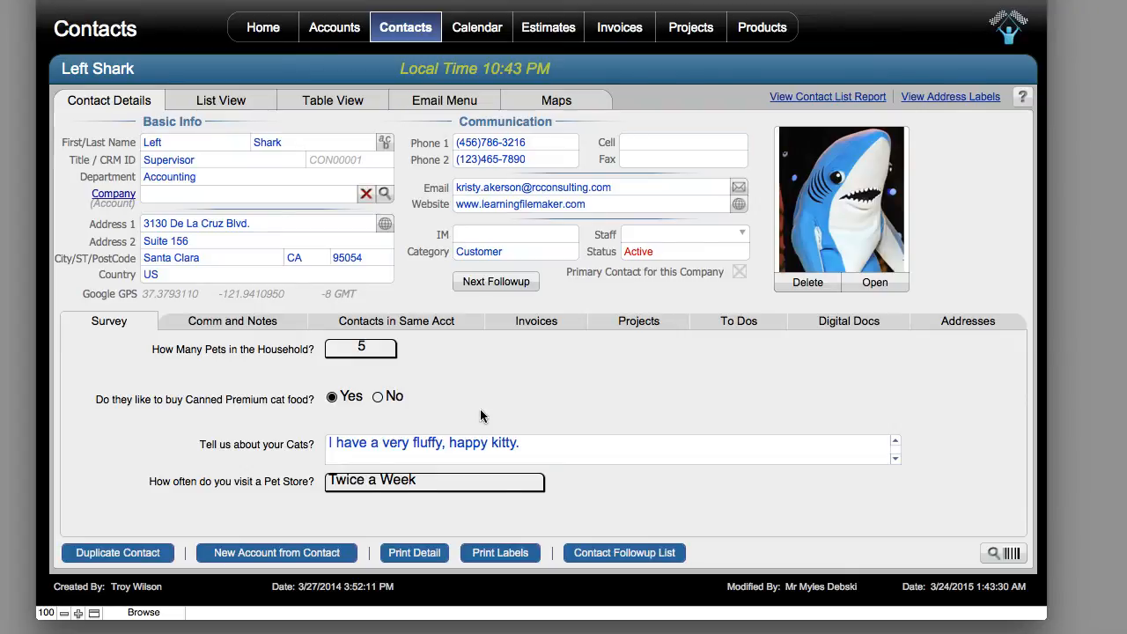
mouse_move(514, 428)
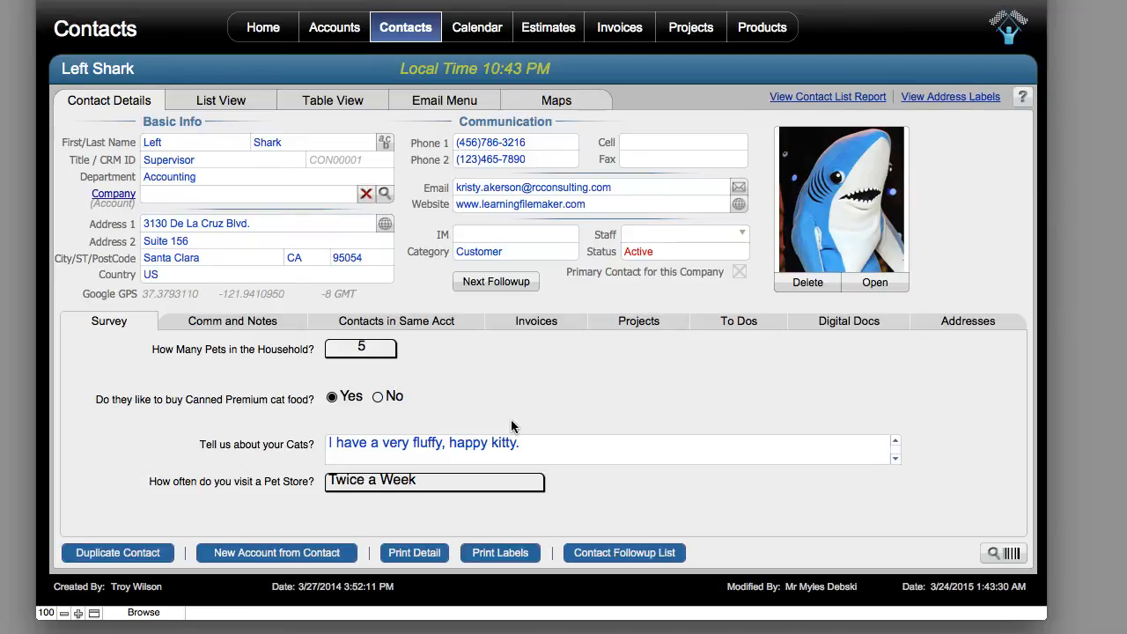
mouse_move(479, 394)
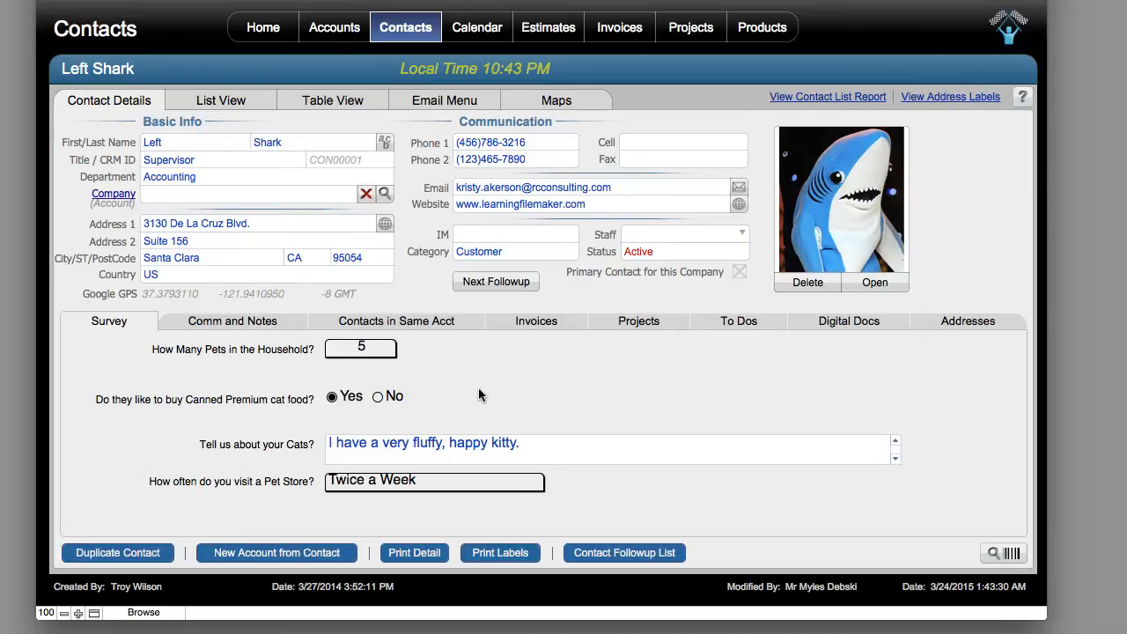
mouse_move(664, 378)
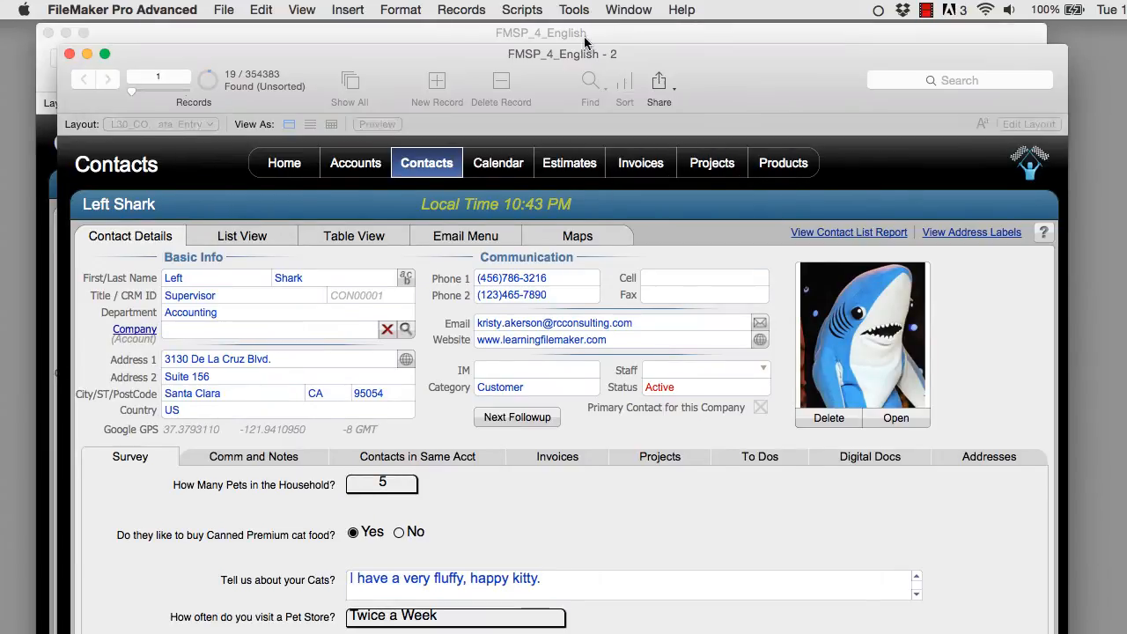
Switch to the L230_CONTACTS_Data_Entry layout showing the contact's related estimates.
left_click(158, 124)
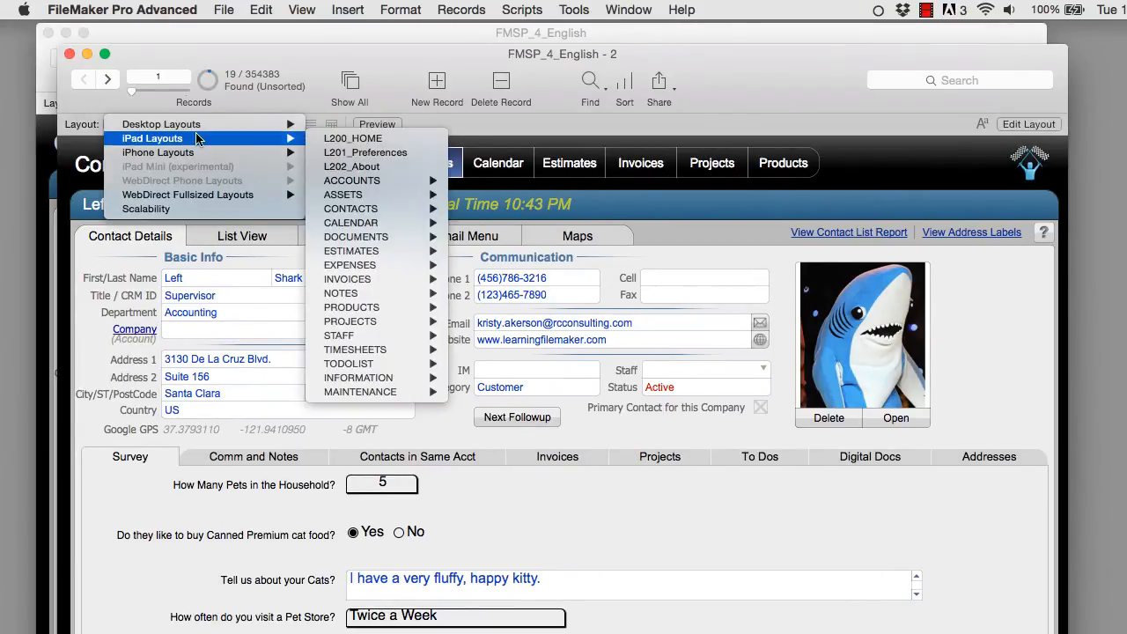
mouse_move(352, 208)
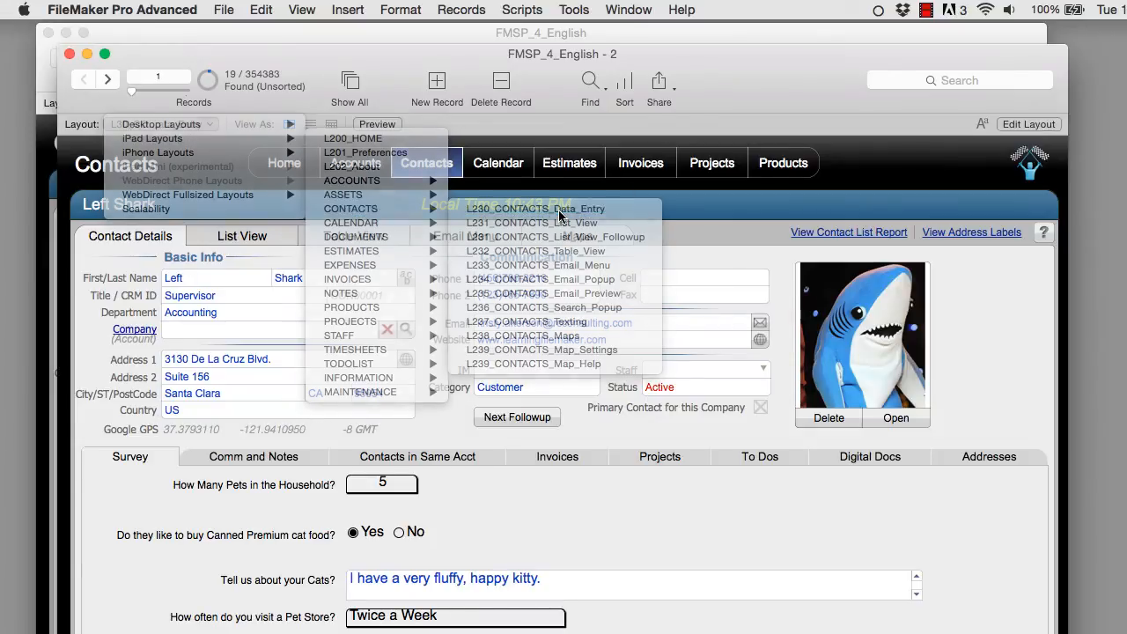
left_click(535, 208)
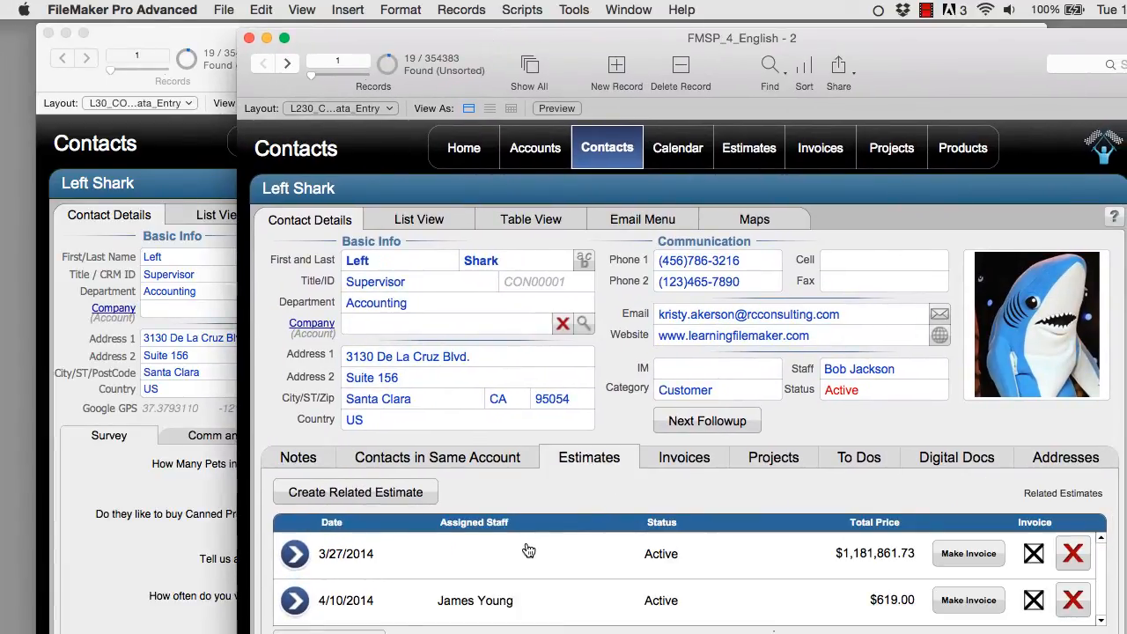
mouse_move(571, 627)
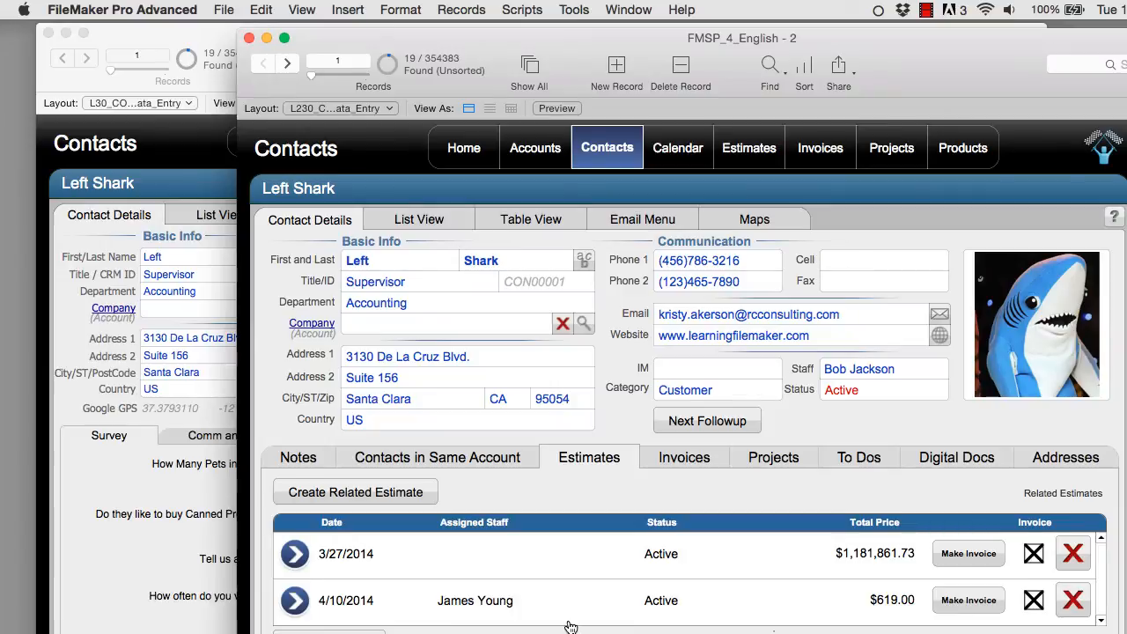
mouse_move(581, 449)
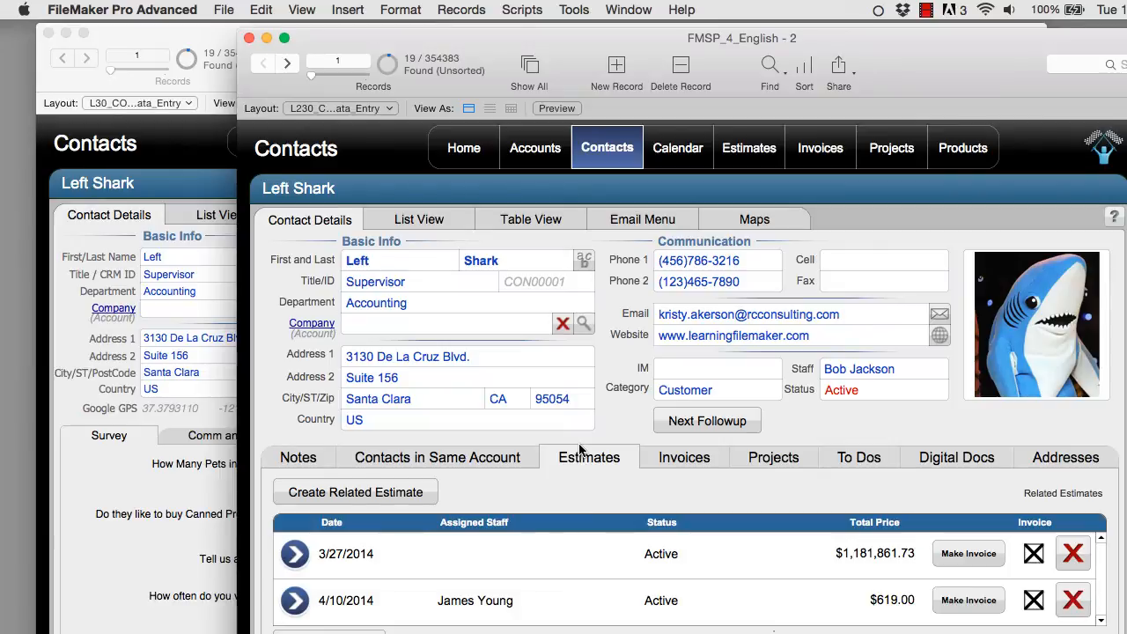
mouse_move(215, 502)
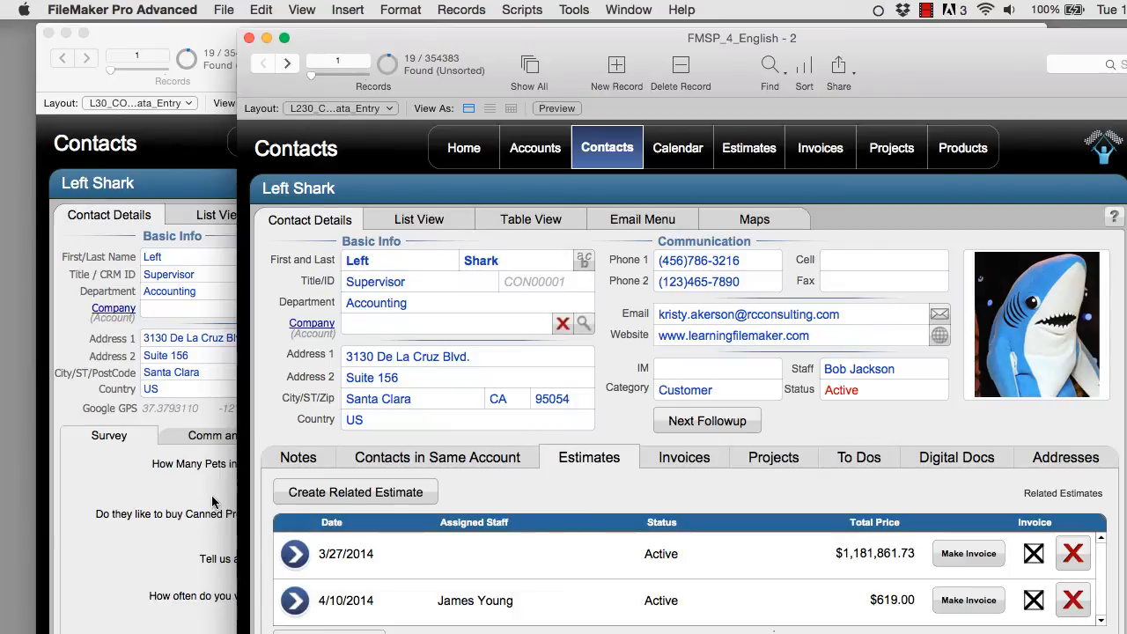
mouse_move(549, 503)
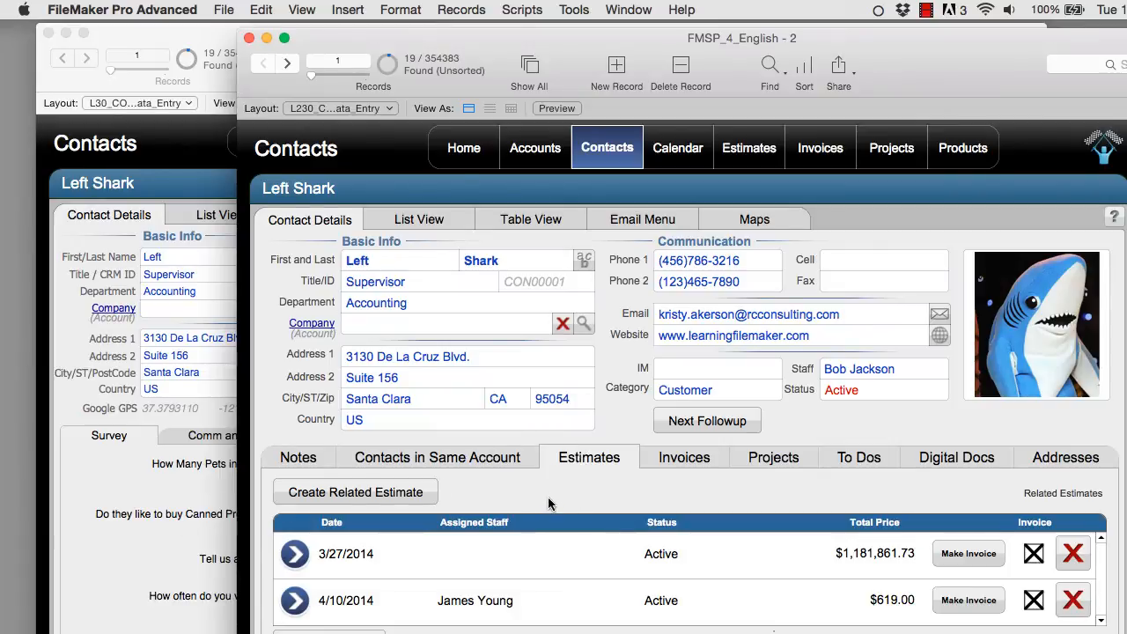
mouse_move(631, 422)
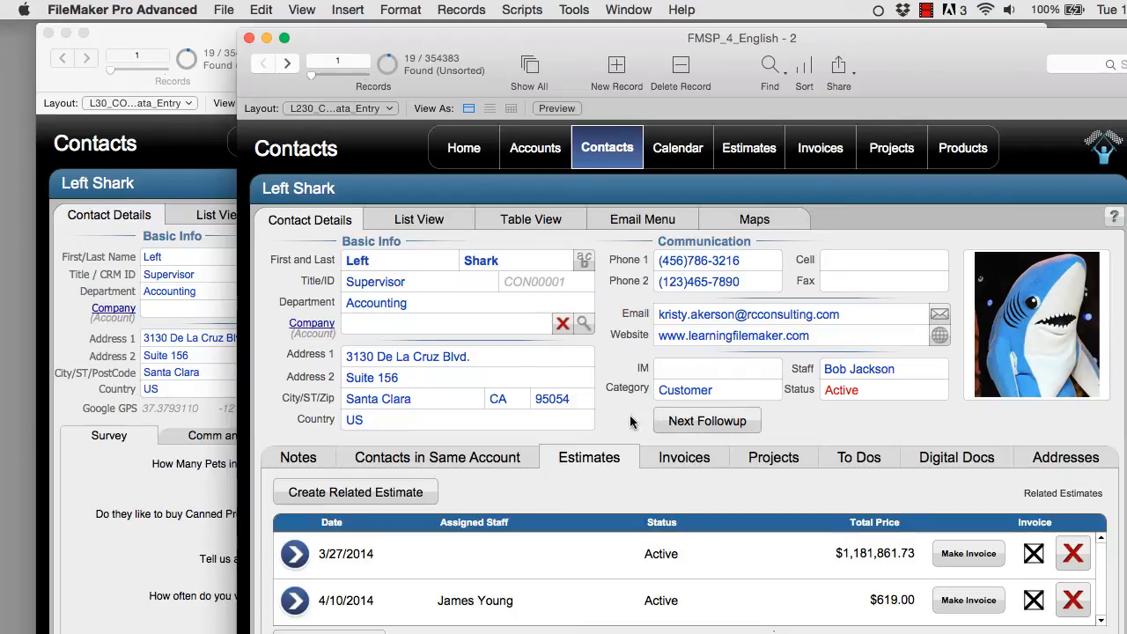
mouse_move(625, 423)
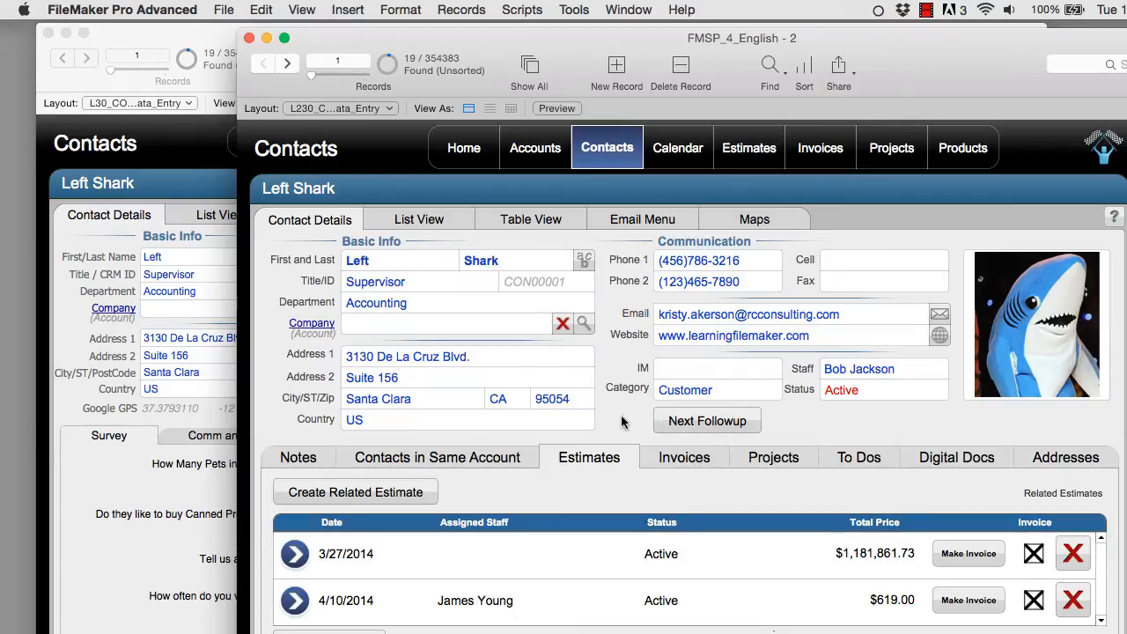